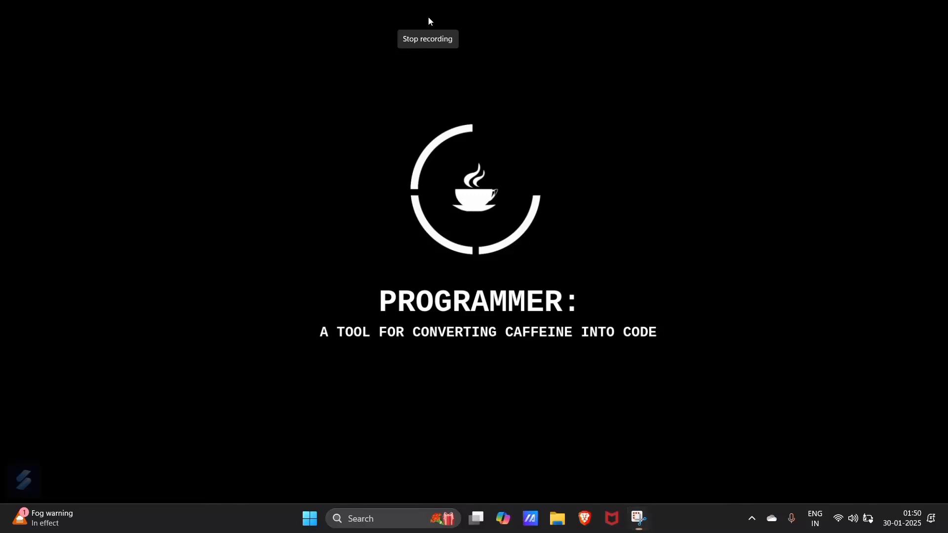
# - Search 'vs' from the taskbar and launch VS Code on the location-tracker folder
pyautogui.write('vs')
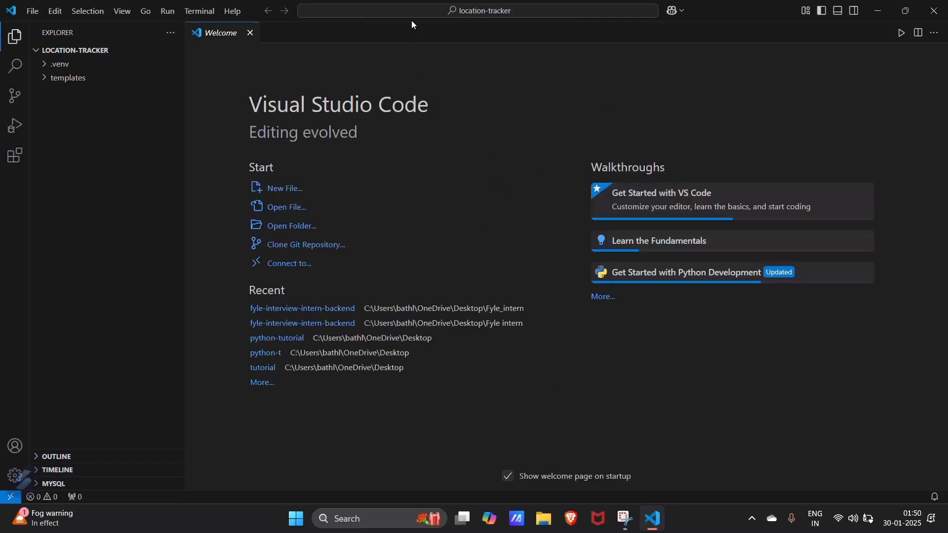
# - Close the Welcome tab and create app.py in the project root
pyautogui.click(250, 32)
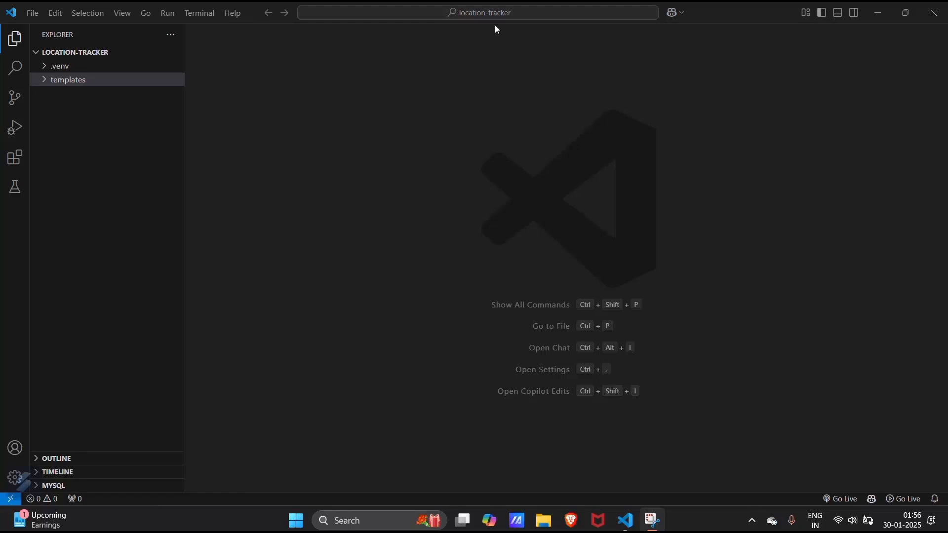
pyautogui.moveTo(464, 51)
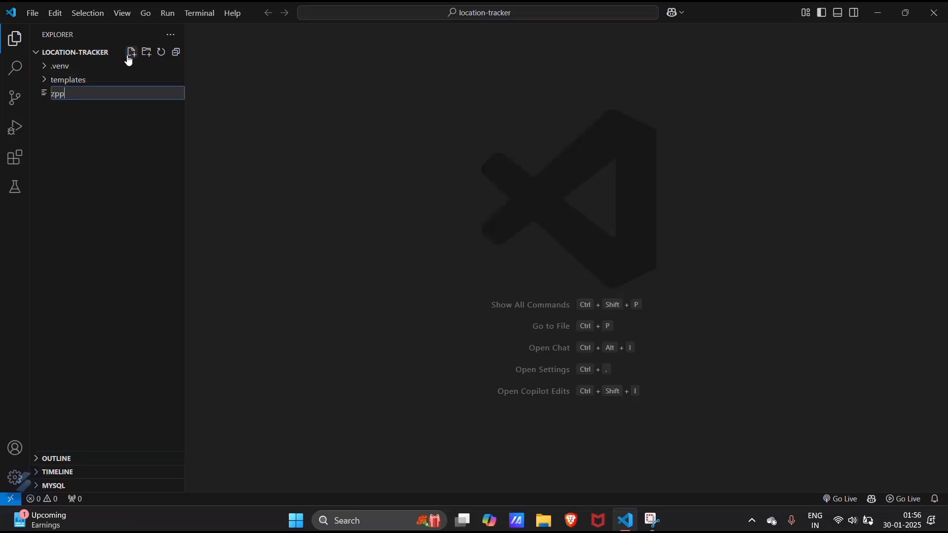
pyautogui.press('Escape')
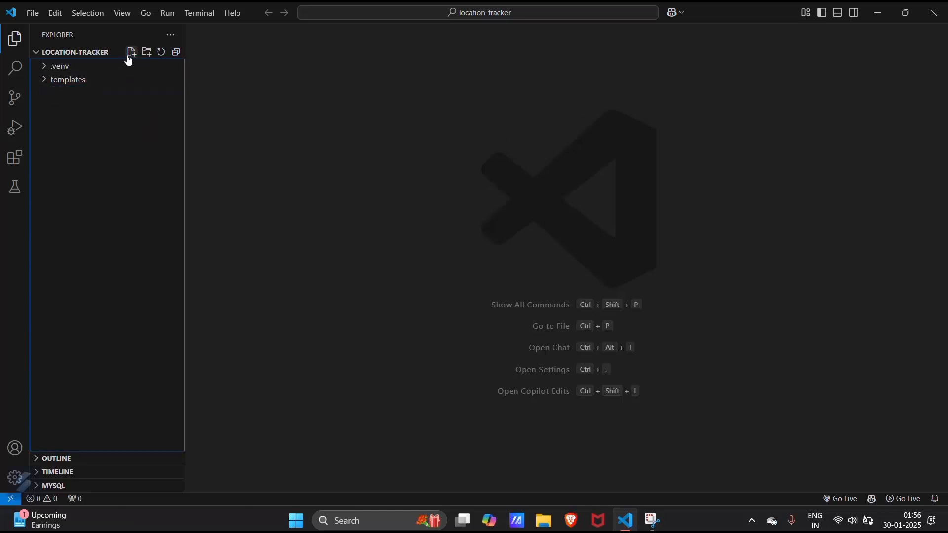
pyautogui.click(130, 52)
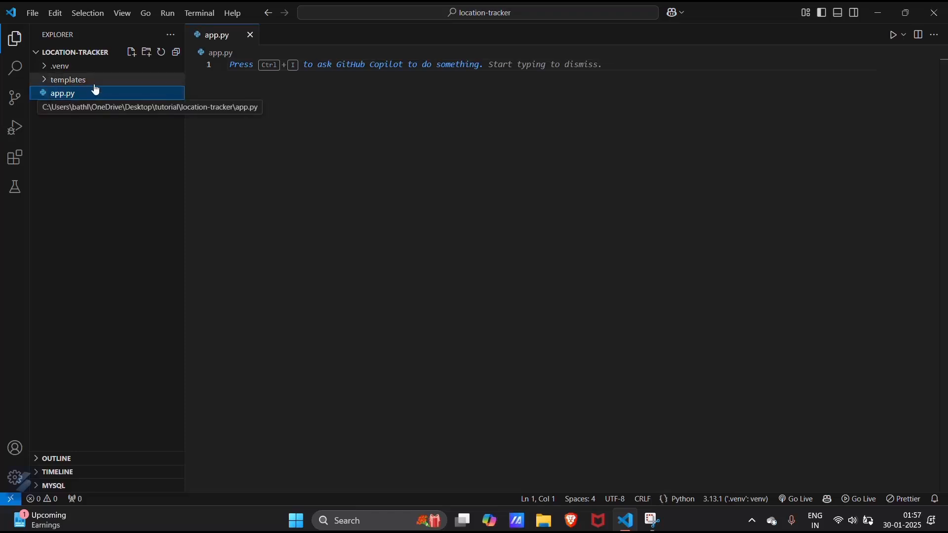
# - Create index.html inside the templates folder and open map.html
pyautogui.click(67, 79)
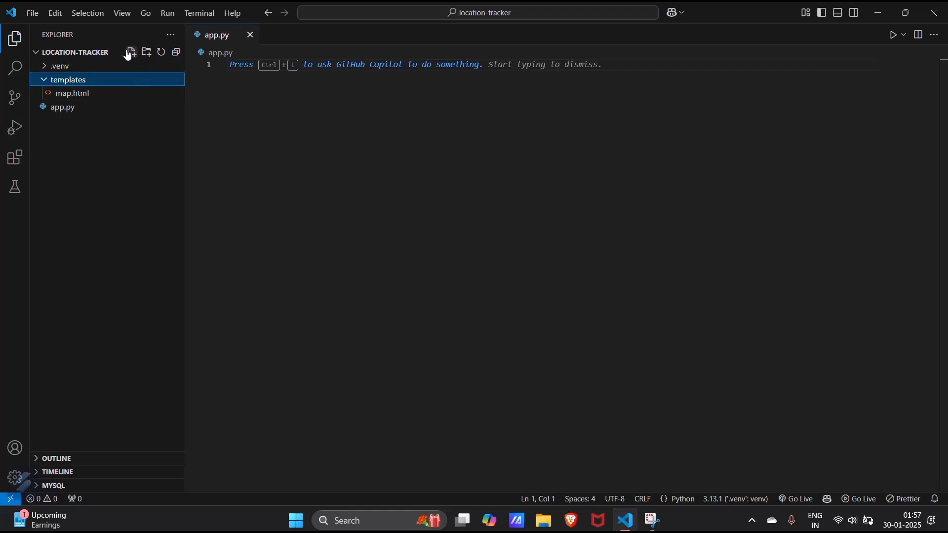
pyautogui.click(130, 52)
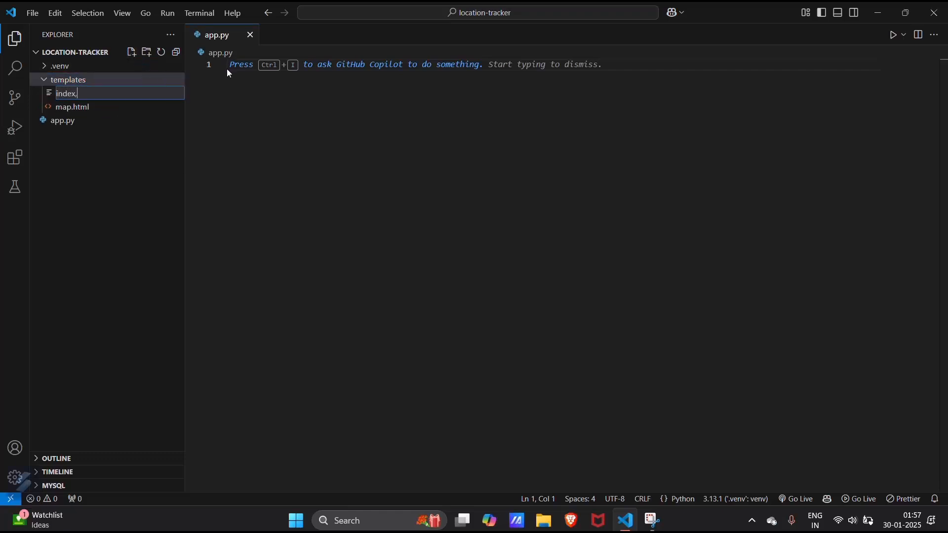
pyautogui.write('html')
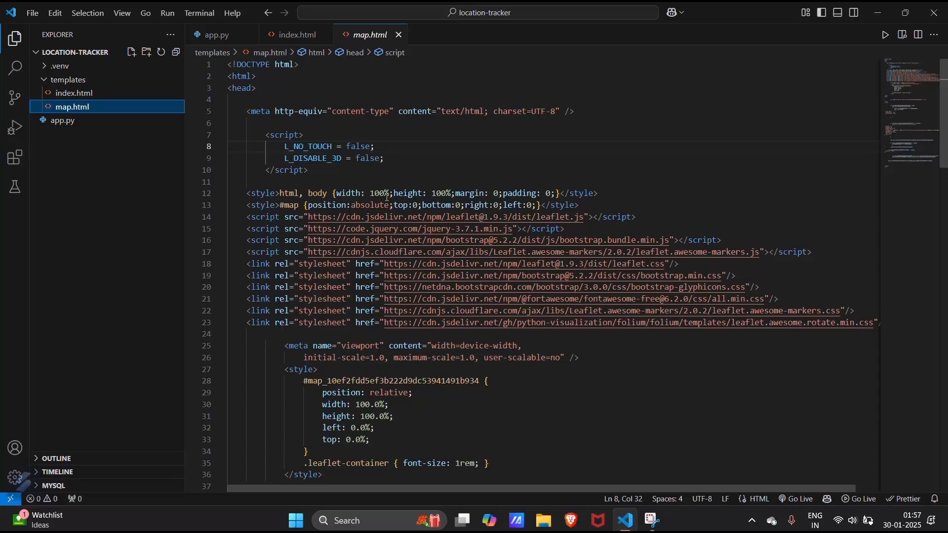
# - Scroll through map.html reviewing the Leaflet map, tile layer and marker code
pyautogui.scroll(-3)
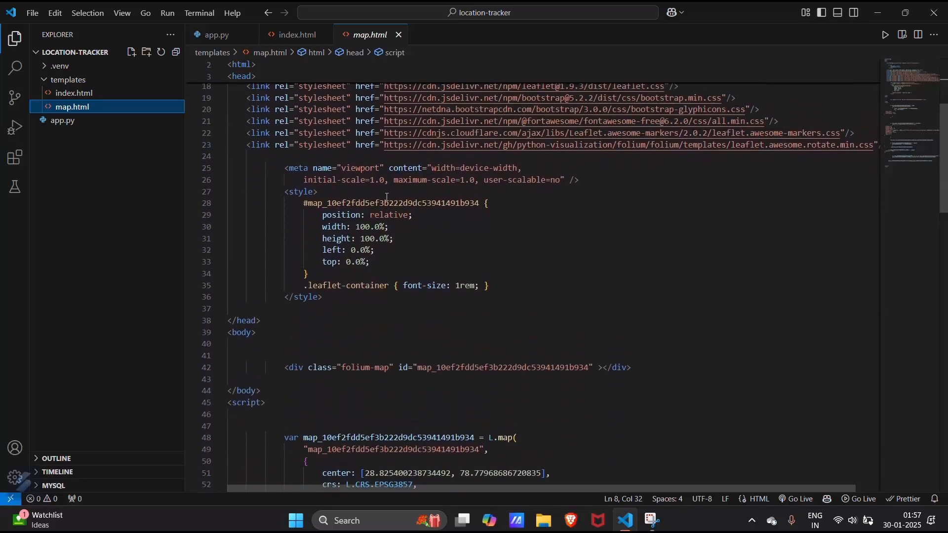
pyautogui.scroll(3)
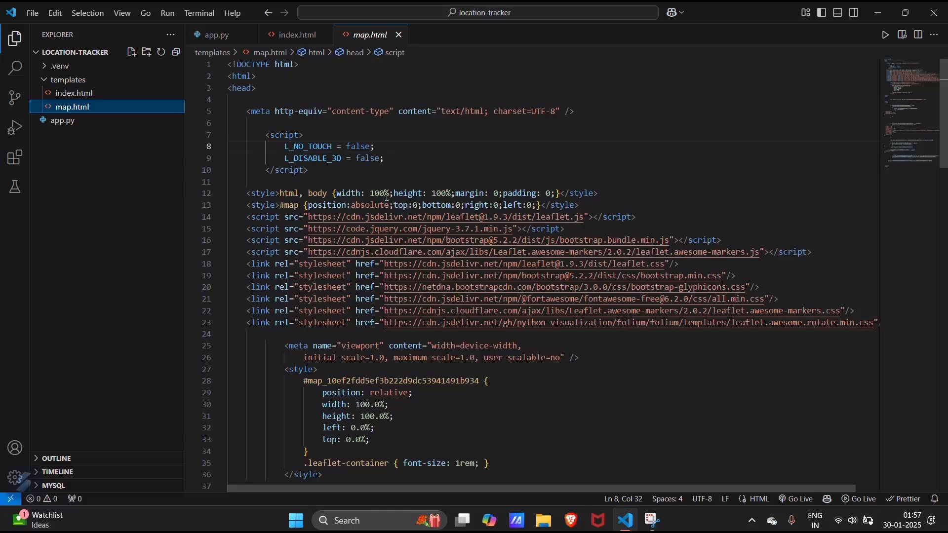
pyautogui.scroll(-3)
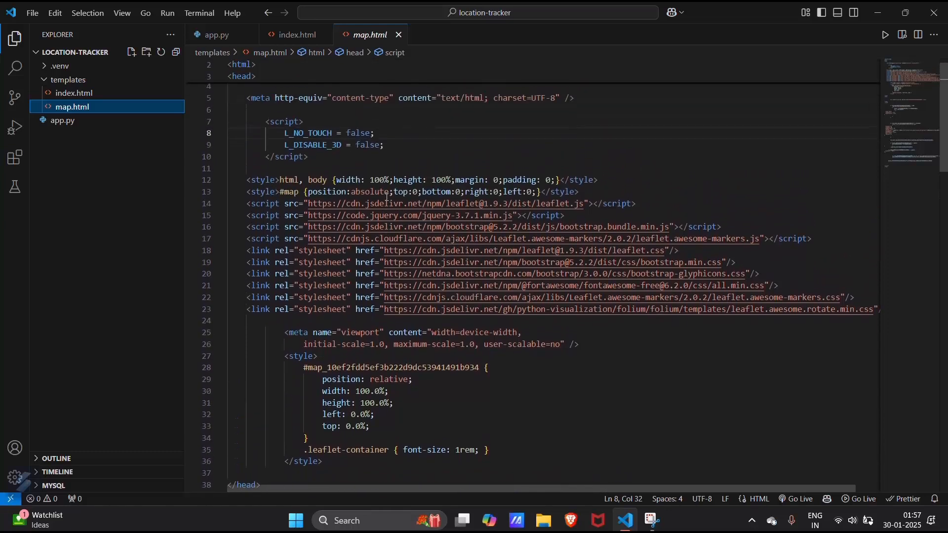
pyautogui.scroll(-3)
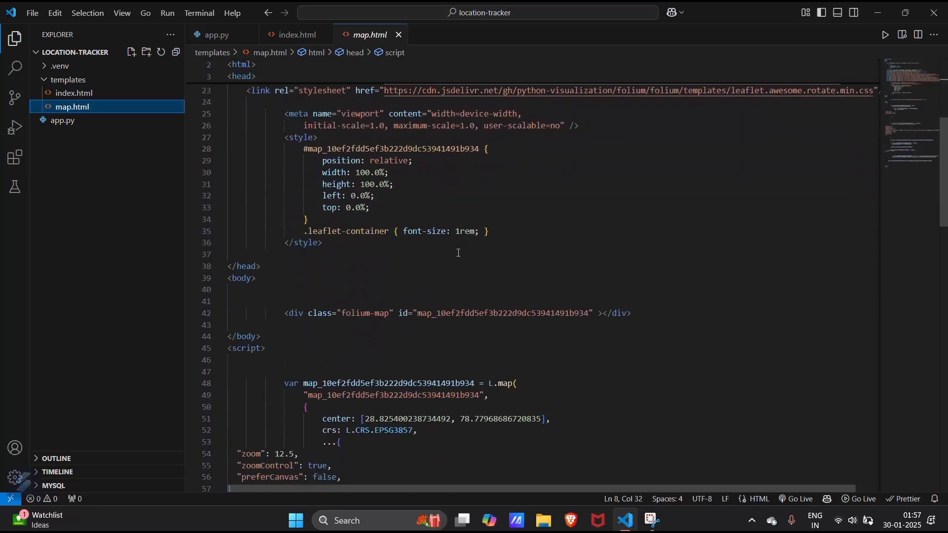
pyautogui.scroll(-3)
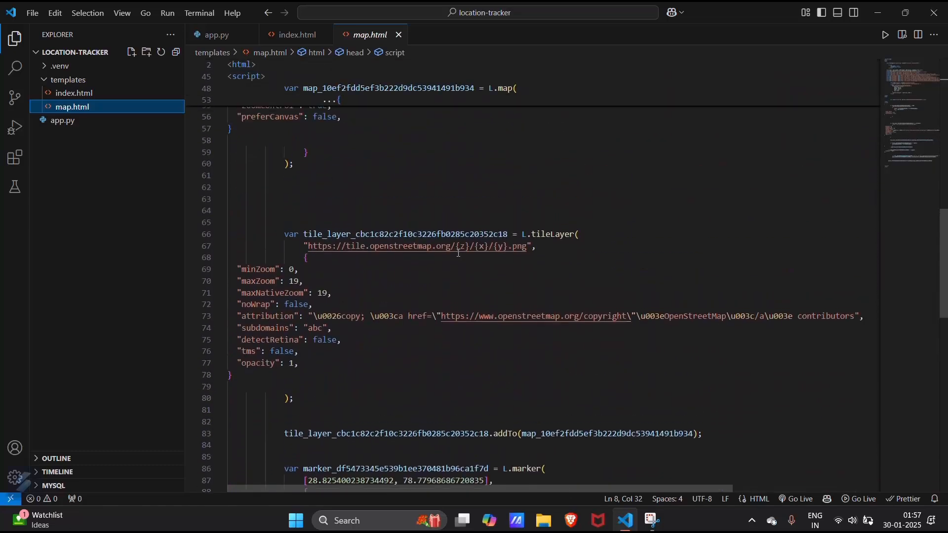
pyautogui.scroll(3)
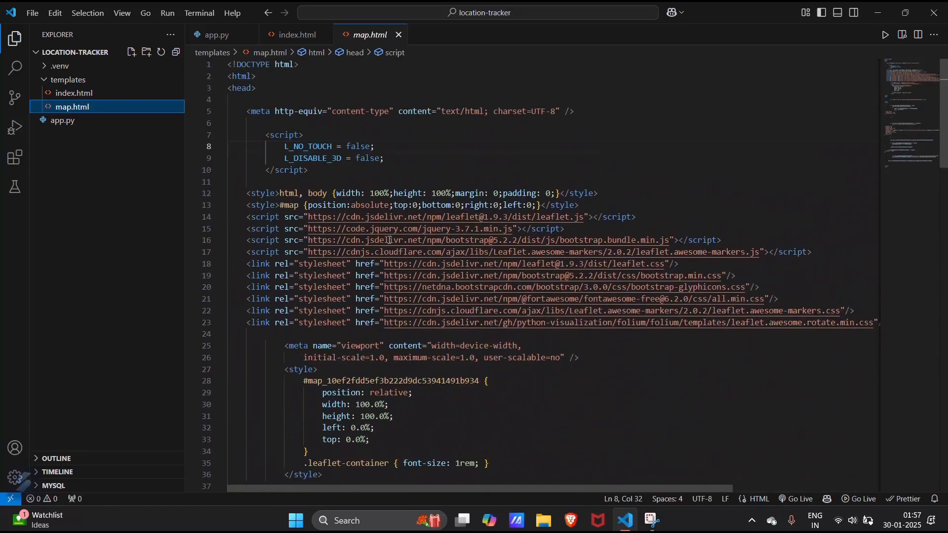
pyautogui.moveTo(72, 107)
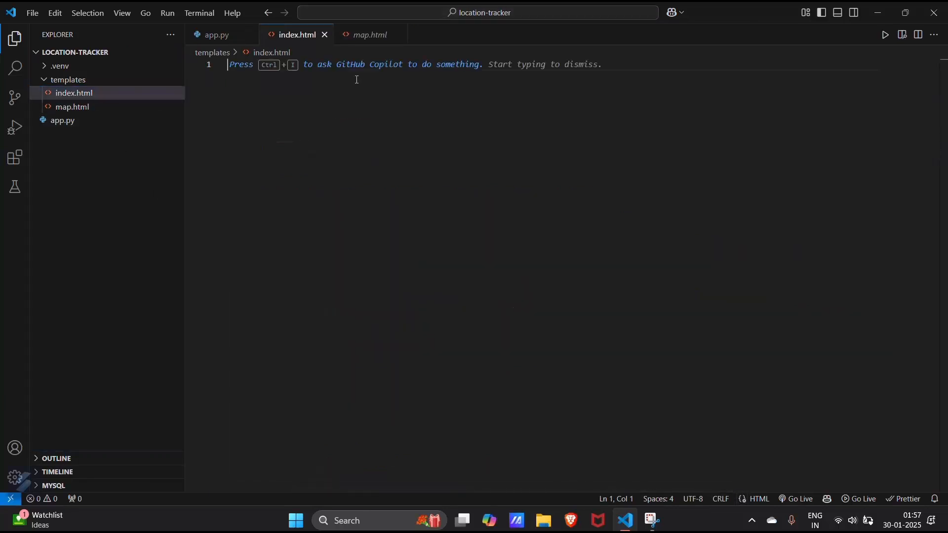
# - Insert the Emmet HTML boilerplate, retitle it 'Location Tracker', and add a script tag
pyautogui.write('!DOCTYPE html>')
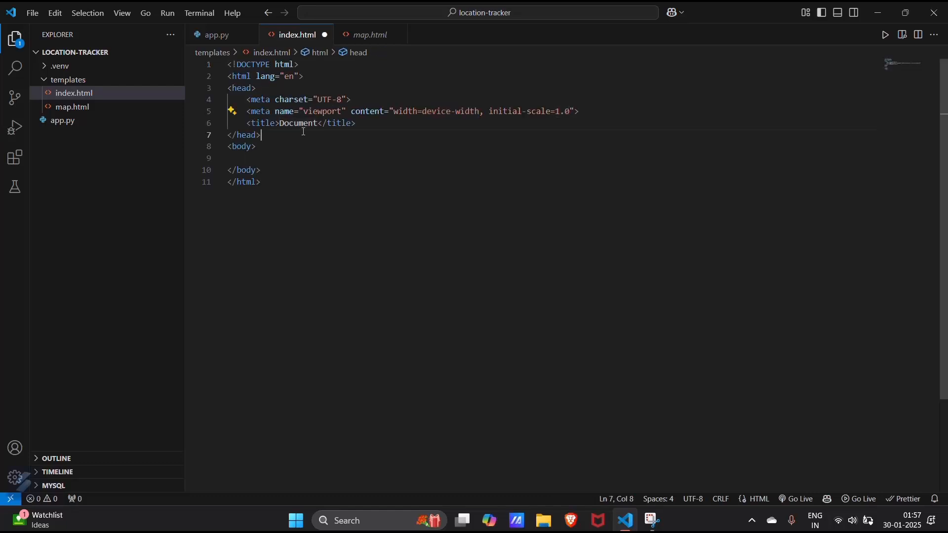
pyautogui.doubleClick(296, 125)
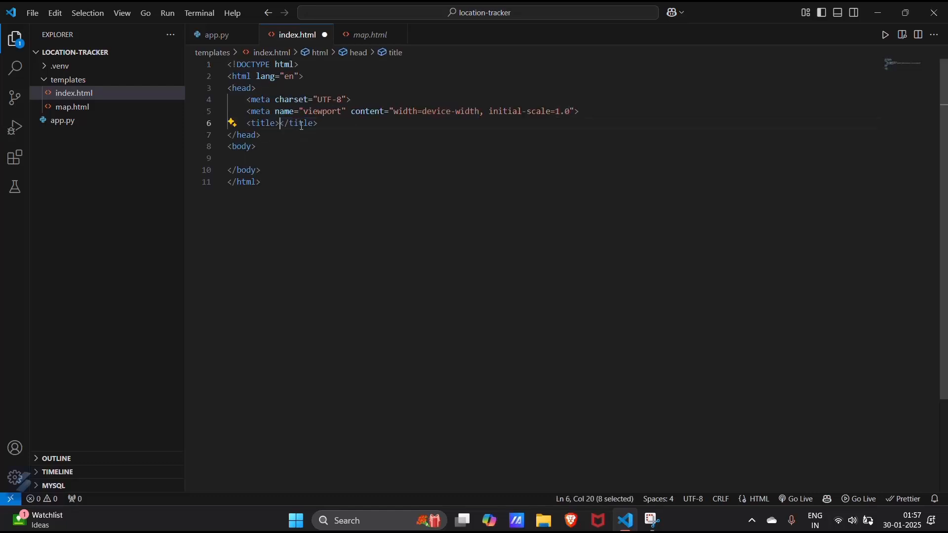
pyautogui.write('Loca')
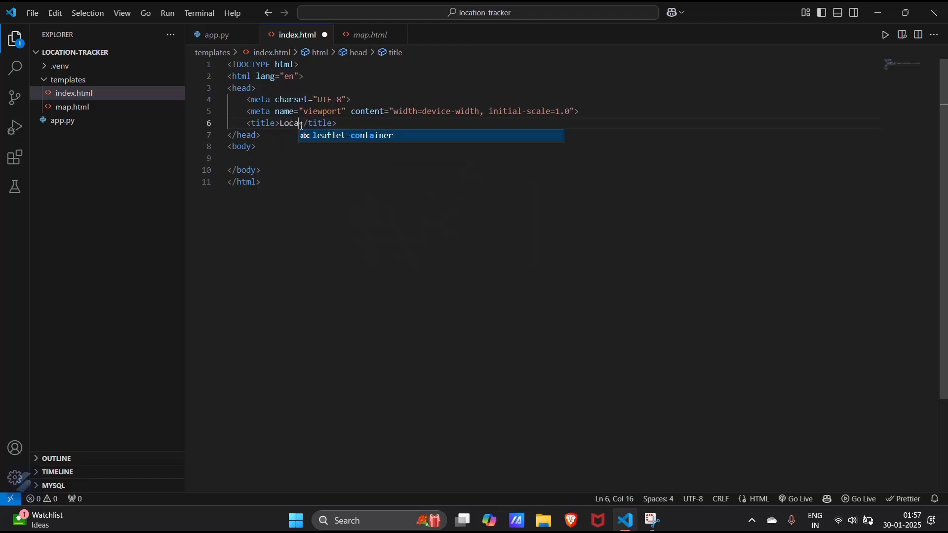
pyautogui.write('tion Tracker')
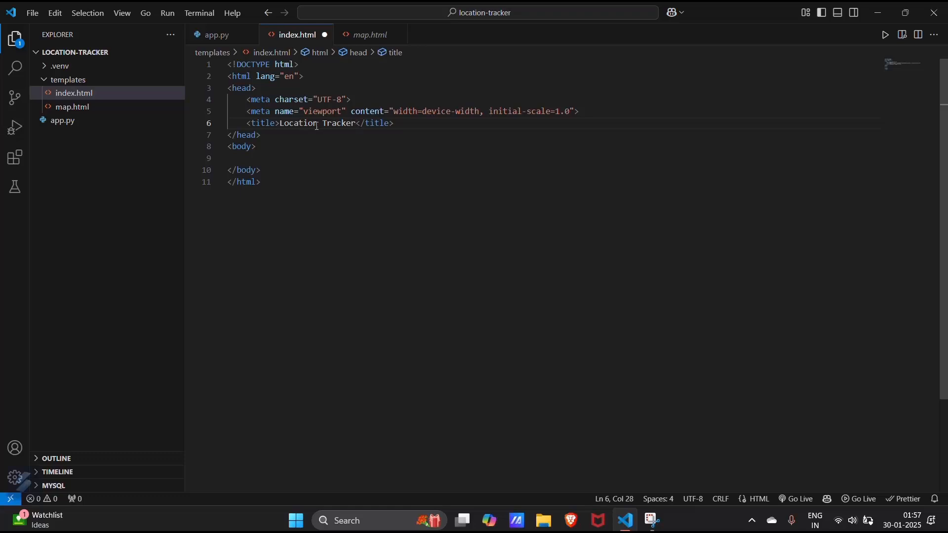
pyautogui.write('<style>')
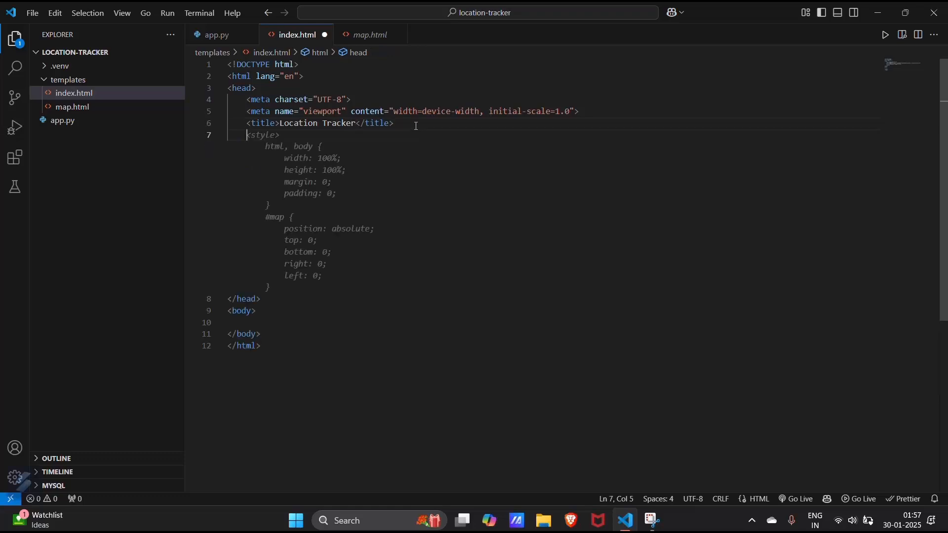
pyautogui.write('script>')
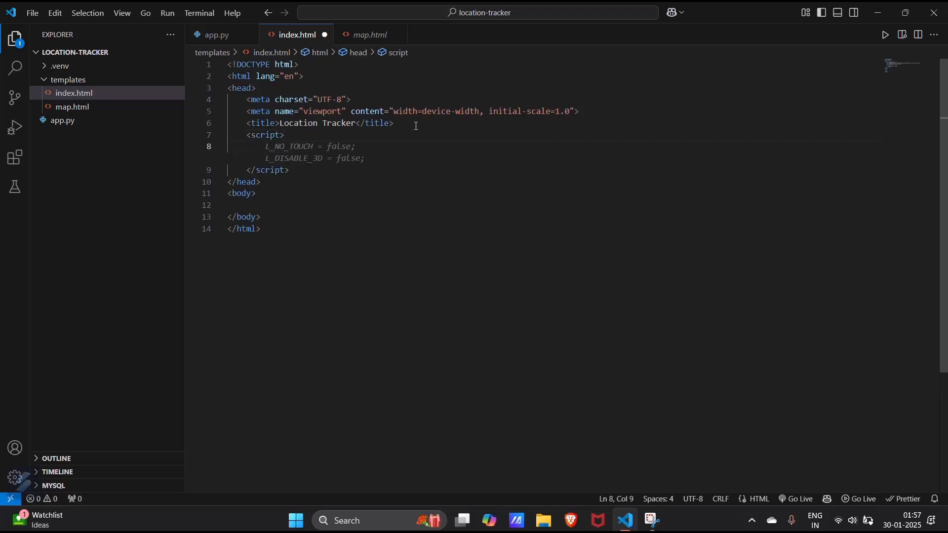
# - Write getLocation() calling navigator.geolocation.getCurrentPosition(showPosition), alerting when unsupported
pyautogui.write('func')
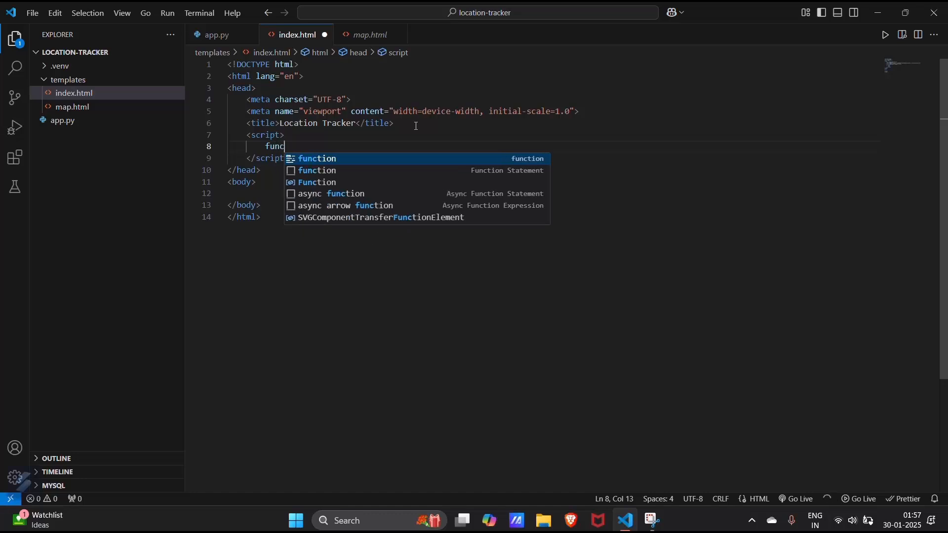
pyautogui.press('Escape')
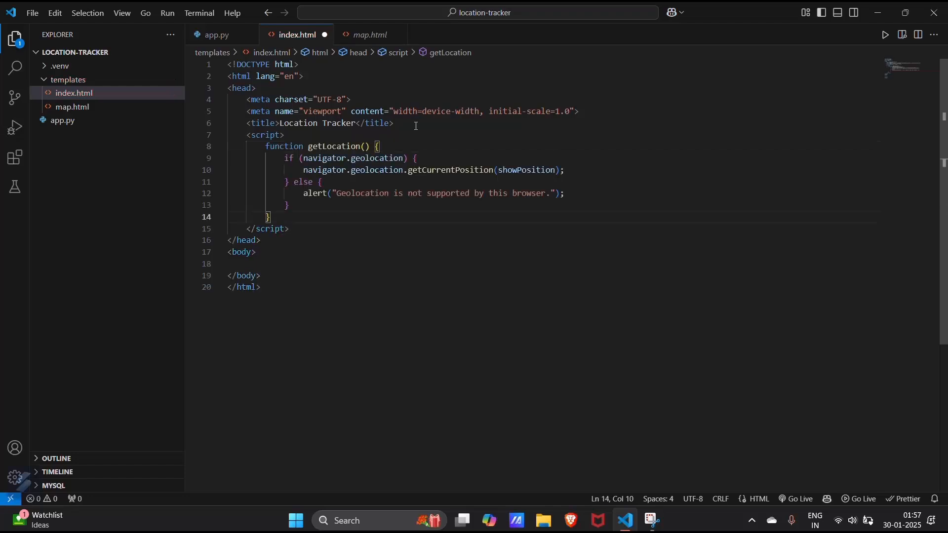
pyautogui.moveTo(374, 158)
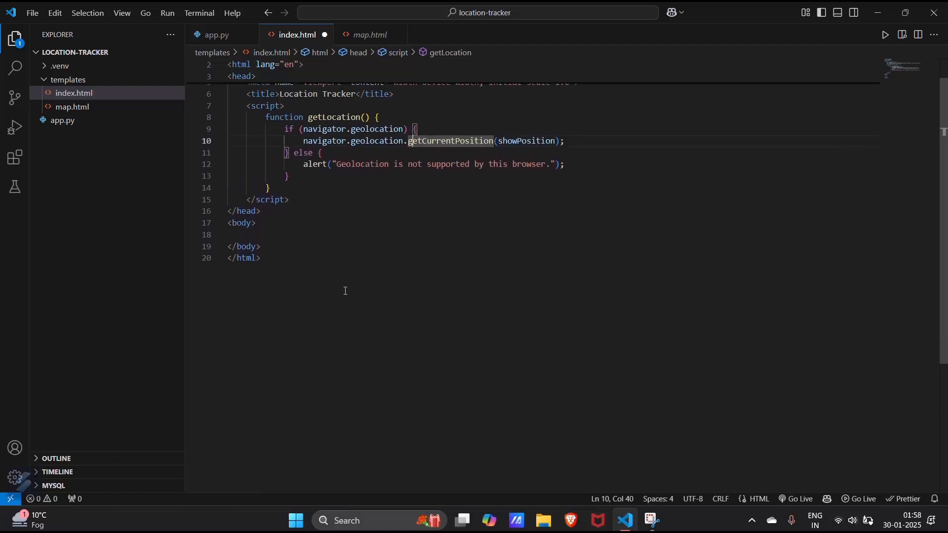
pyautogui.click(267, 187)
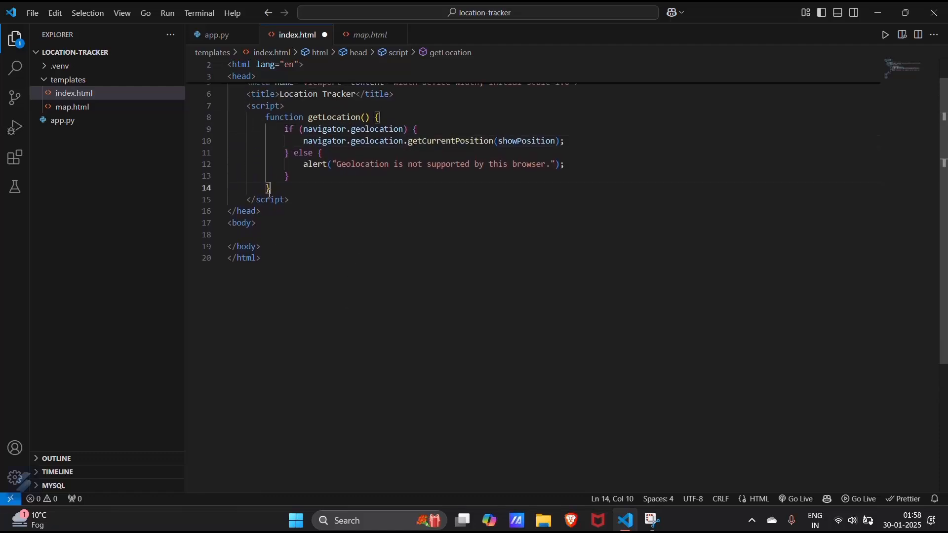
pyautogui.write('function')
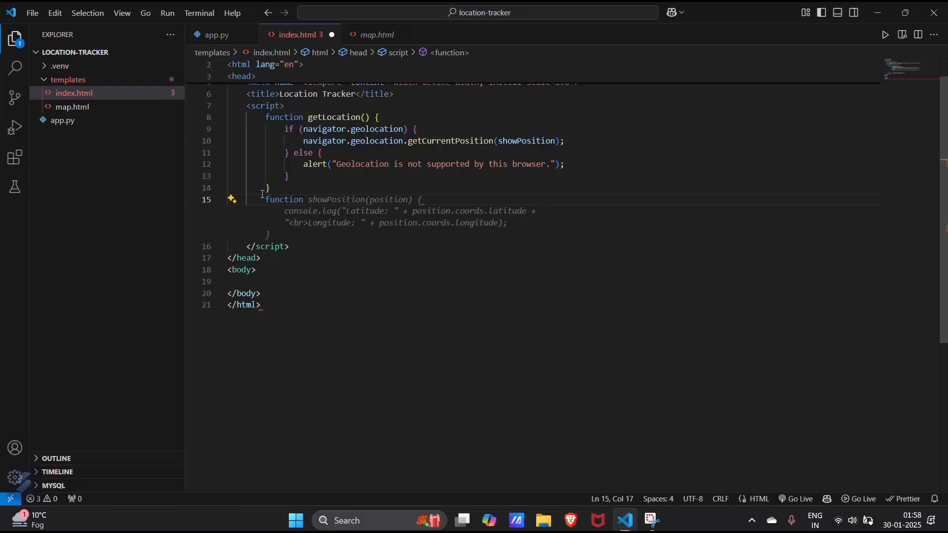
# - Start showPosition(position) and assign the latitude field from position.coords
pyautogui.click(311, 200)
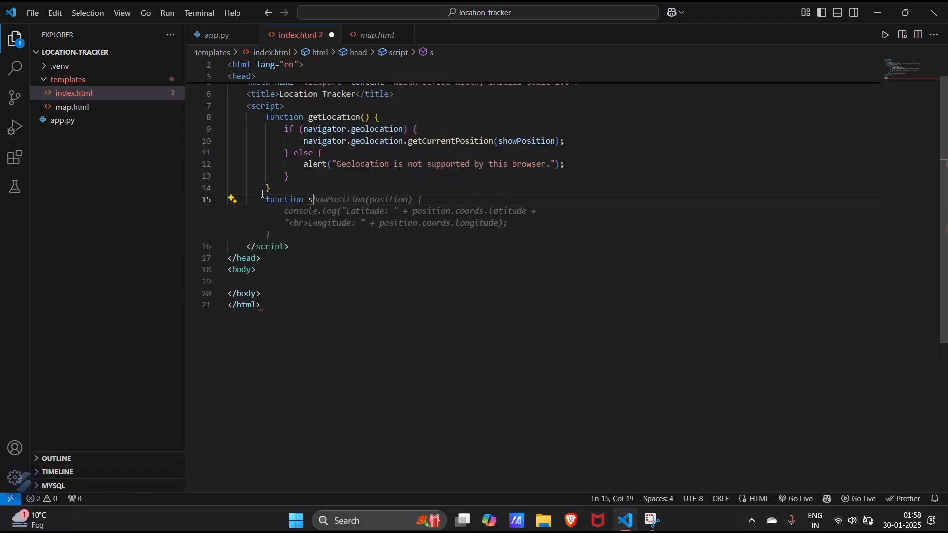
pyautogui.write('howPosition(position')
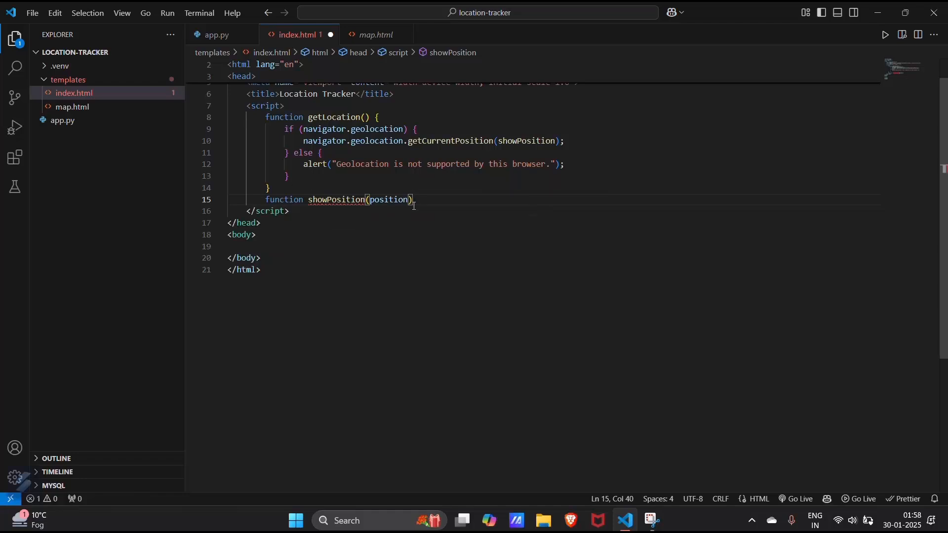
pyautogui.write('{')
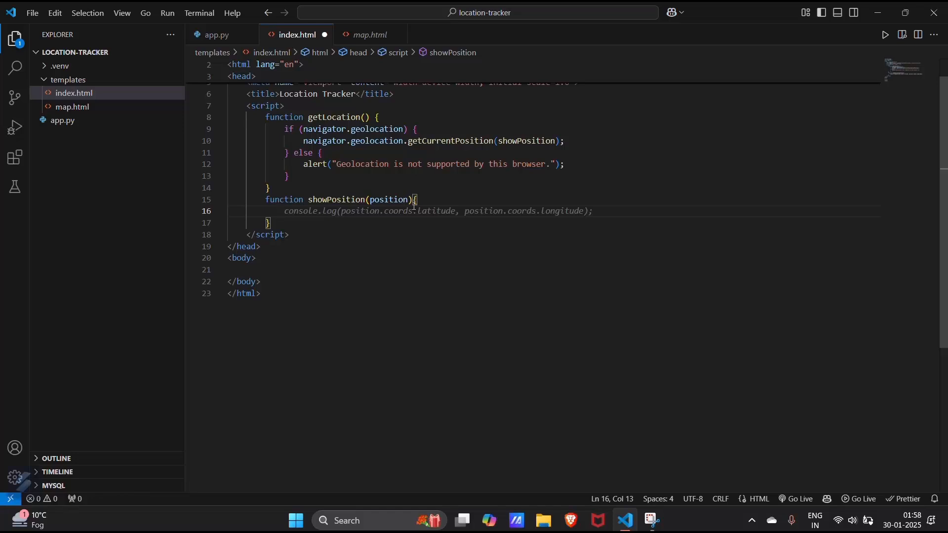
pyautogui.write('doci')
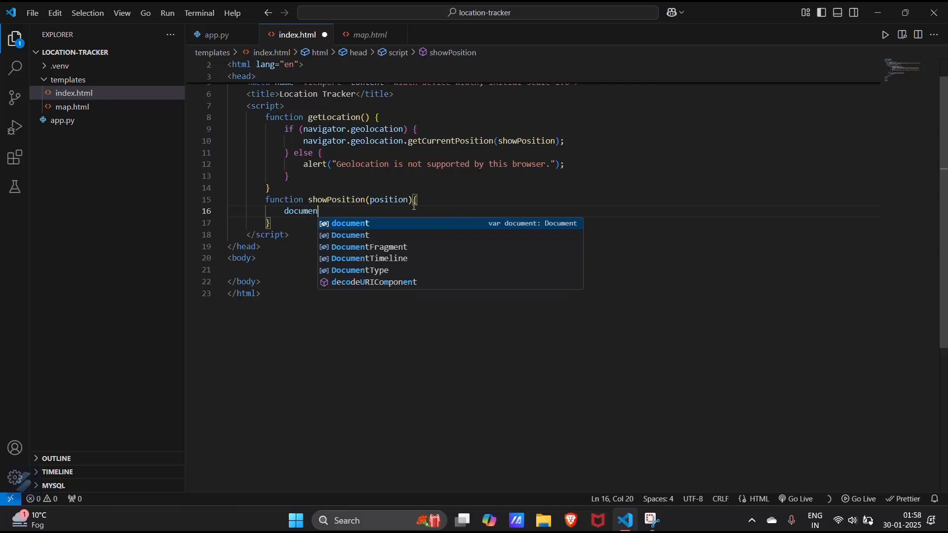
pyautogui.write('.write("Latitude: " + position.coords.latitude + "<br>Longitude: " + position.coords.longitude);')
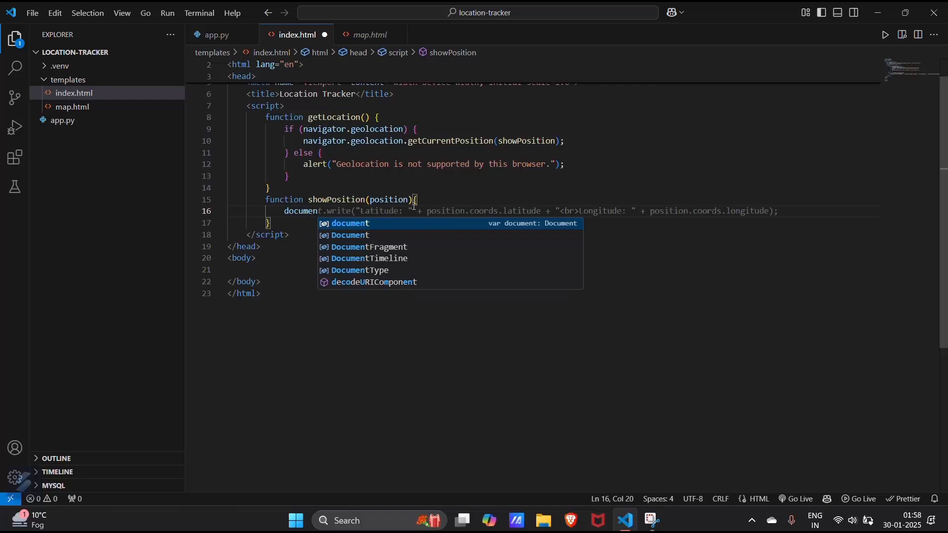
pyautogui.write('.getElementById("latitude").value = position.coords.latitude;')
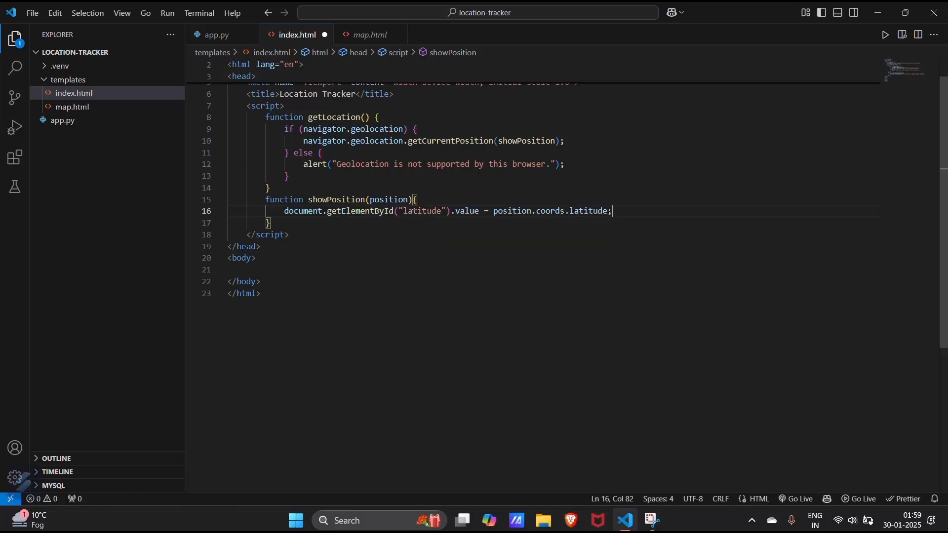
# - Add the longitude assignment and submit document.getElementById('locationForm')
pyautogui.press('enter')
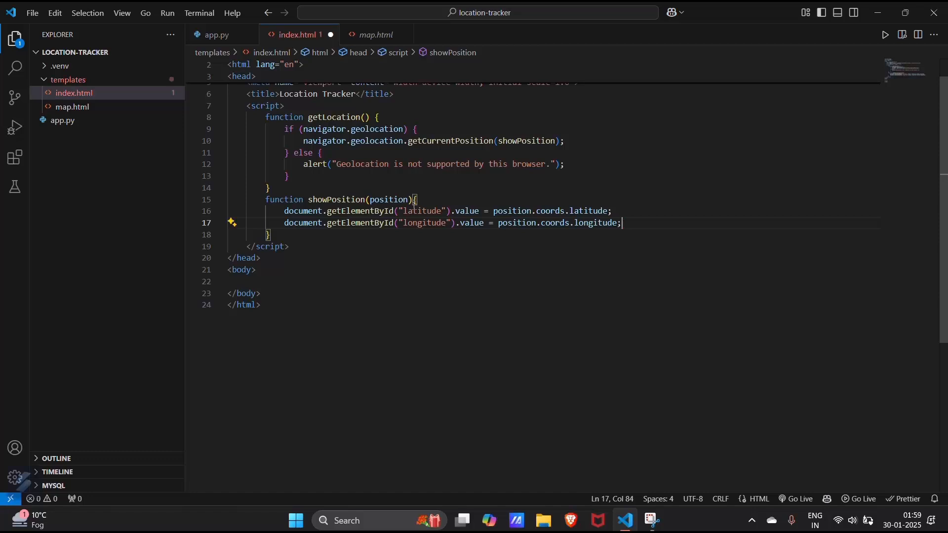
pyautogui.press('enter')
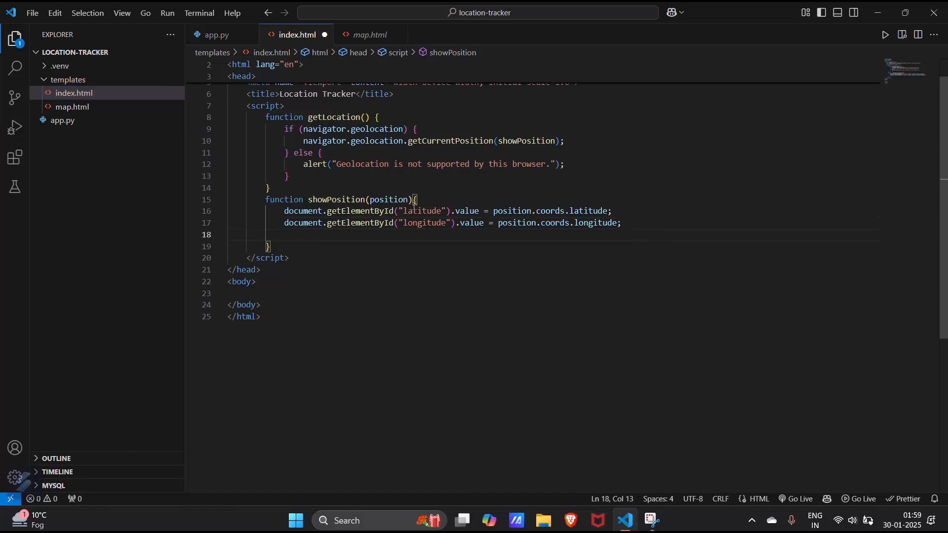
pyautogui.write('documen')
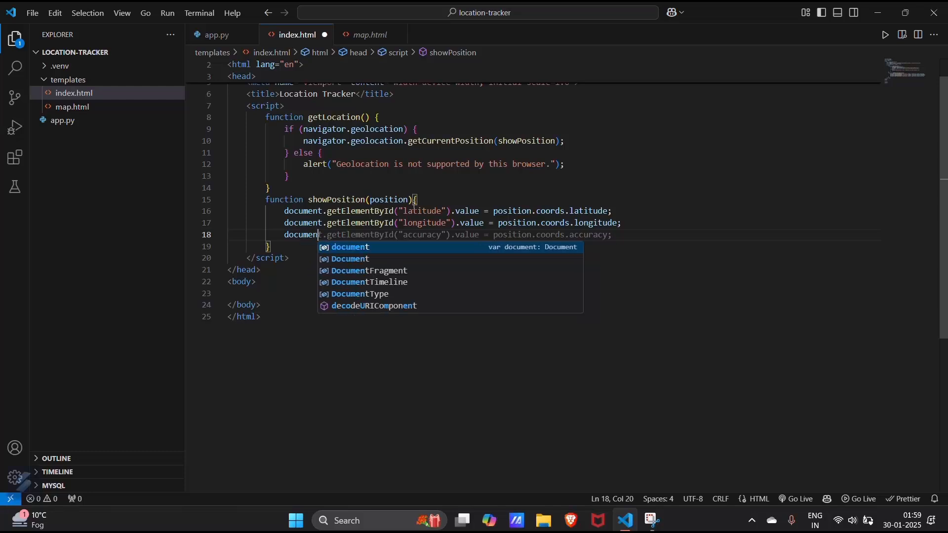
pyautogui.write('t')
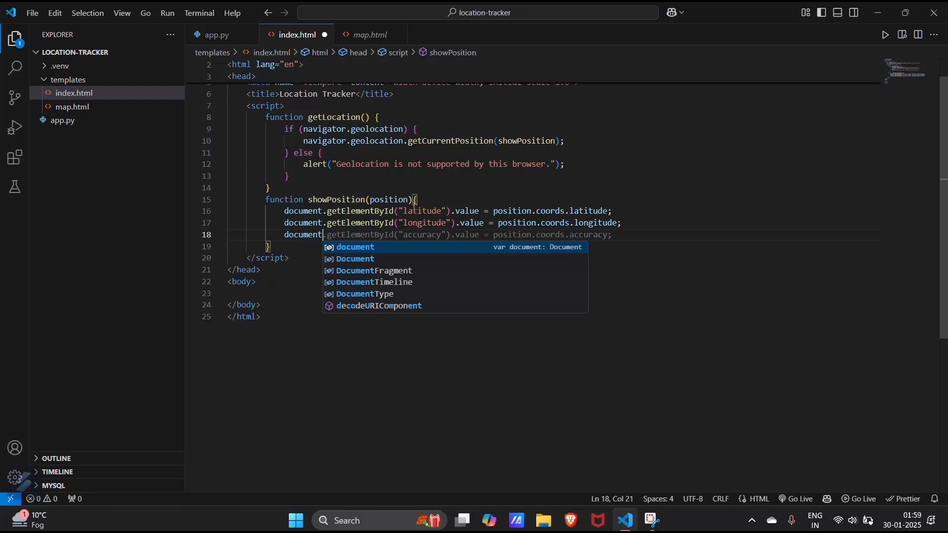
pyautogui.write('.')
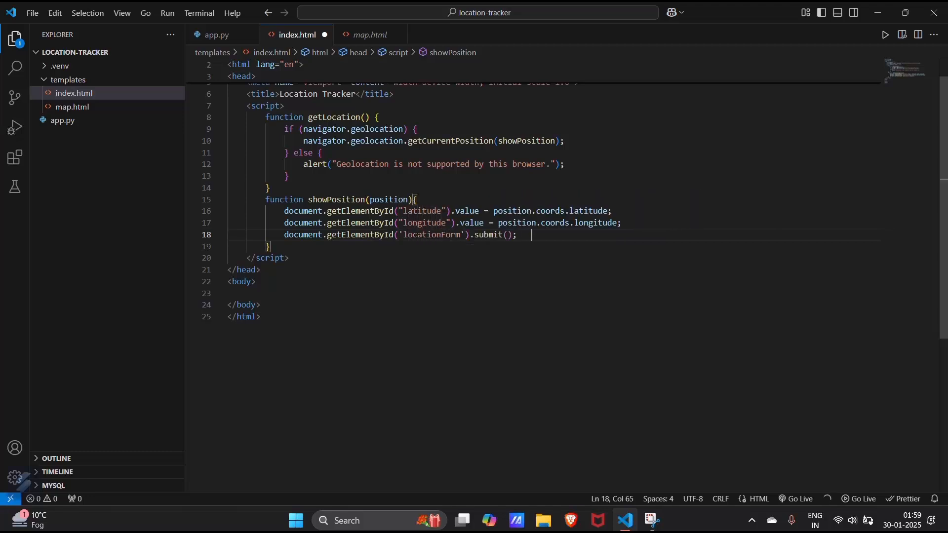
pyautogui.press('Backspace')
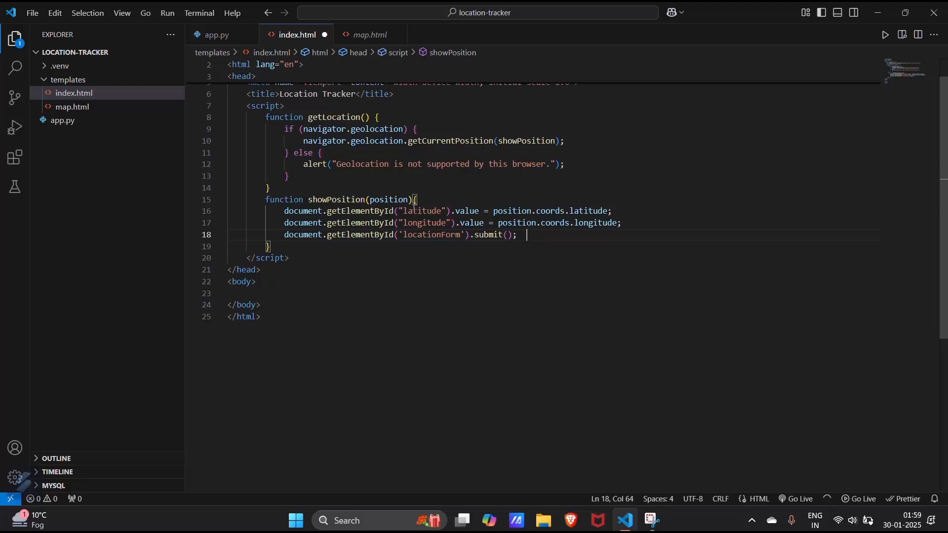
pyautogui.scroll(3)
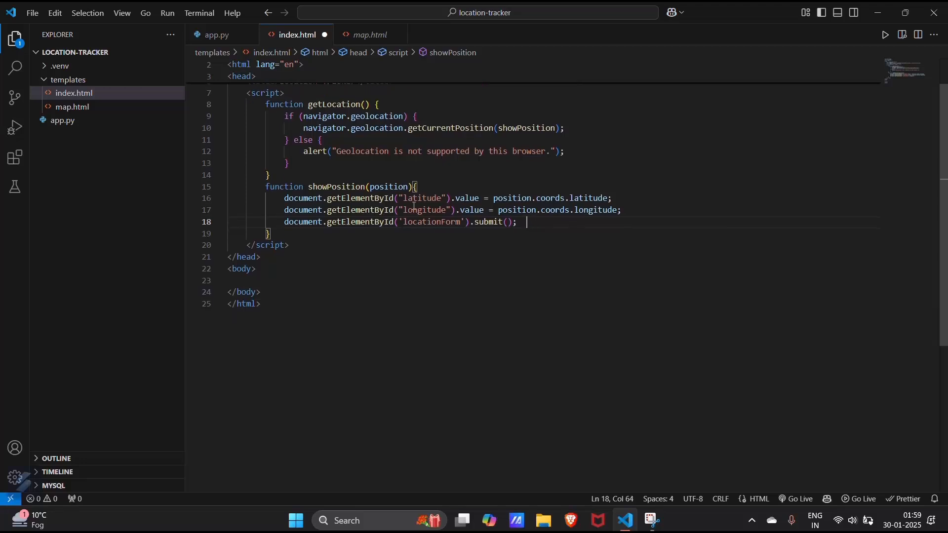
pyautogui.scroll(-3)
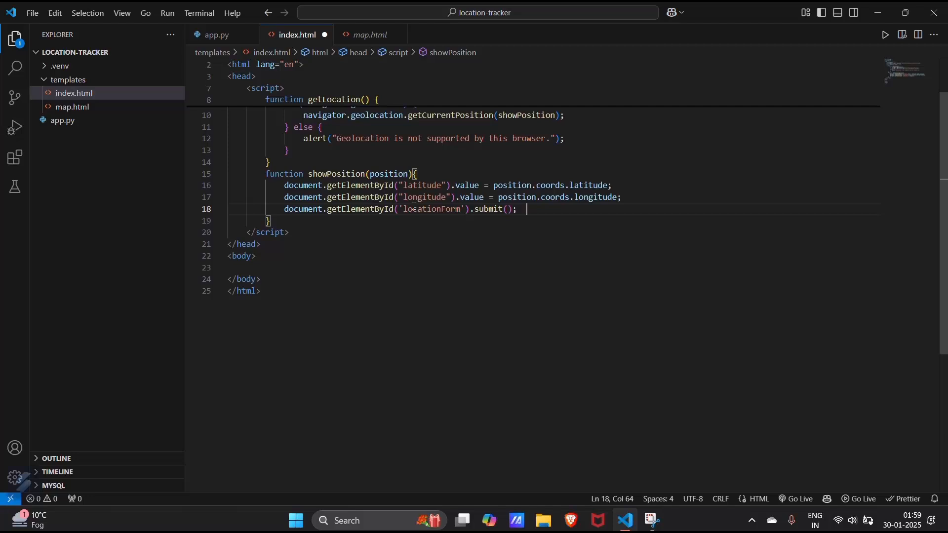
# - Add onload="getLocation()" to the body tag
pyautogui.click(256, 256)
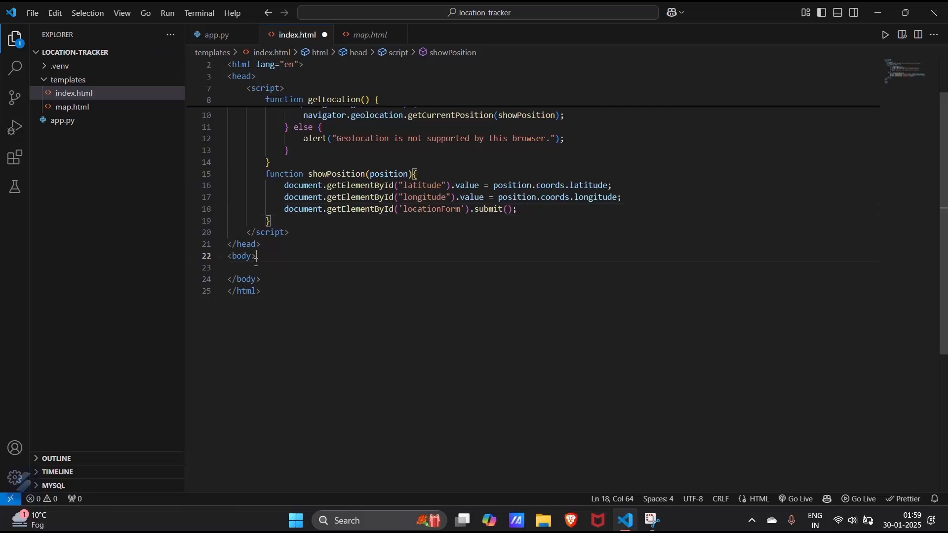
pyautogui.click(255, 256)
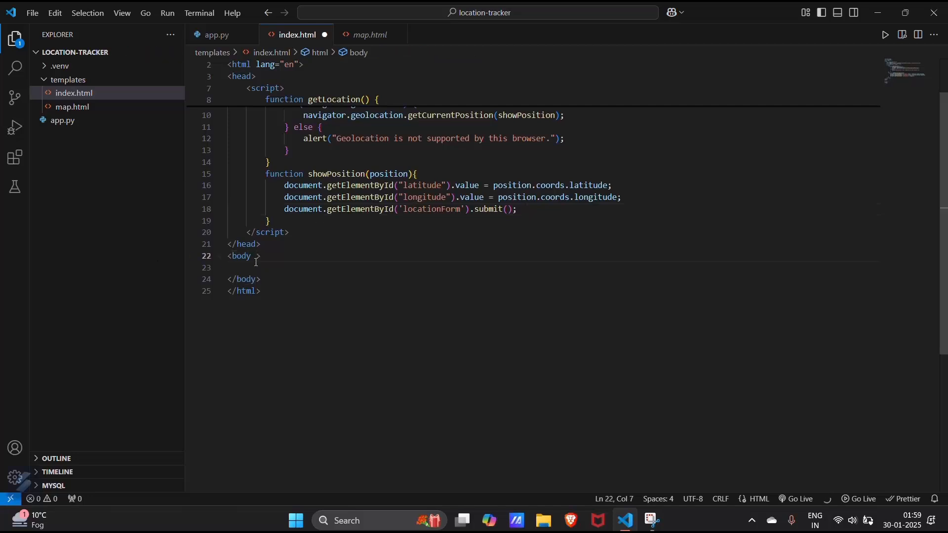
pyautogui.write('onload="getLocation(')
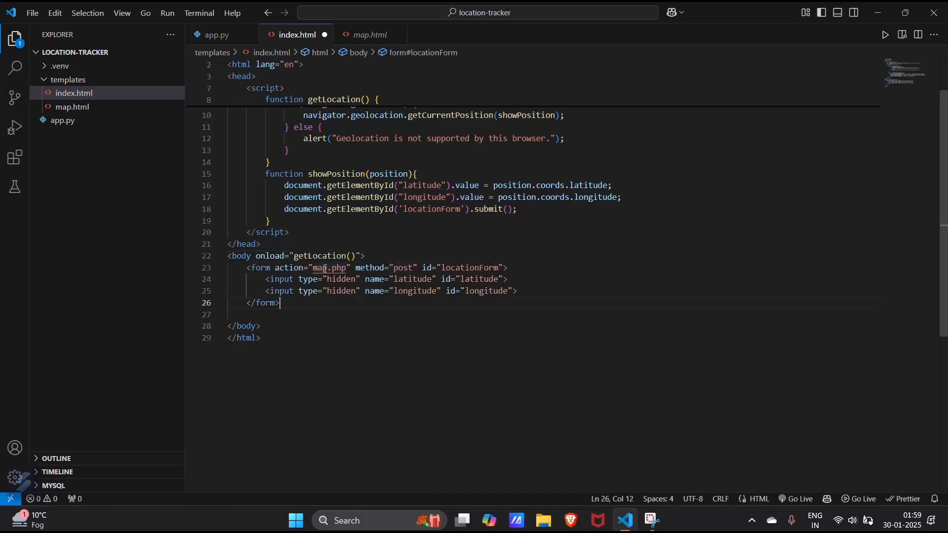
# - Make locationForm post to /map with hidden latitude and longitude inputs
pyautogui.click(340, 267)
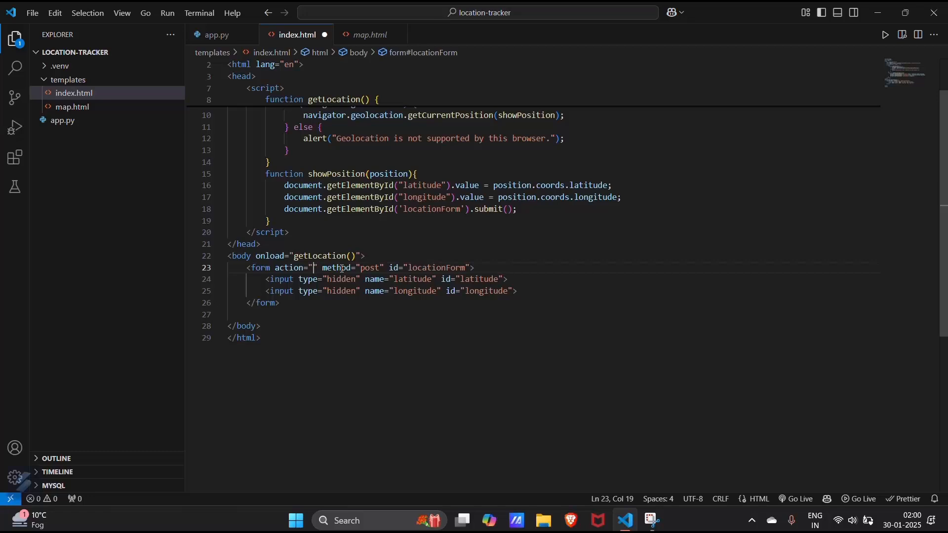
pyautogui.write('/map')
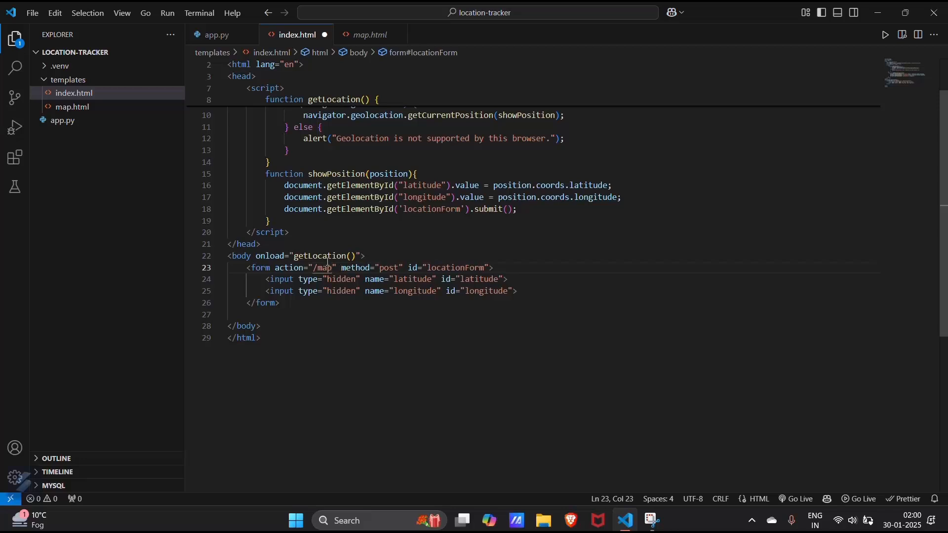
pyautogui.click(393, 267)
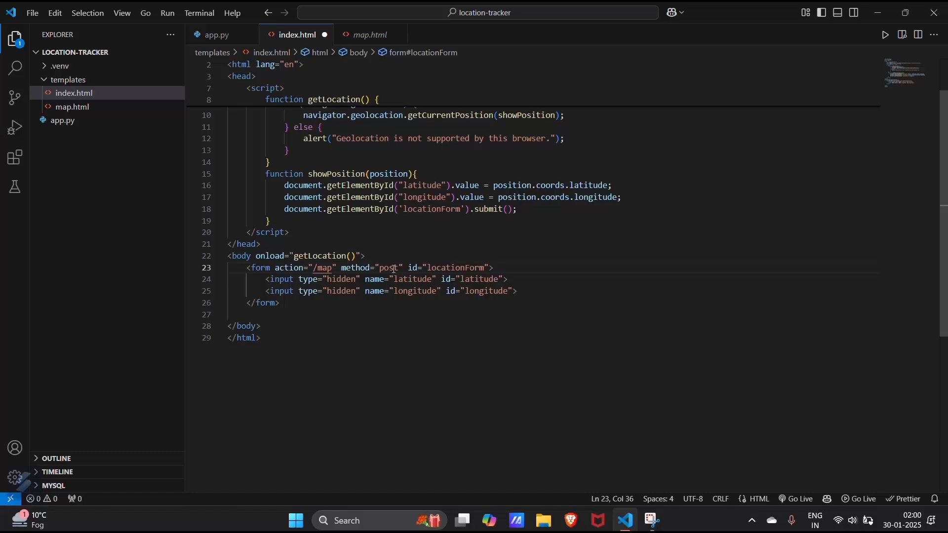
pyautogui.scroll(-3)
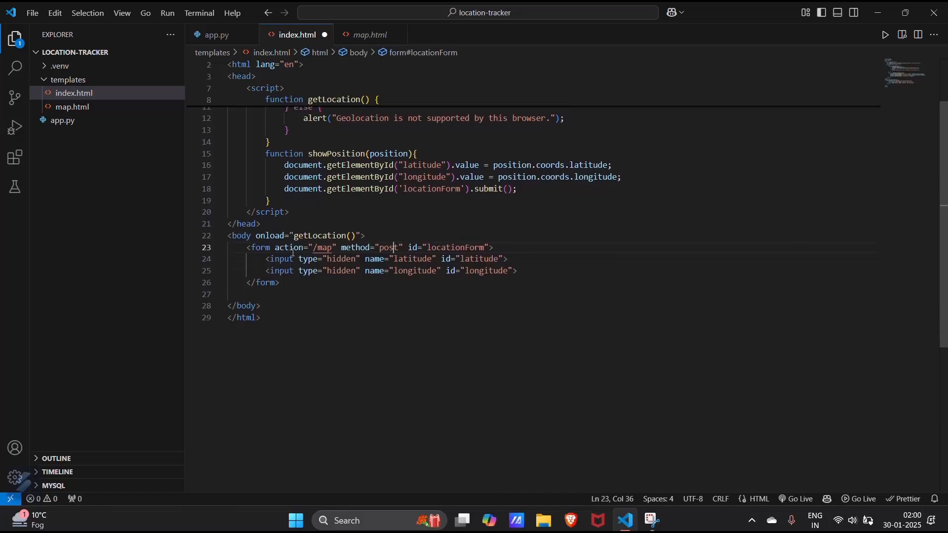
pyautogui.moveTo(402, 245)
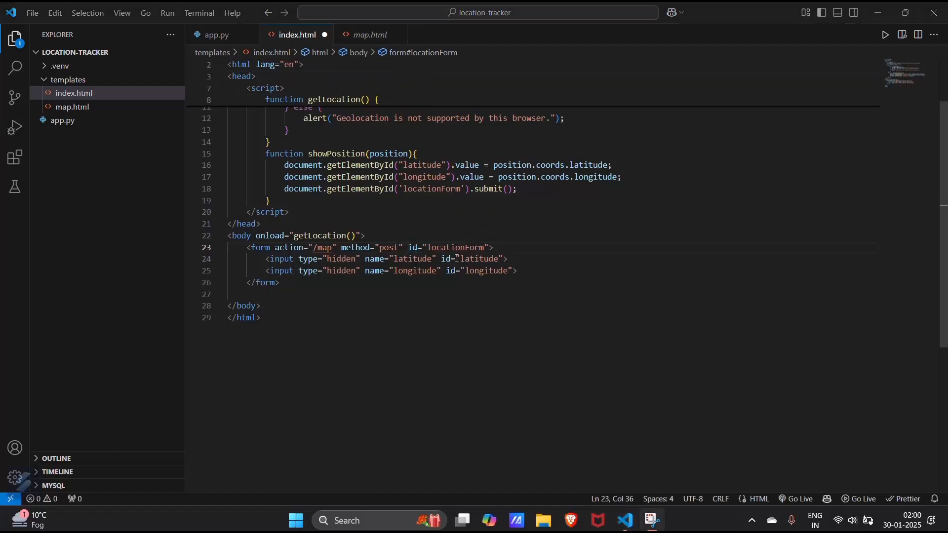
pyautogui.click(456, 259)
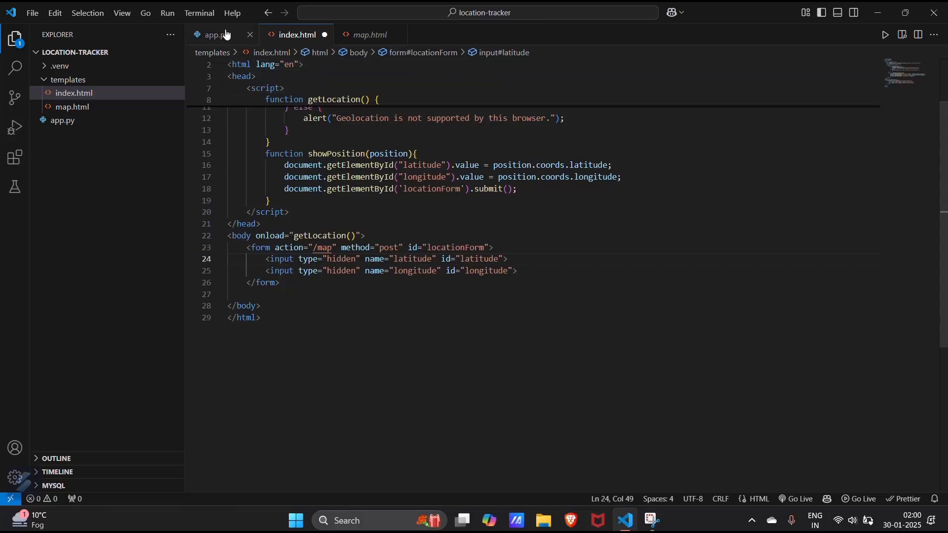
# - In app.py, import Flask, request, jsonify and render_template from flask
pyautogui.click(216, 34)
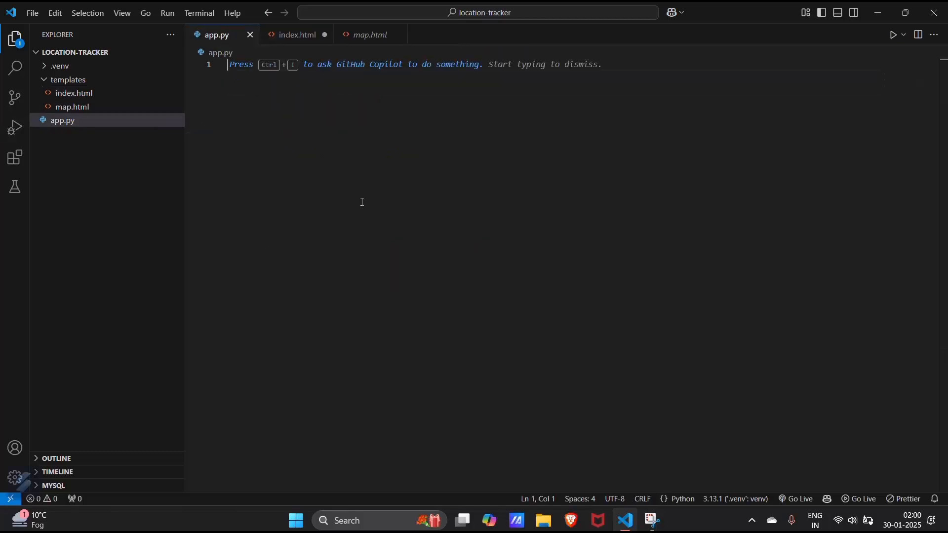
pyautogui.write('from')
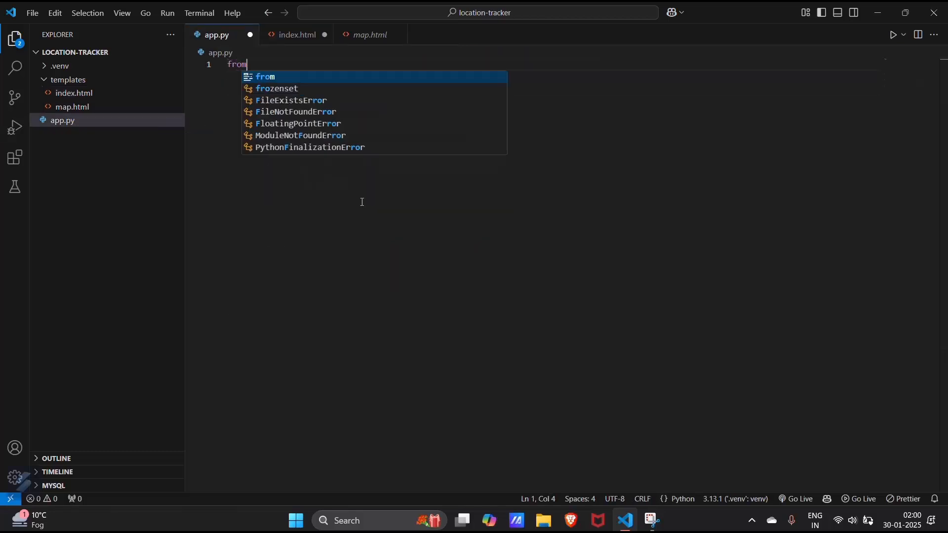
pyautogui.write('flask import Flask')
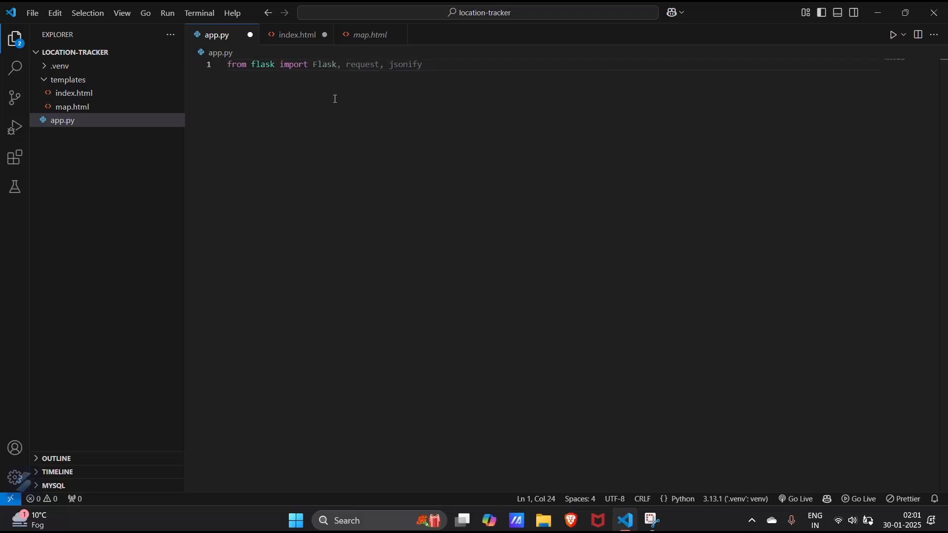
pyautogui.write(', request, jsonify,')
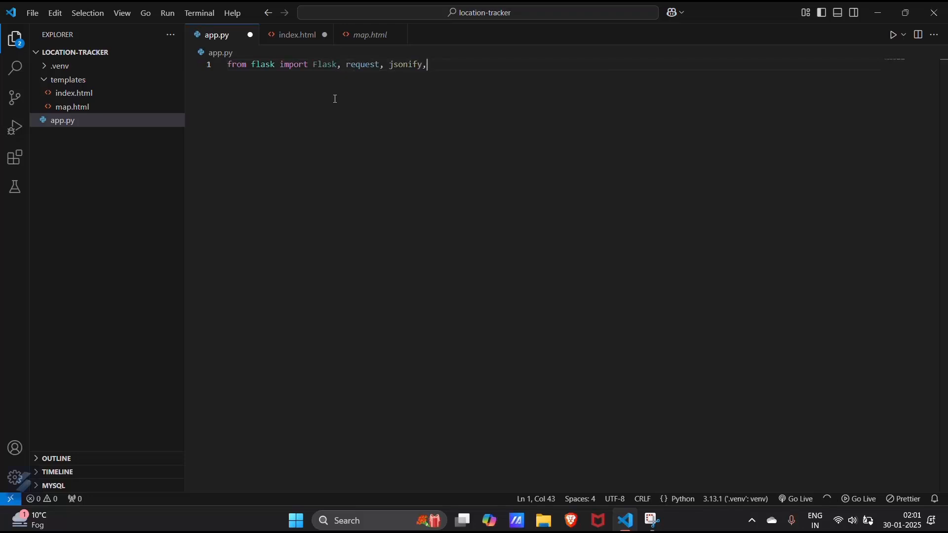
pyautogui.write('render_template')
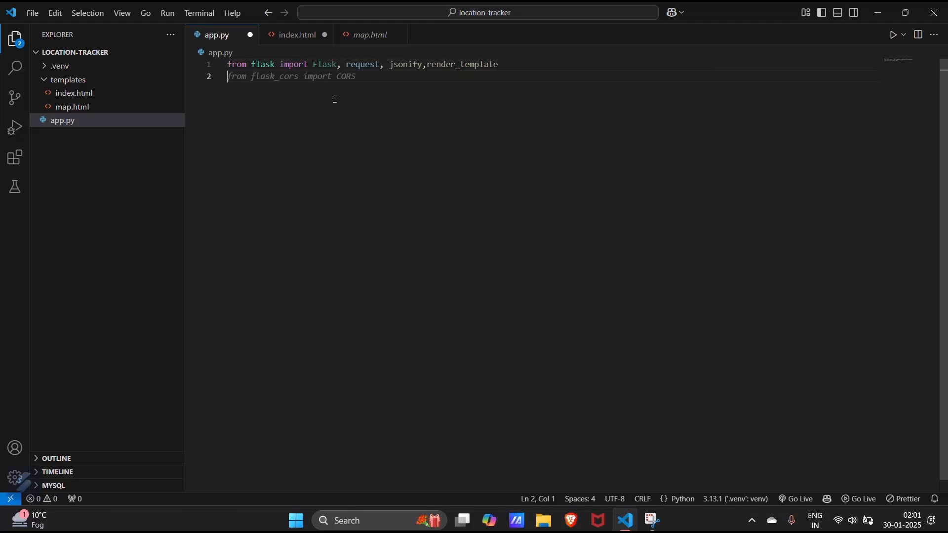
# - Start a second import line for folium, misspelled as 'follium'
pyautogui.write('import f')
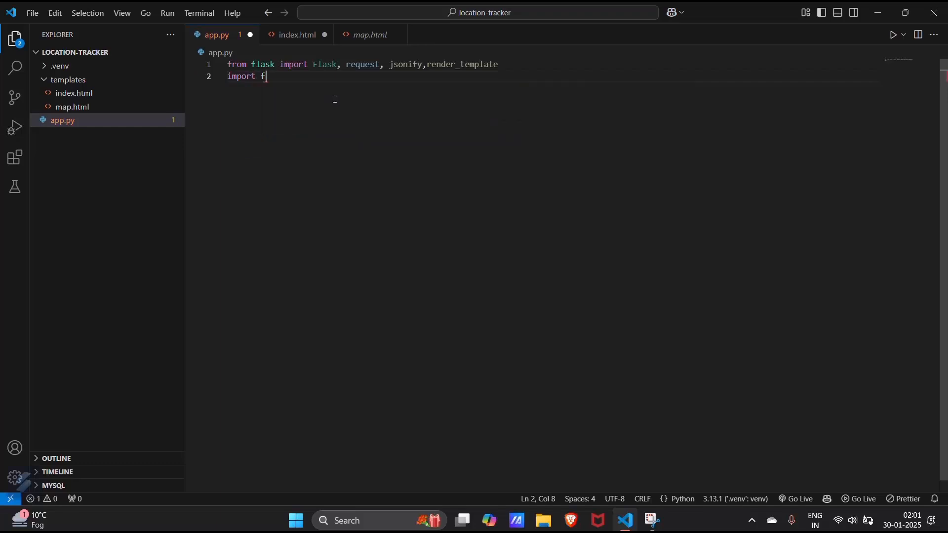
pyautogui.write('ollium')
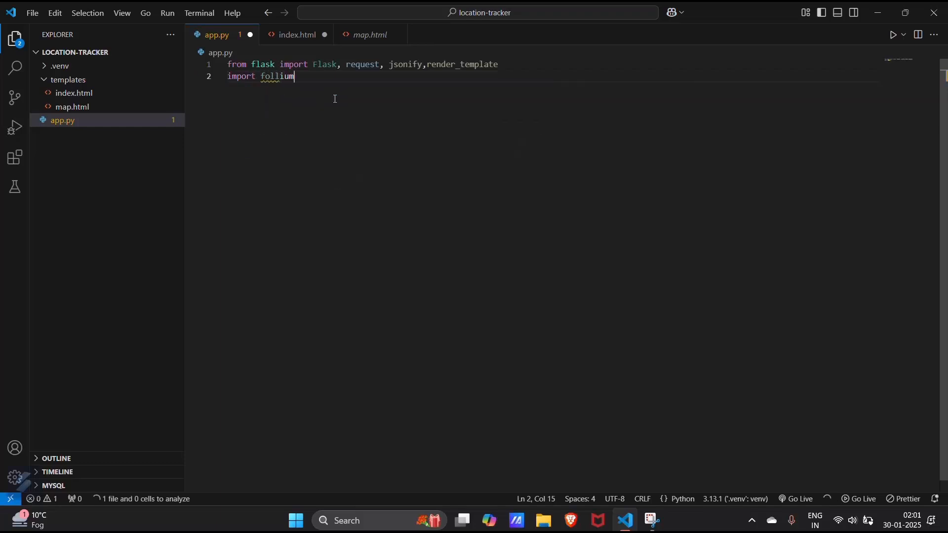
pyautogui.write('as fol')
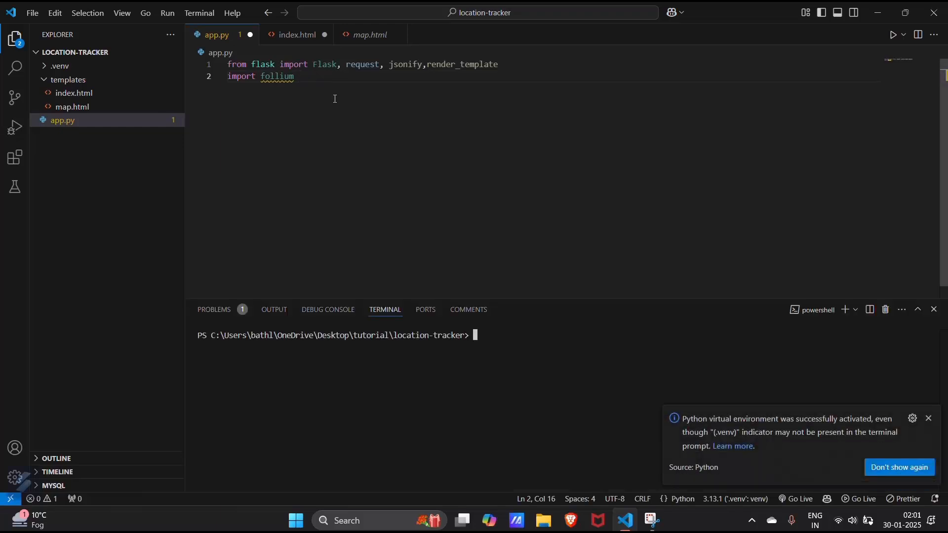
# - Fix the folium import spelling and run 'pip install folium' in the terminal
pyautogui.write('pip in')
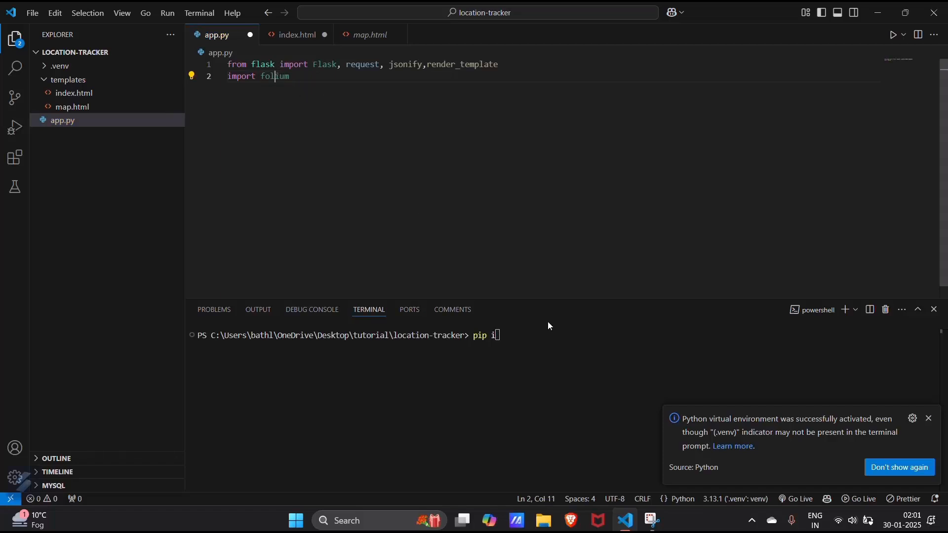
pyautogui.write('nst')
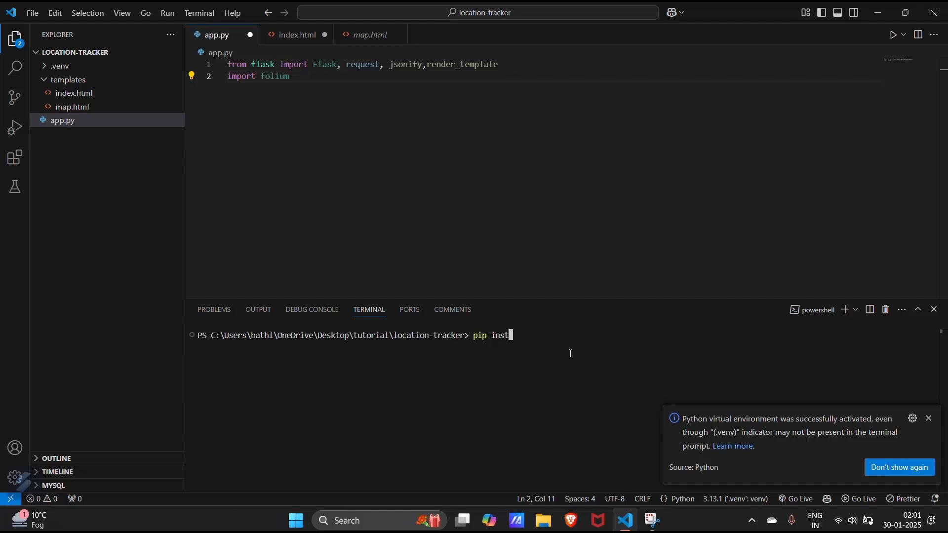
pyautogui.write('all')
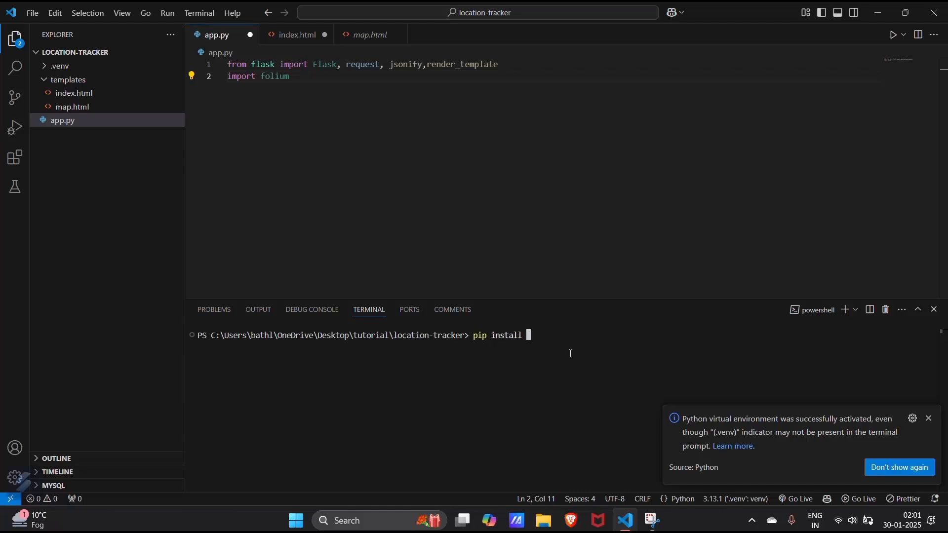
pyautogui.write('fo')
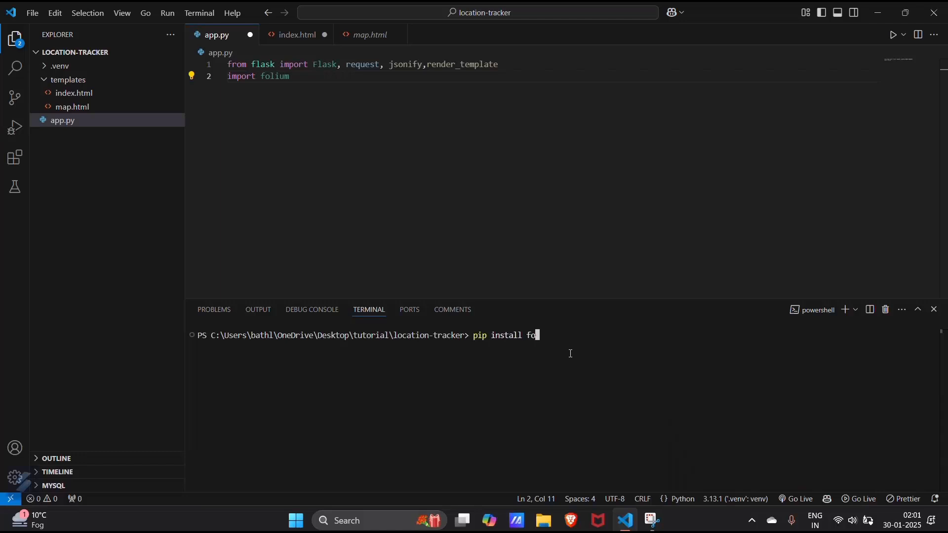
pyautogui.write('li')
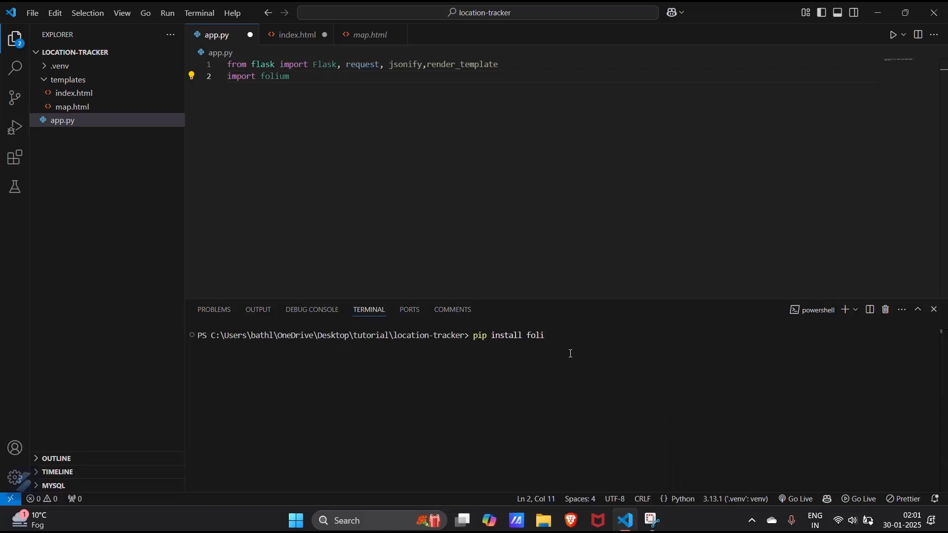
pyautogui.press('Return')
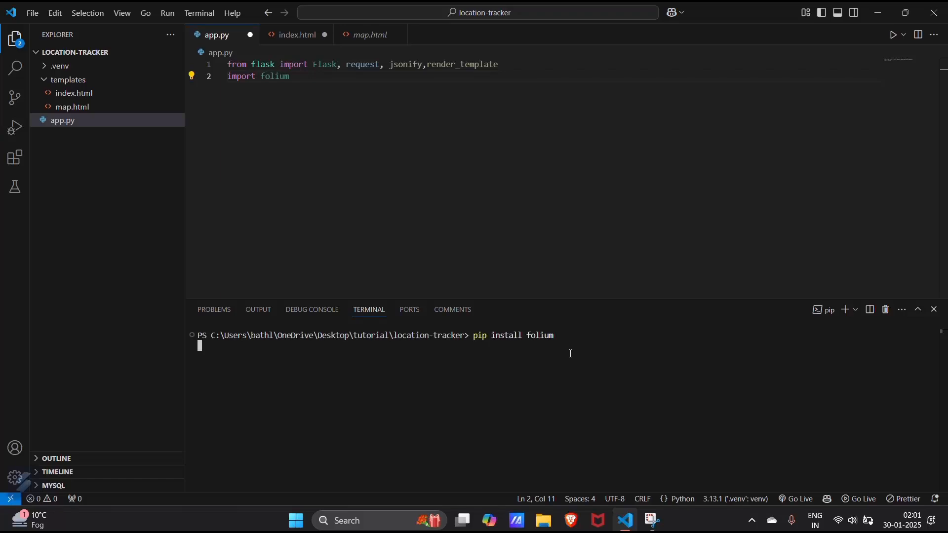
pyautogui.press('Return')
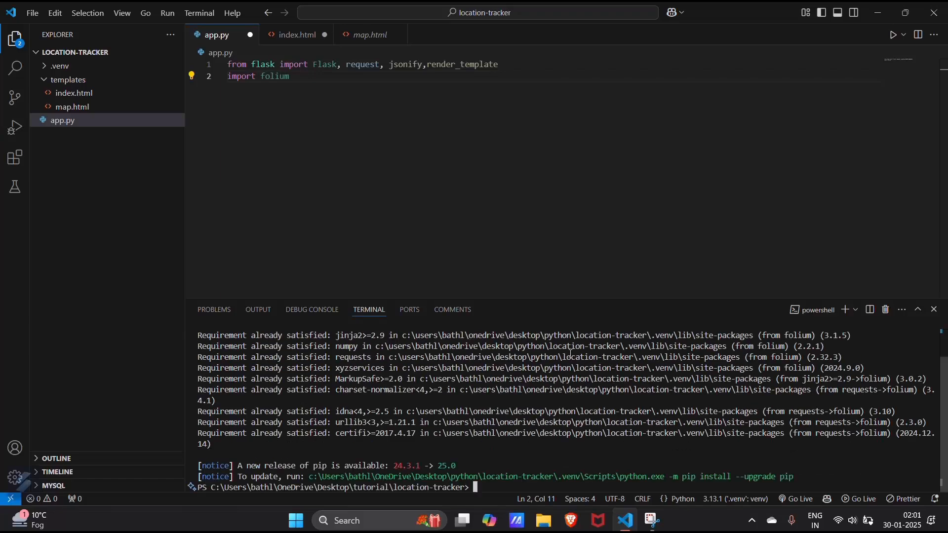
pyautogui.moveTo(557, 393)
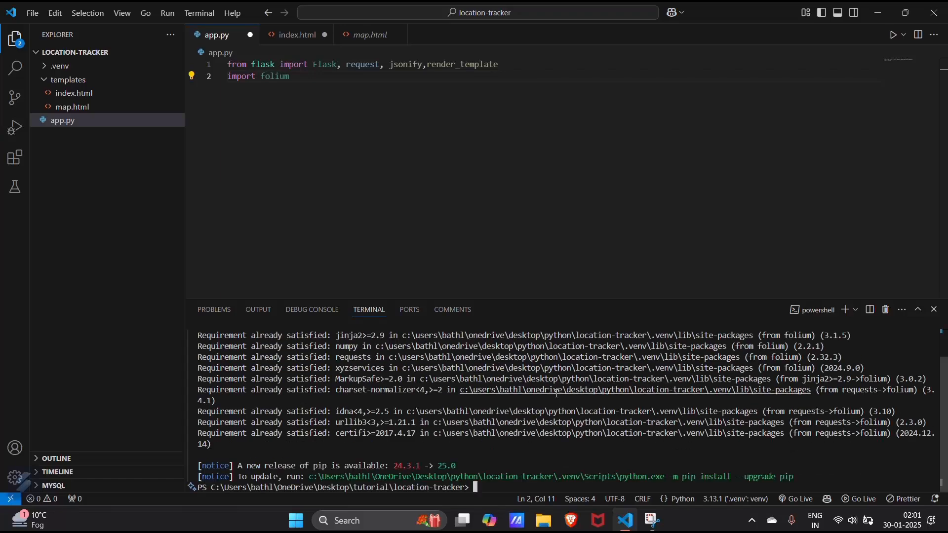
pyautogui.scroll(3)
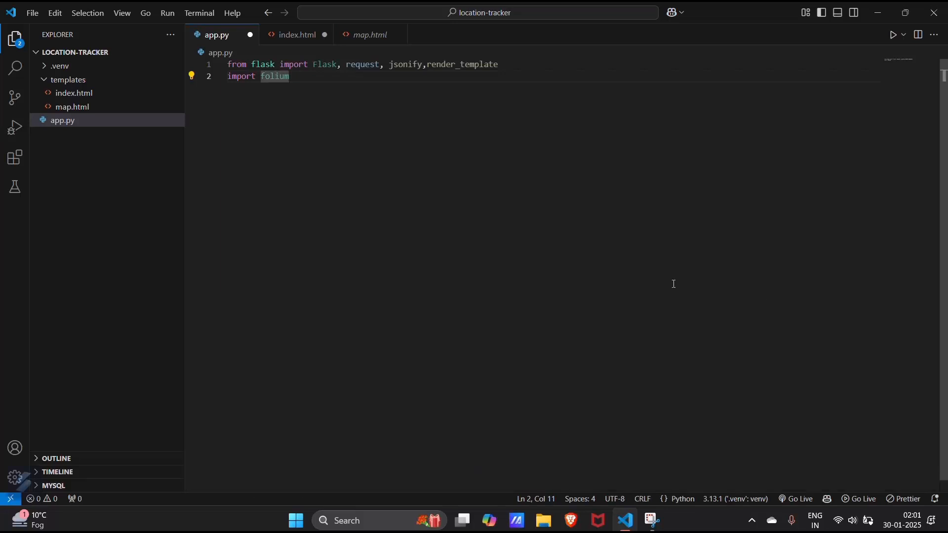
# - Add app = Flask(__name__) and a '/' route returning render_template('index.html')
pyautogui.press('enter')
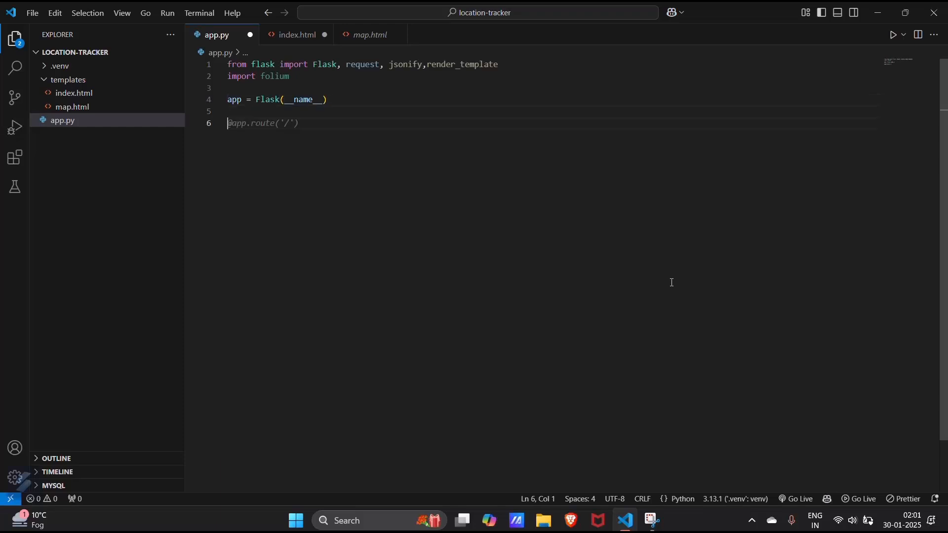
pyautogui.write("@app.route('/')")
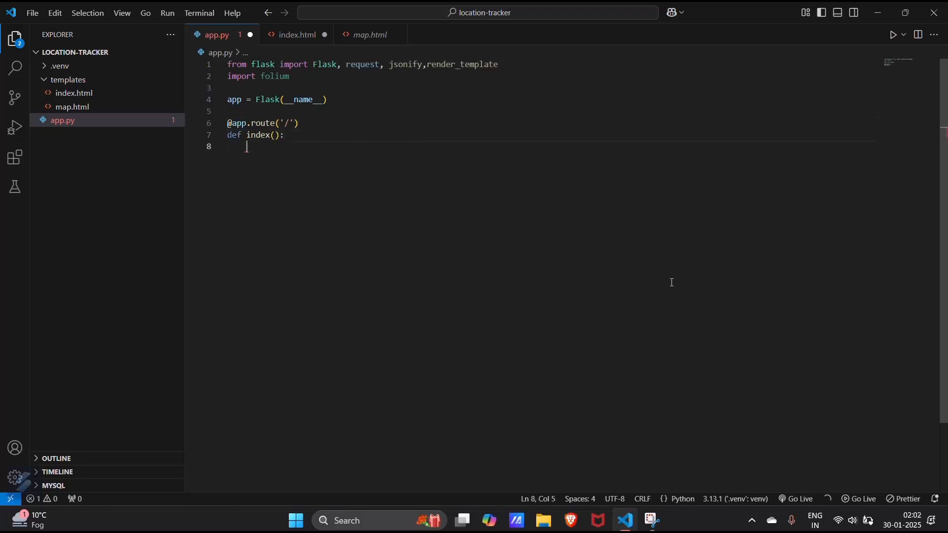
pyautogui.write("return render_template('index.html')")
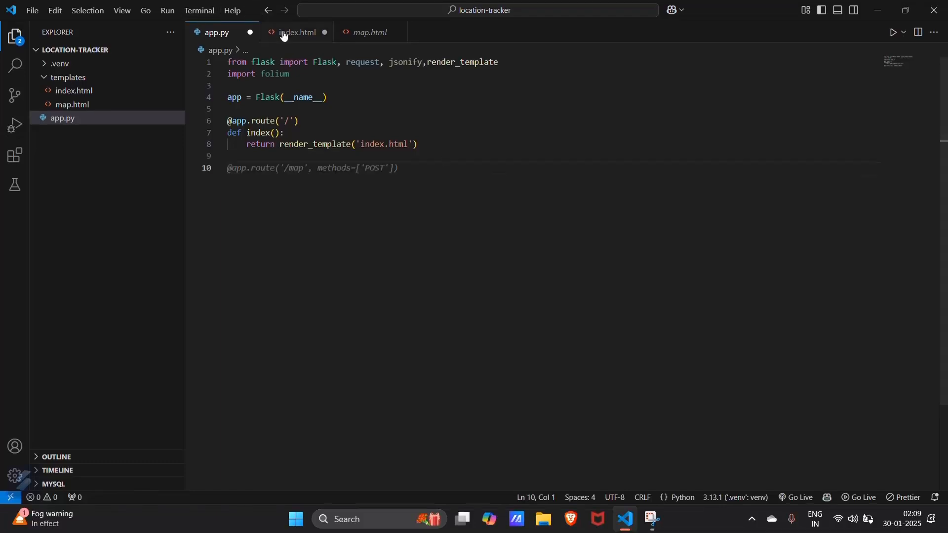
pyautogui.click(296, 32)
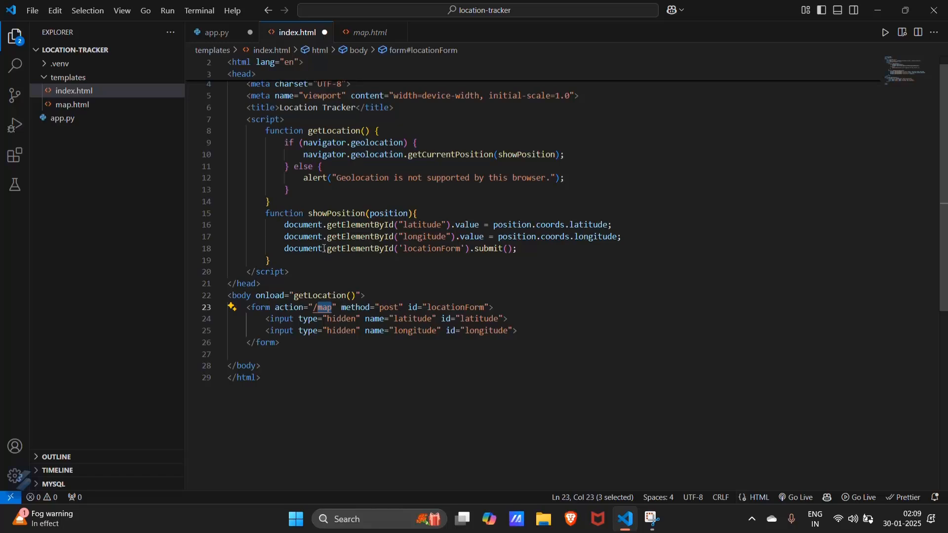
pyautogui.moveTo(268, 108)
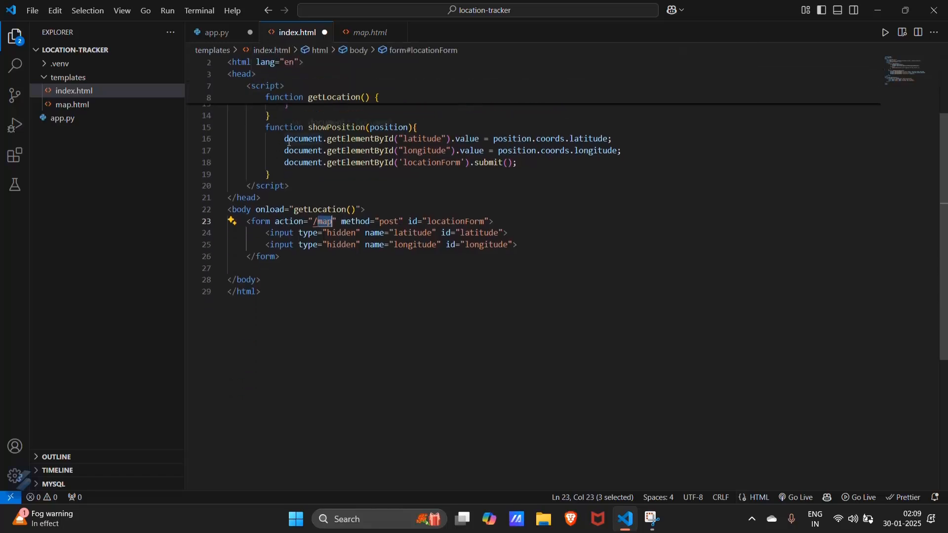
pyautogui.scroll(3)
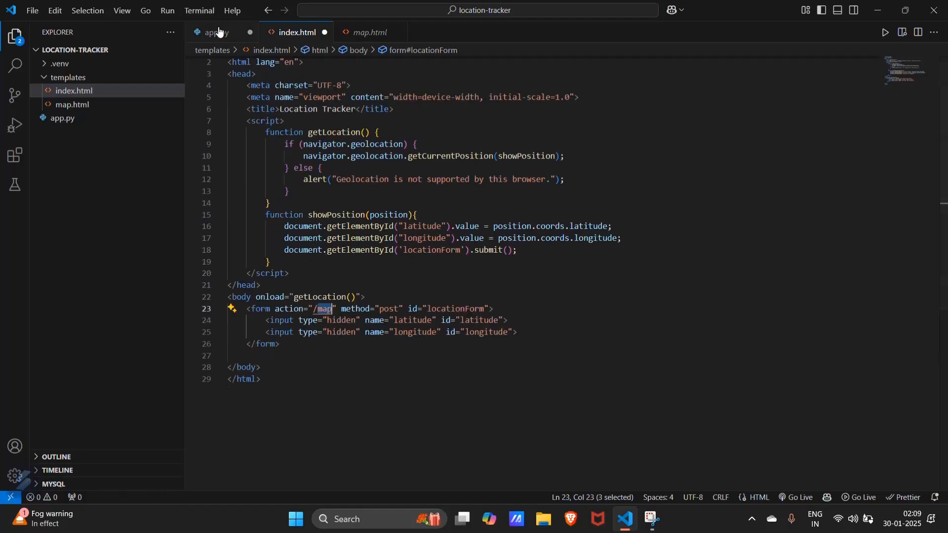
pyautogui.click(215, 32)
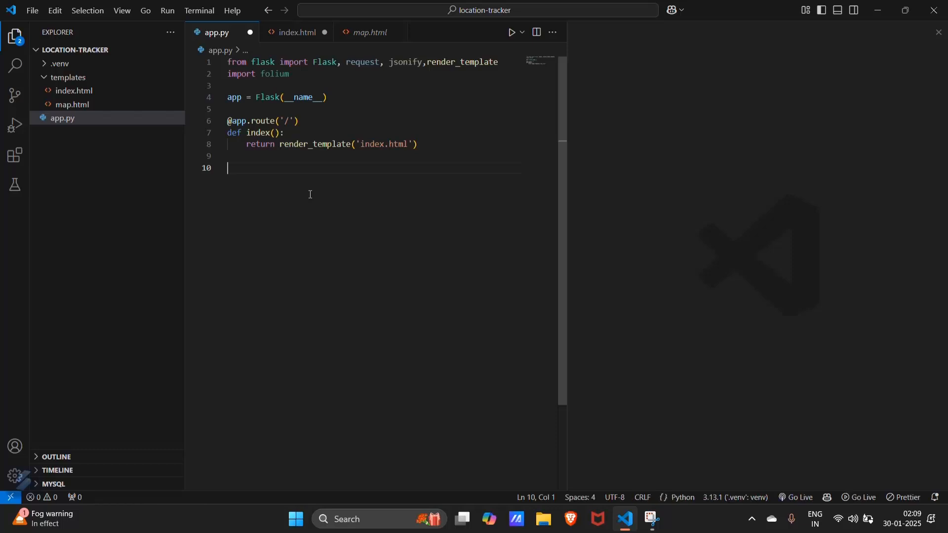
pyautogui.write("@app.route('/map', methods=['POST'])")
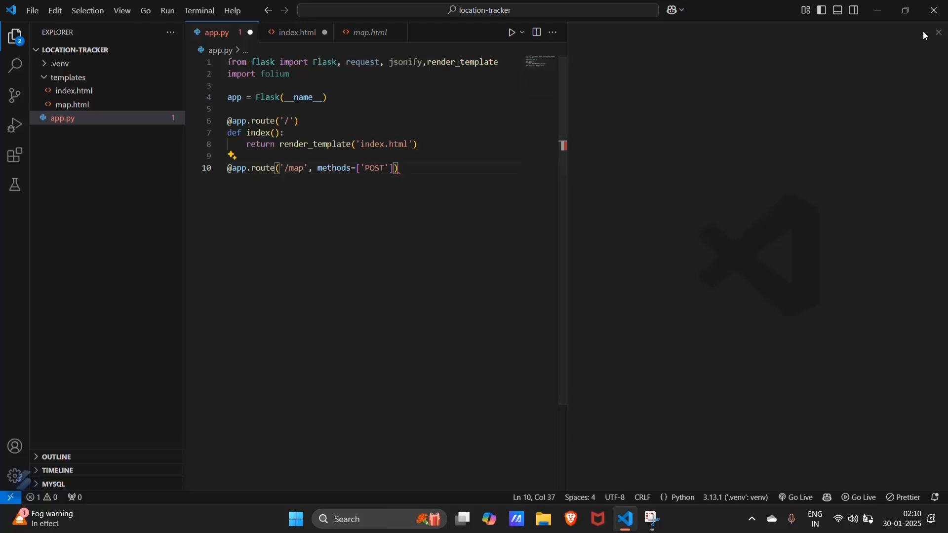
pyautogui.press('enter')
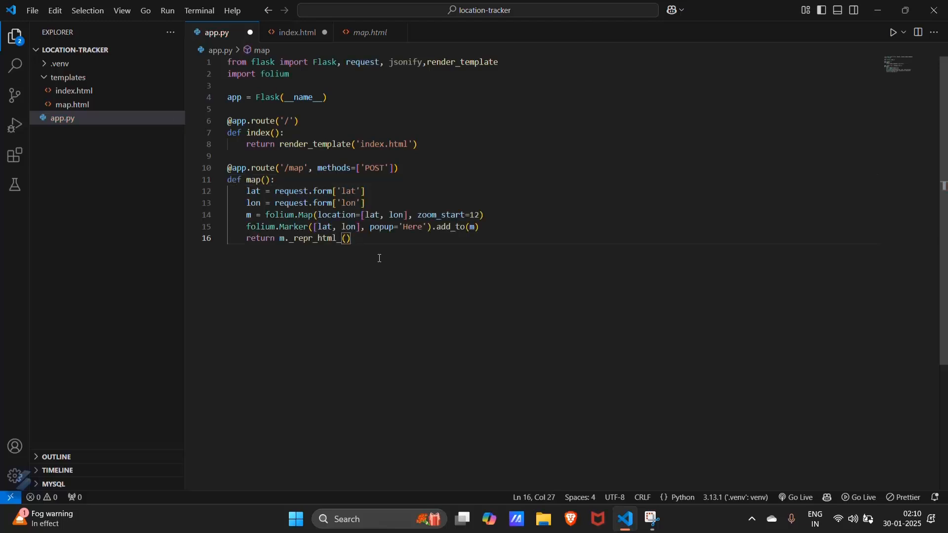
pyautogui.moveTo(272, 192)
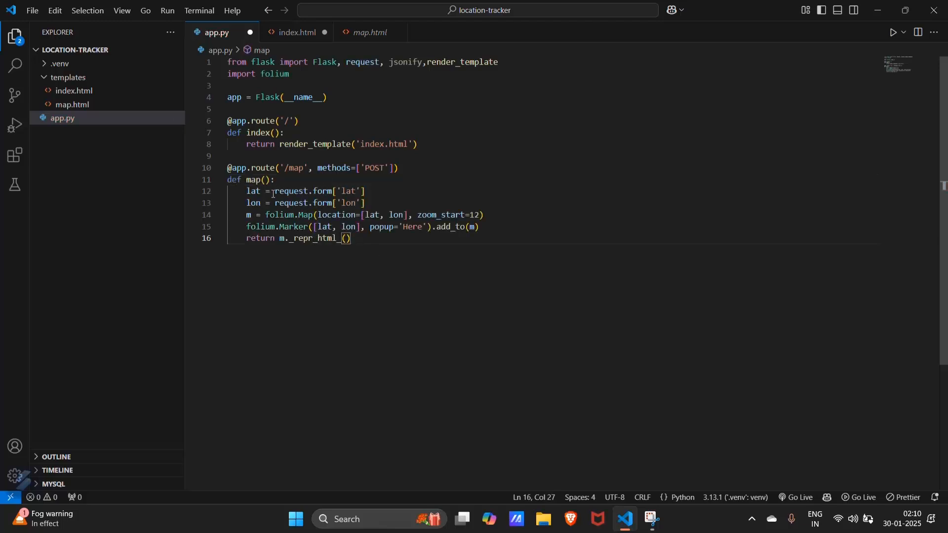
pyautogui.write('float')
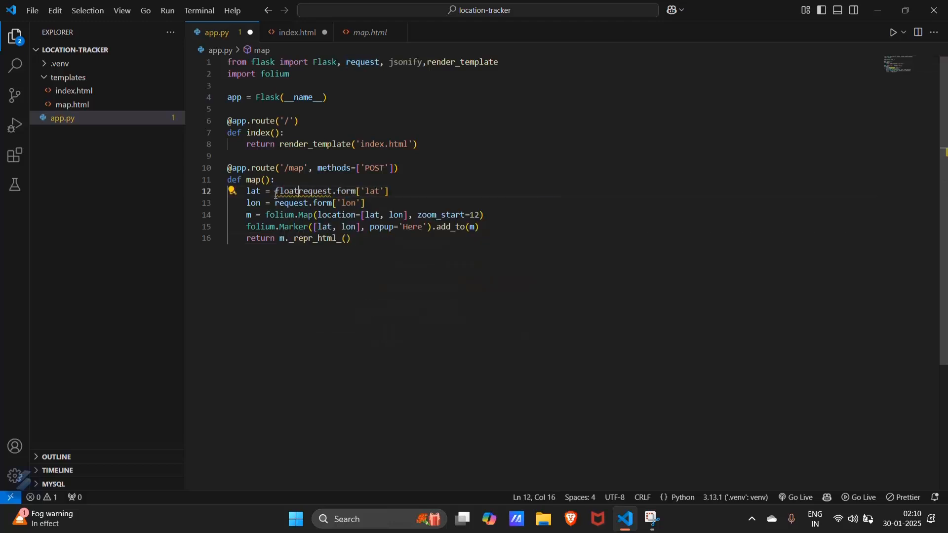
pyautogui.moveTo(284, 191)
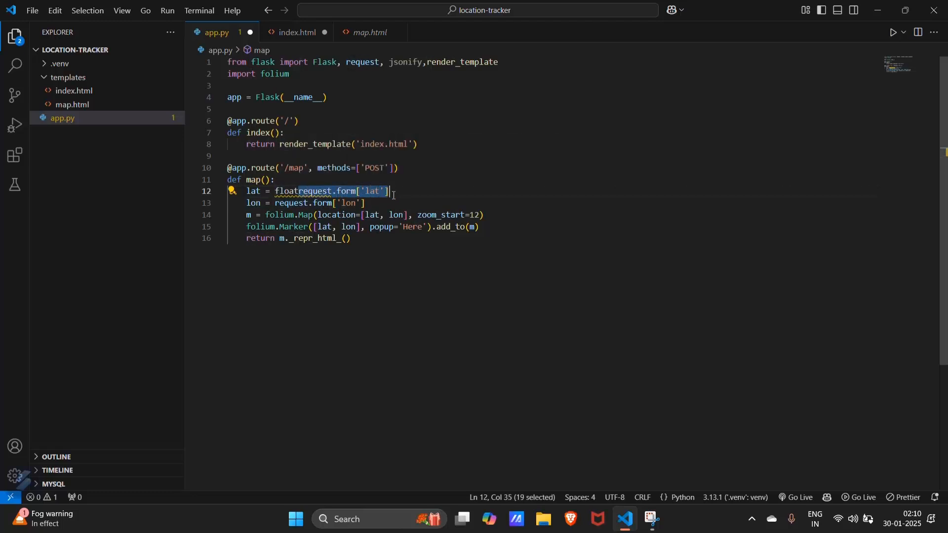
pyautogui.write('(')
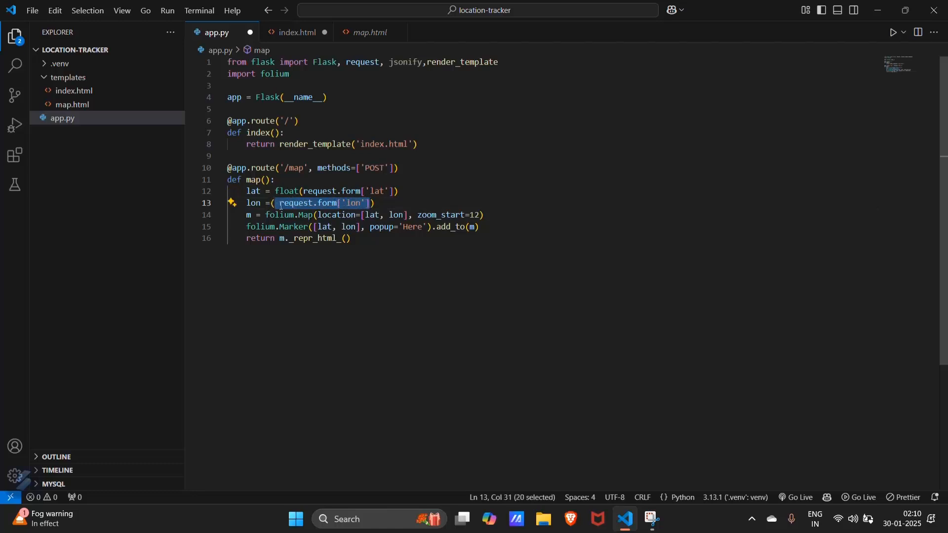
# - Convert longitude to float, set the map zoom to 10, and make the popup 'You are Here'
pyautogui.click(273, 203)
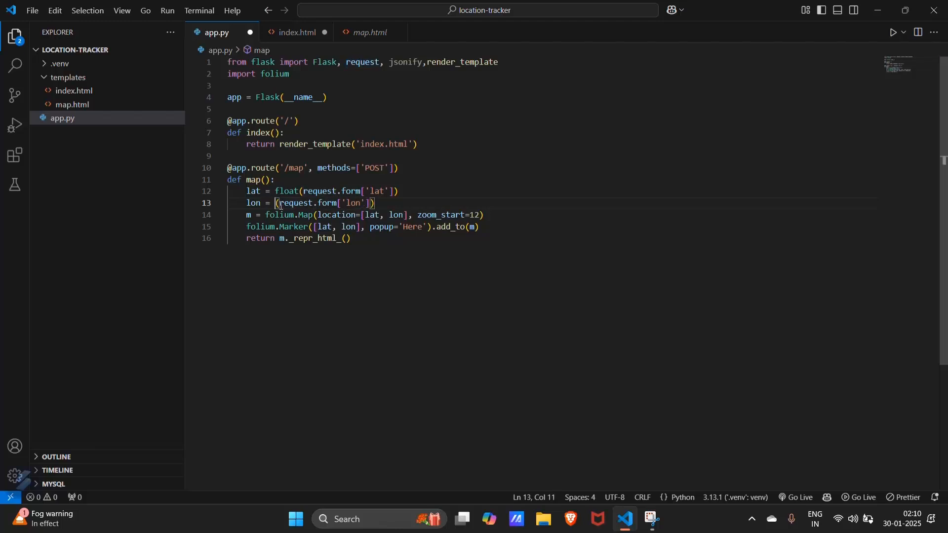
pyautogui.write('float')
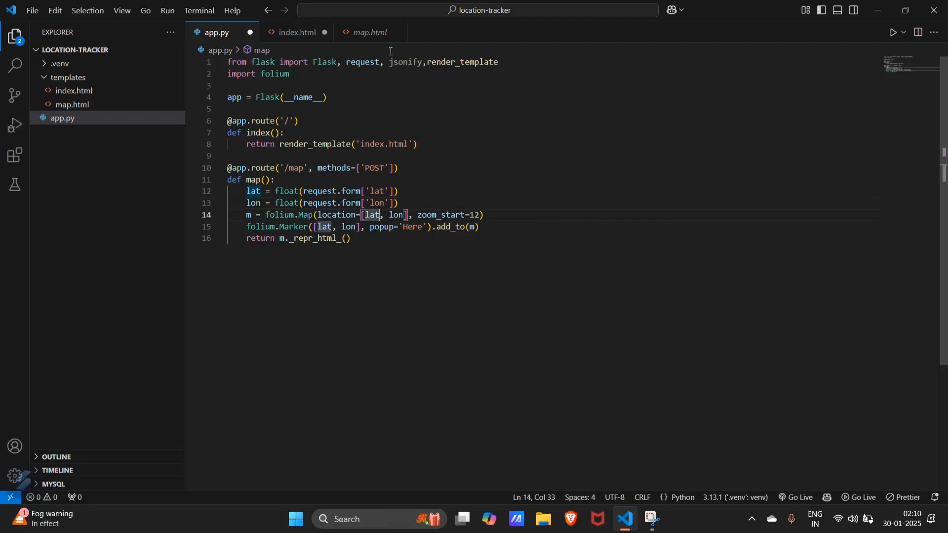
pyautogui.click(398, 168)
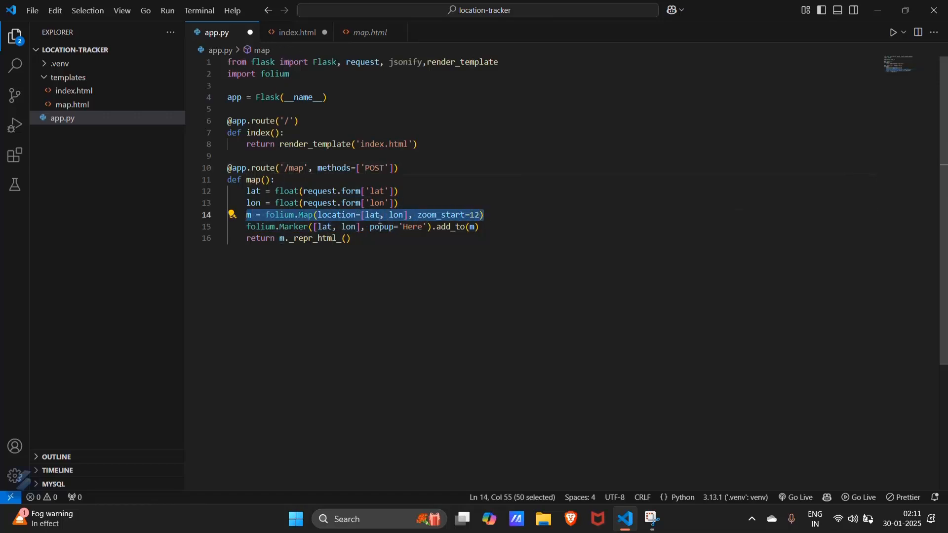
pyautogui.click(343, 202)
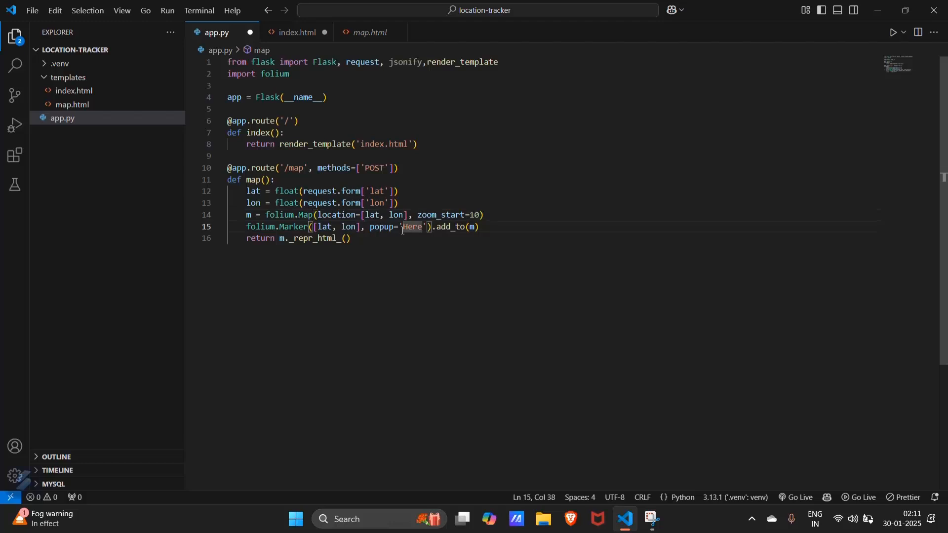
pyautogui.write('Yo u=')
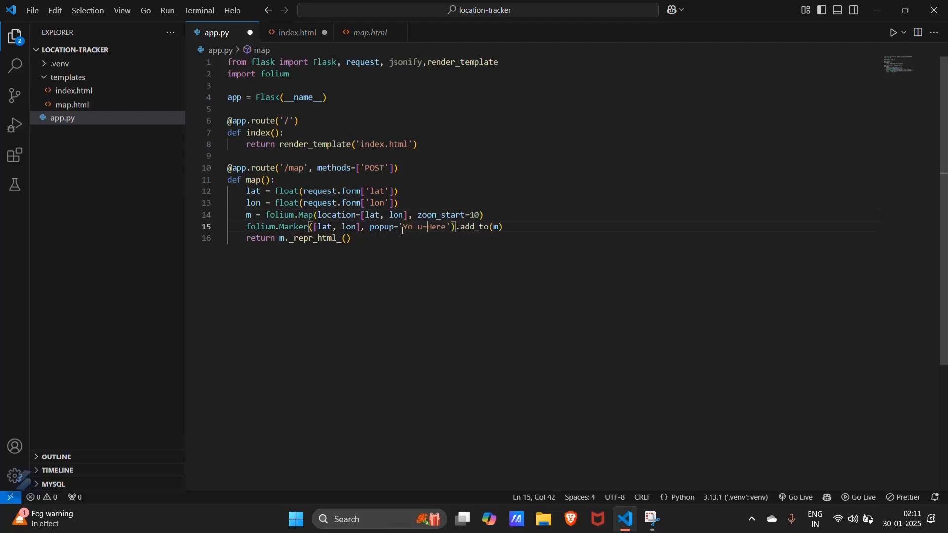
pyautogui.press('Backspace')
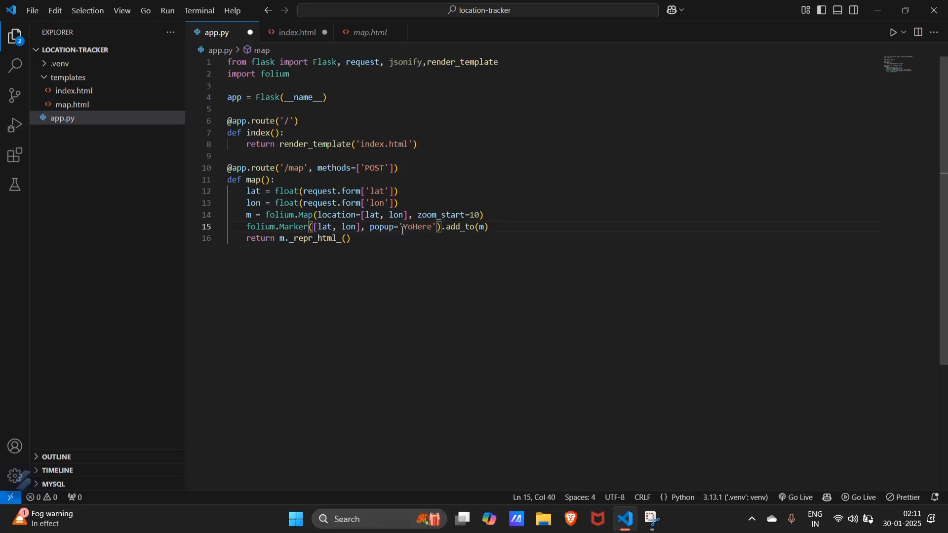
pyautogui.write('You are Here')
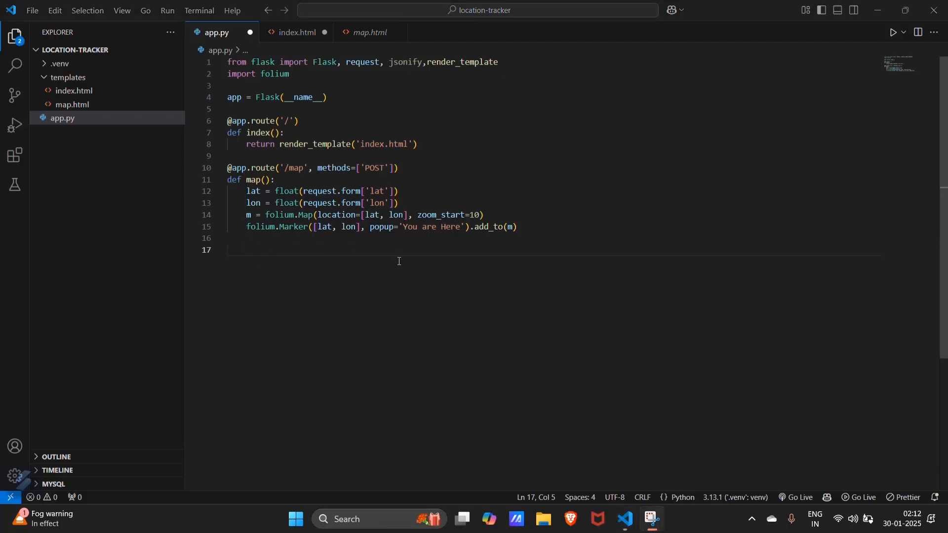
# - Add m.save('templates/map.html'), return render_template('map.html') and app.run(debug=True), then save
pyautogui.write("m.save('templates/map.html")
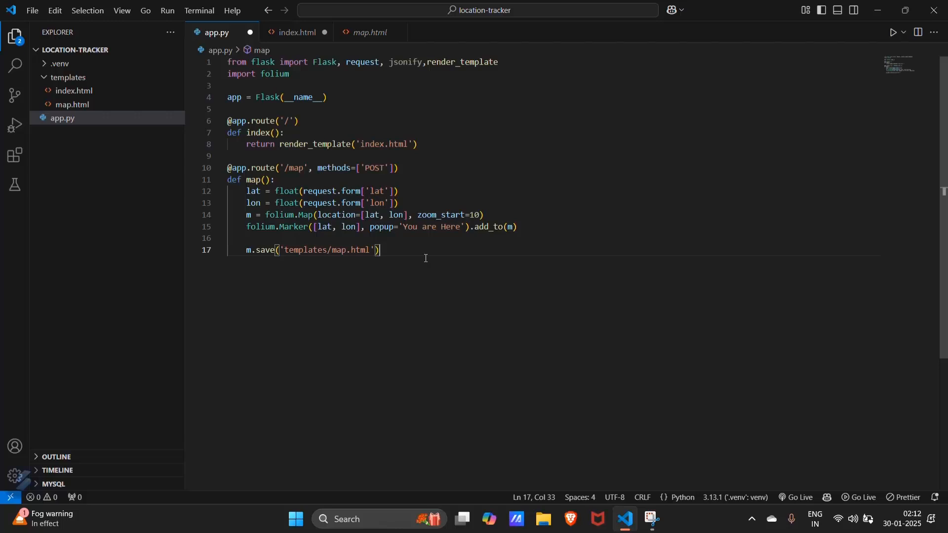
pyautogui.moveTo(83, 113)
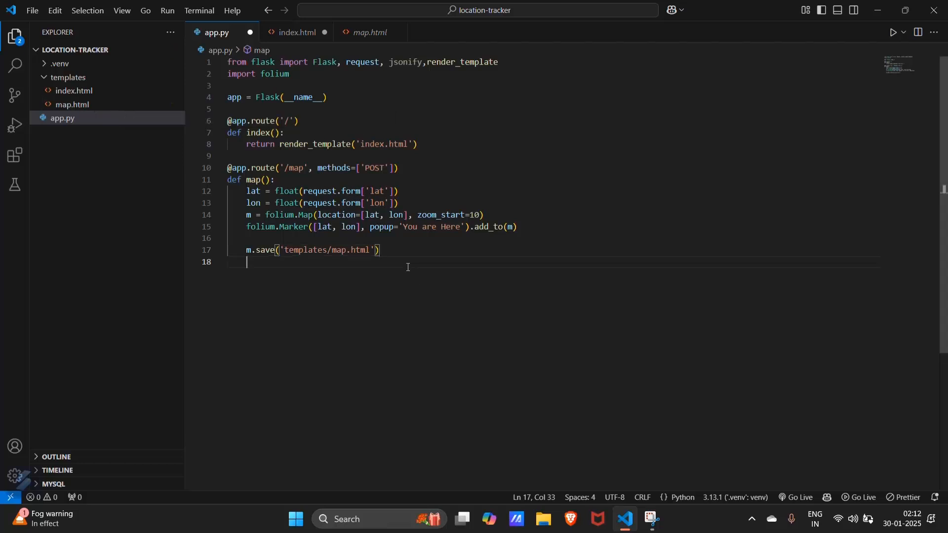
pyautogui.write("return render_template('map.html')")
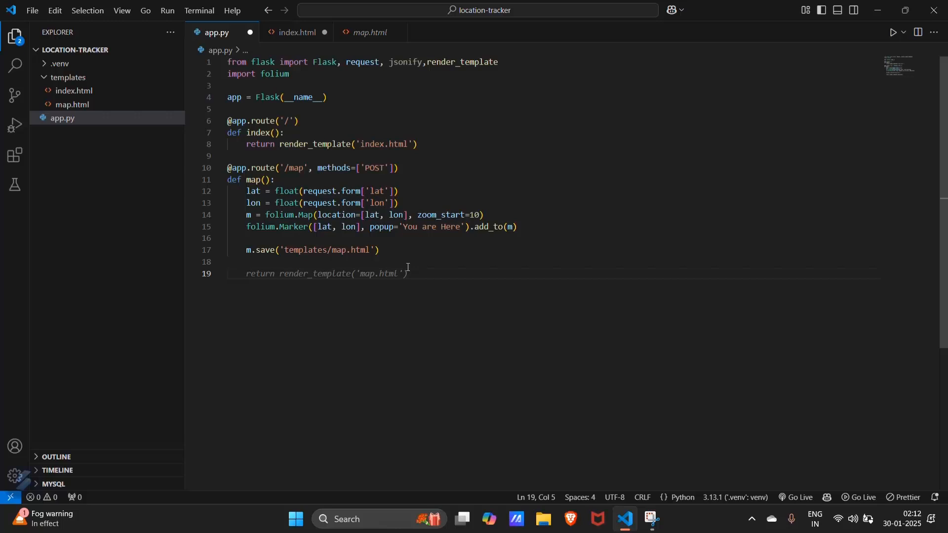
pyautogui.write('return')
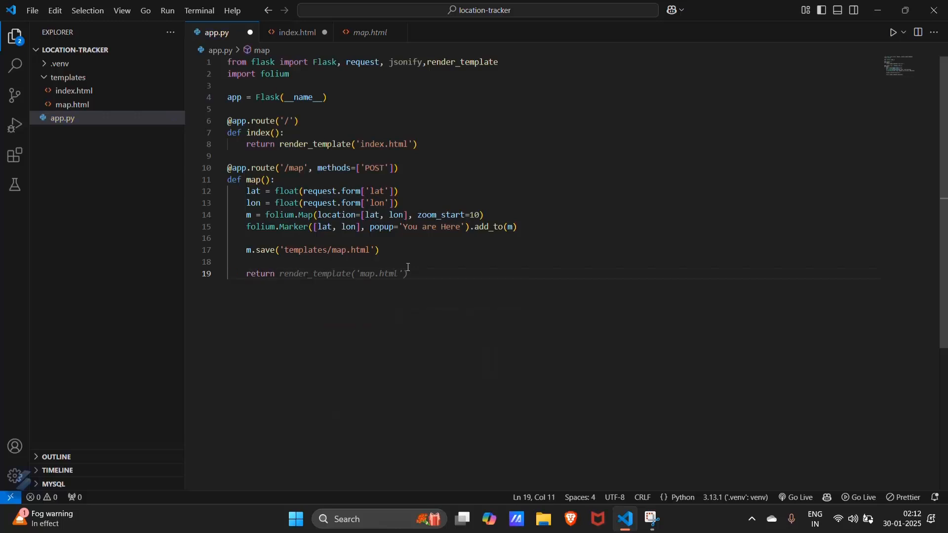
pyautogui.click(429, 277)
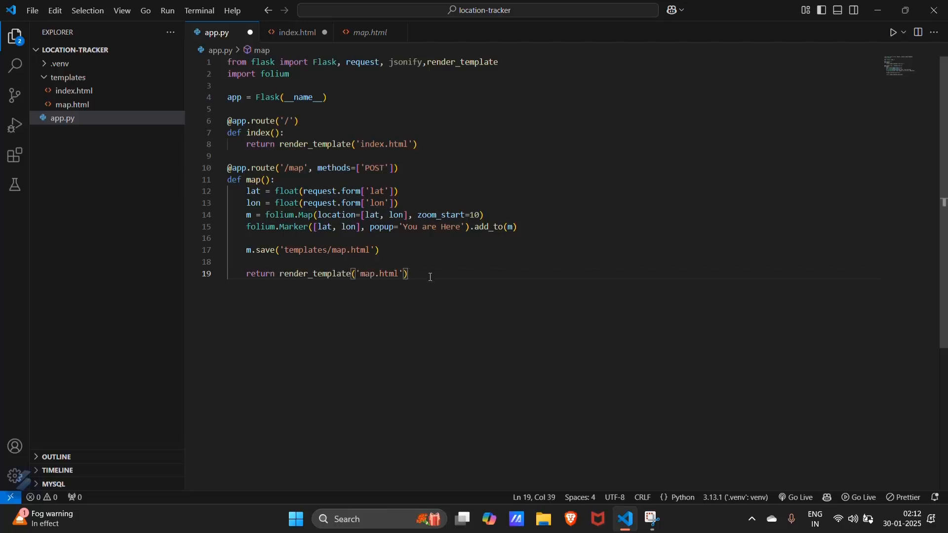
pyautogui.click(409, 274)
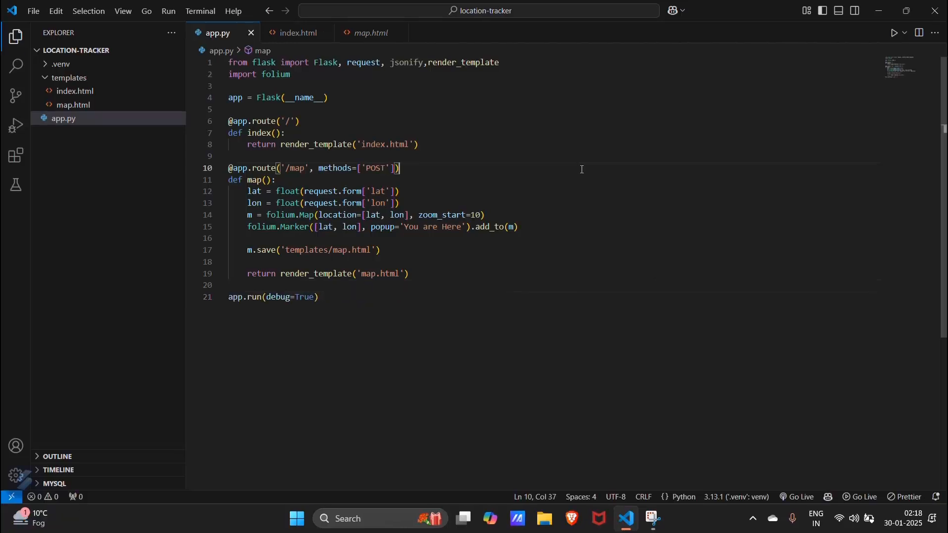
pyautogui.click(434, 132)
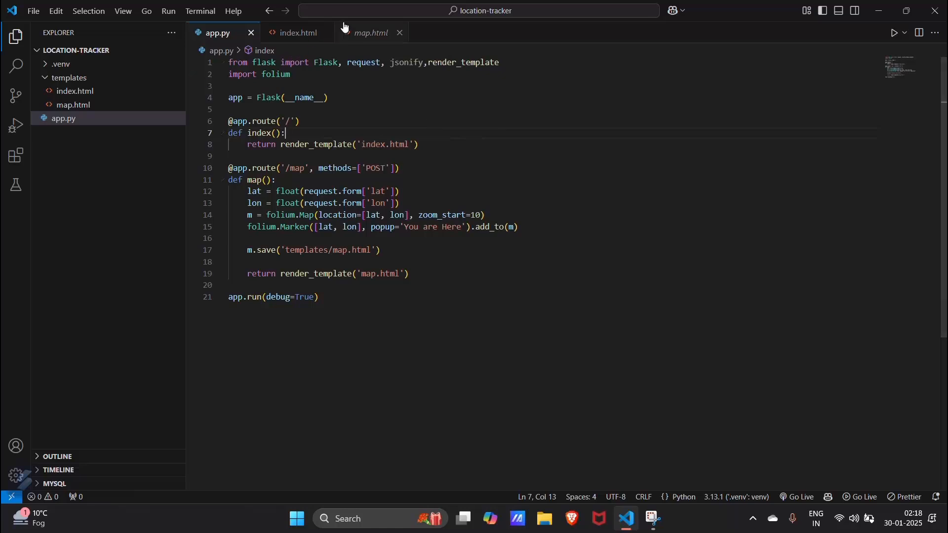
# - In index.html, write an h1 heading reading 'Fetching Your Location'
pyautogui.click(296, 32)
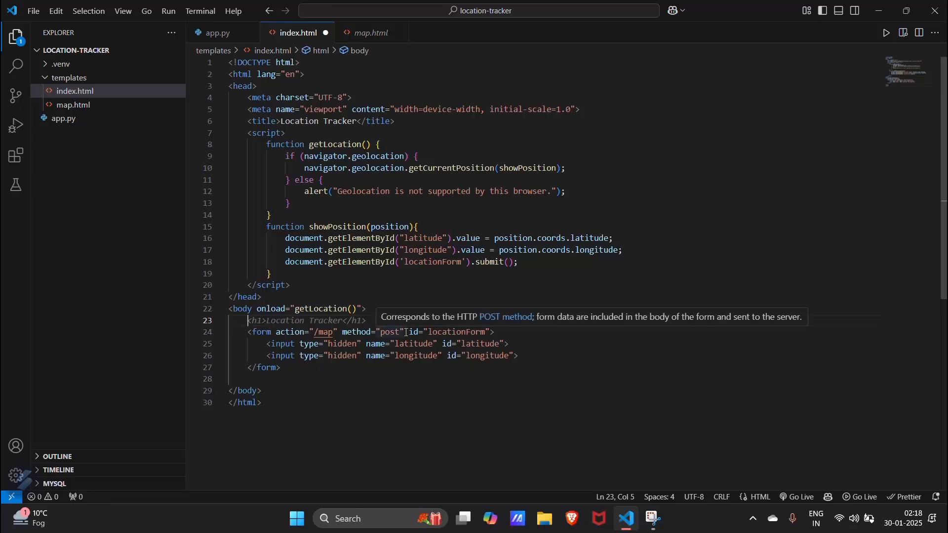
pyautogui.write('h1></h1>')
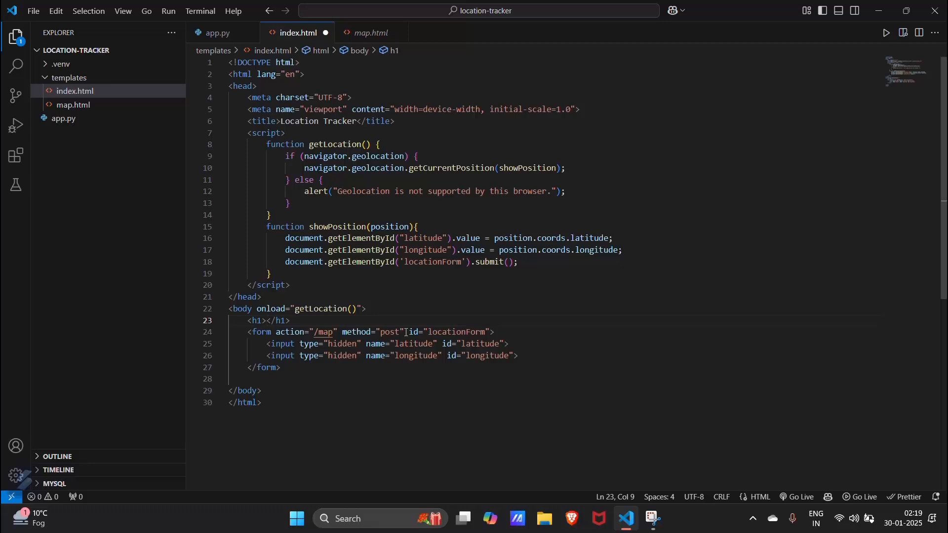
pyautogui.write('f')
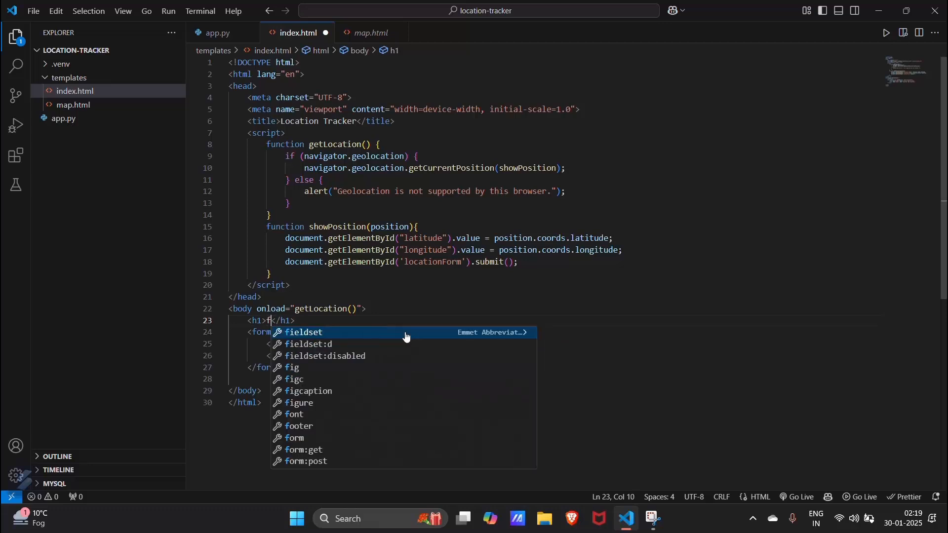
pyautogui.write('etchin')
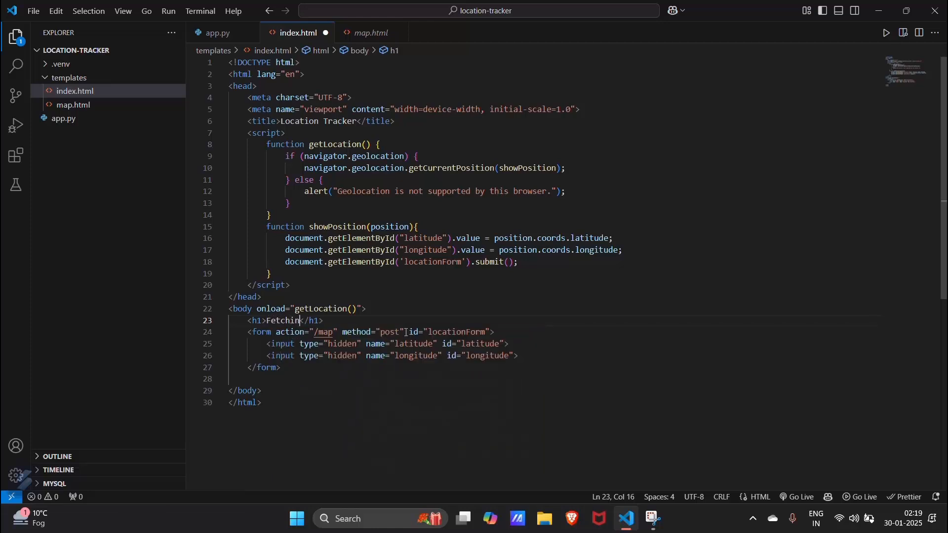
pyautogui.write('Your Loc')
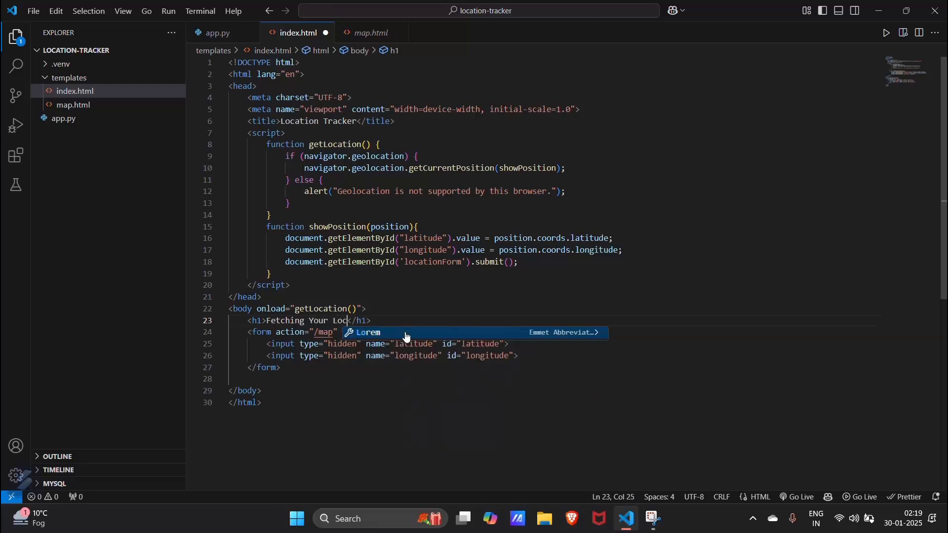
pyautogui.write('ation')
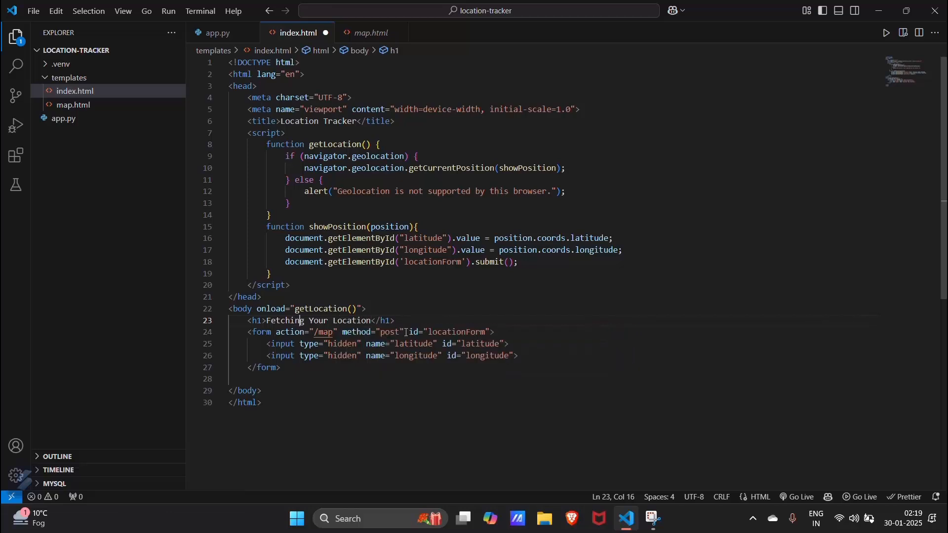
# - Centre the heading with text-align: center, remove the stray align-items, and extend the dots
pyautogui.doubleClick(254, 320)
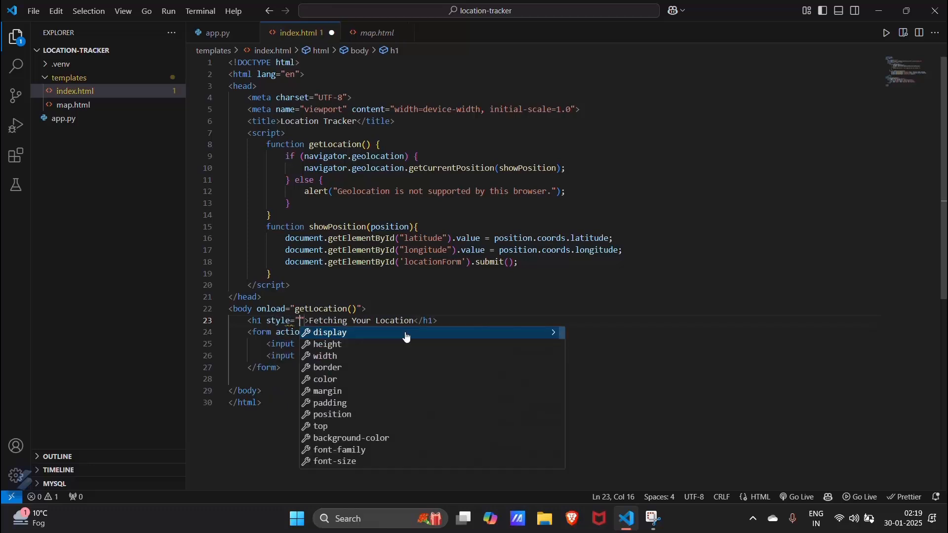
pyautogui.write('align-items: ;')
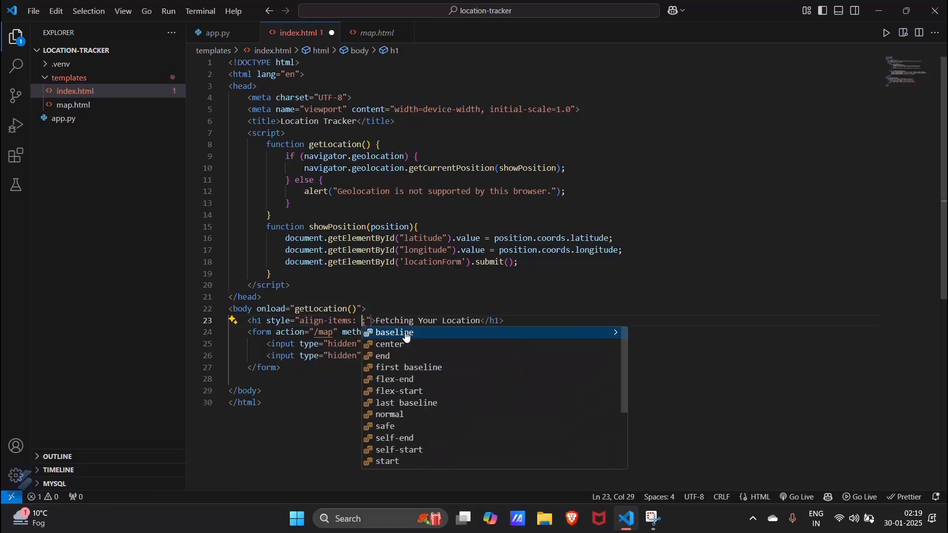
pyautogui.click(392, 343)
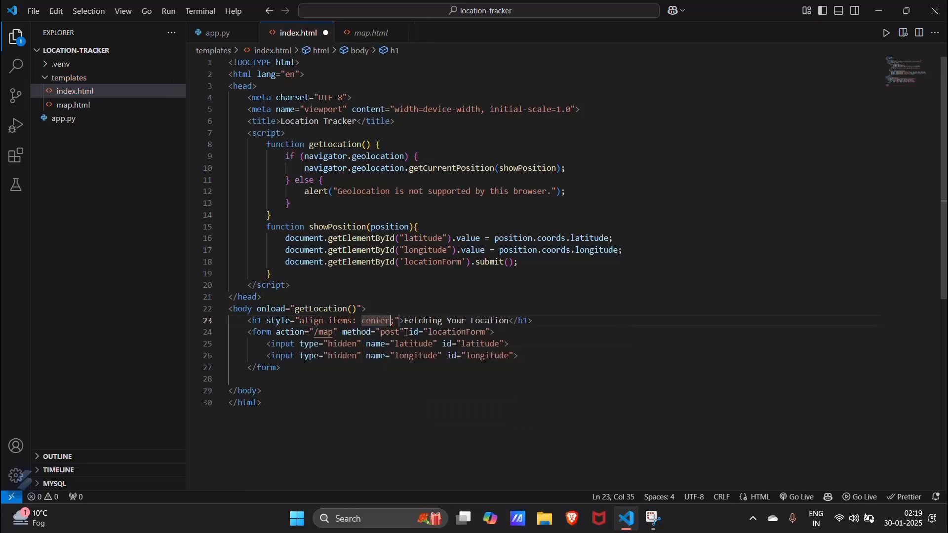
pyautogui.moveTo(415, 19)
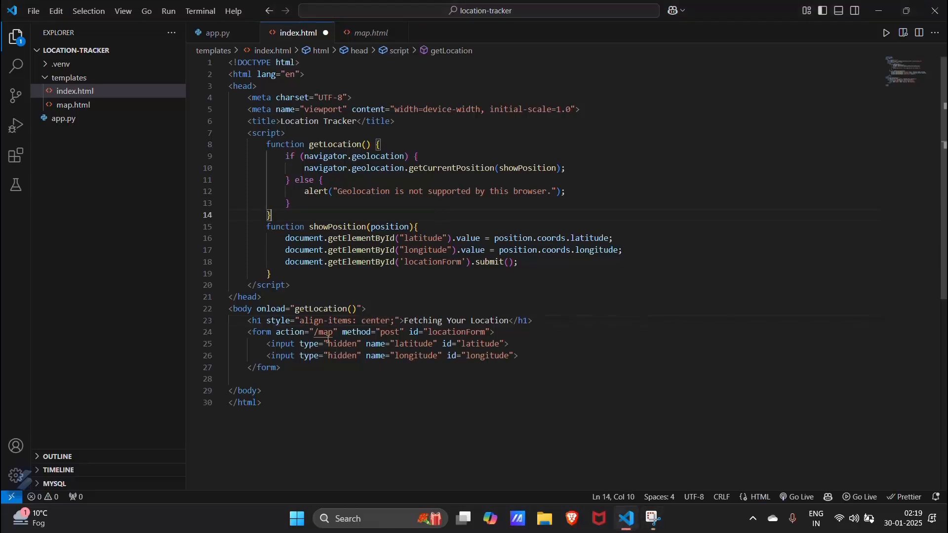
pyautogui.click(356, 320)
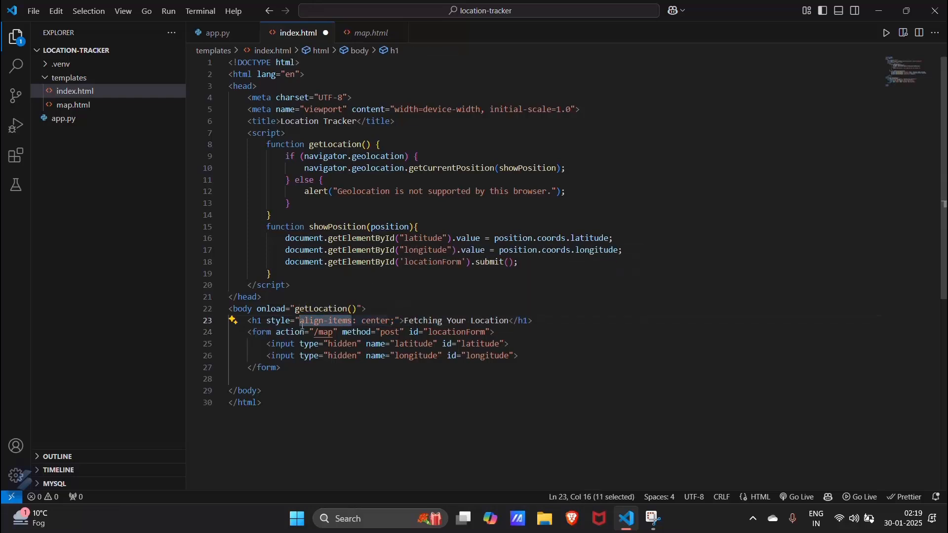
pyautogui.press('Delete')
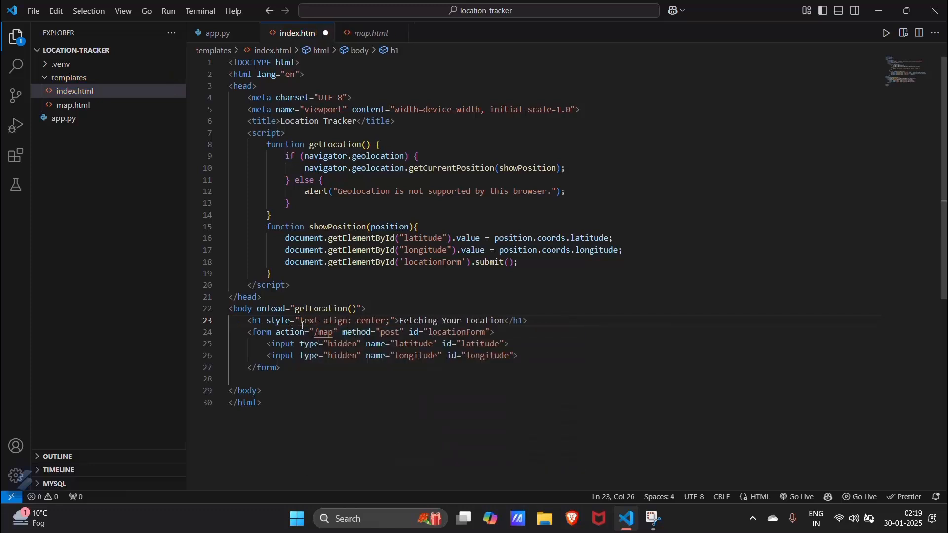
pyautogui.click(495, 331)
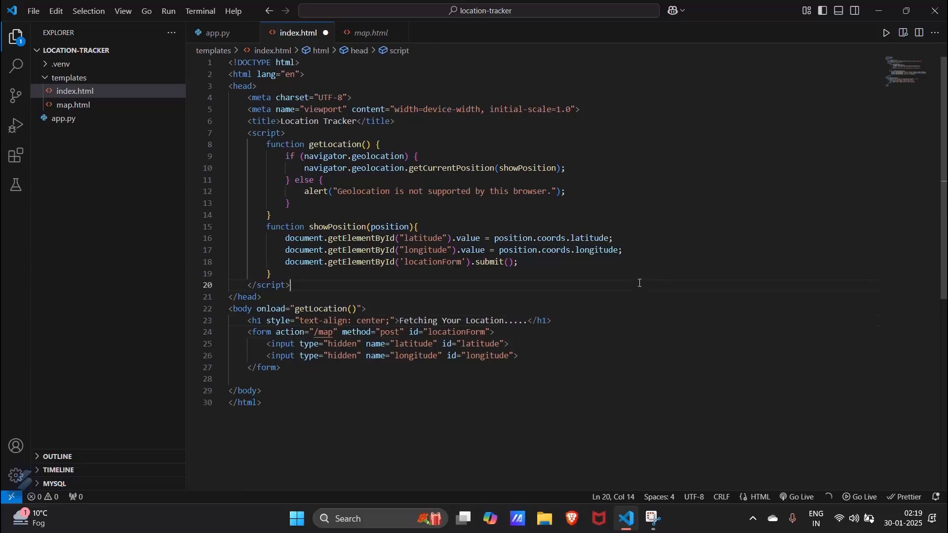
pyautogui.click(215, 32)
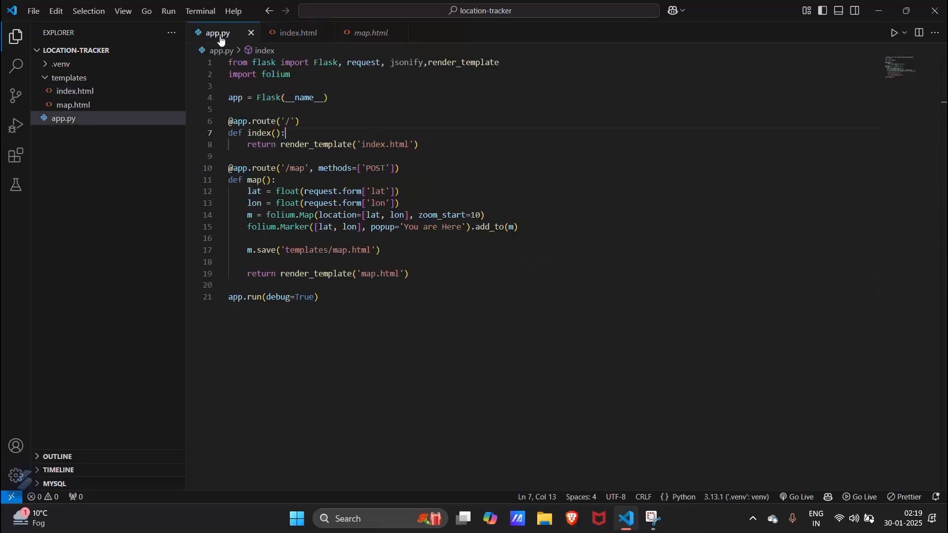
# - Run app.py as a Python file to start the Flask server, then switch to Brave
pyautogui.click(904, 32)
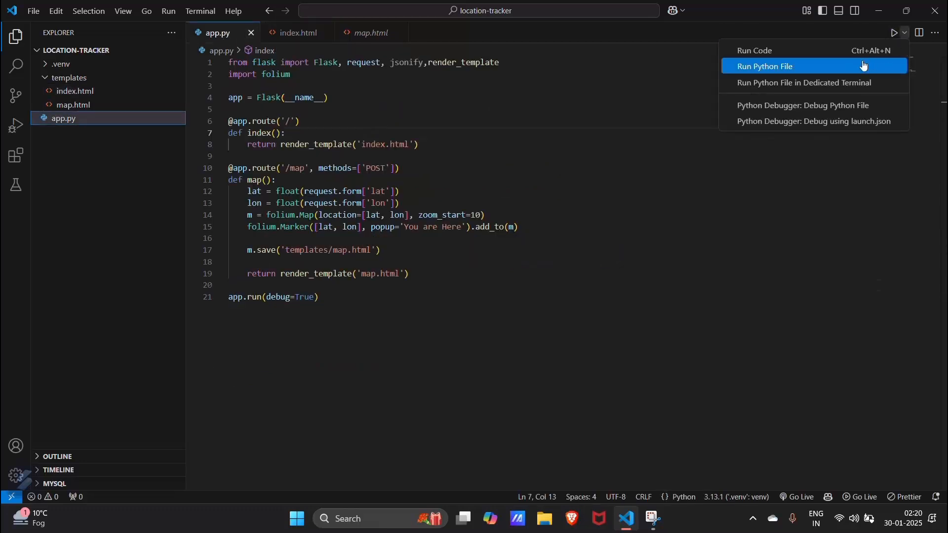
pyautogui.click(764, 66)
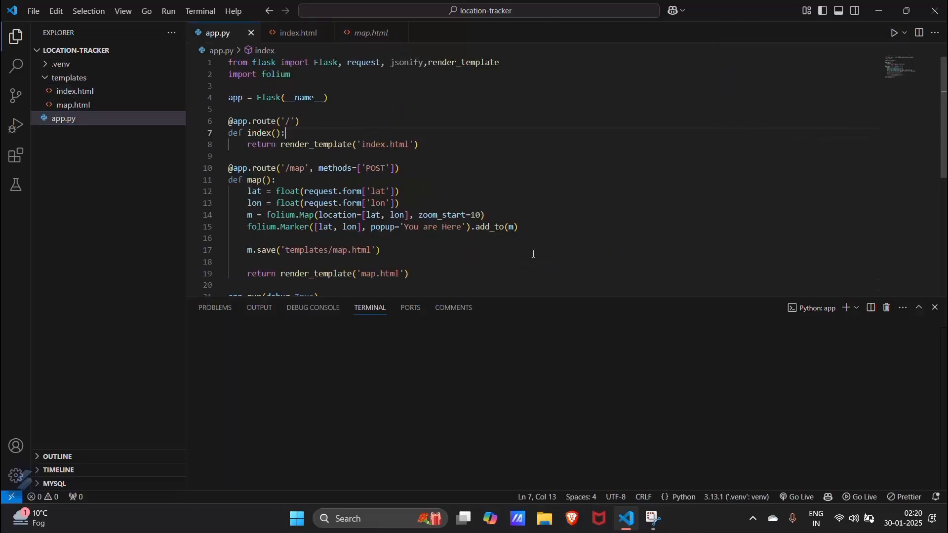
pyautogui.click(894, 33)
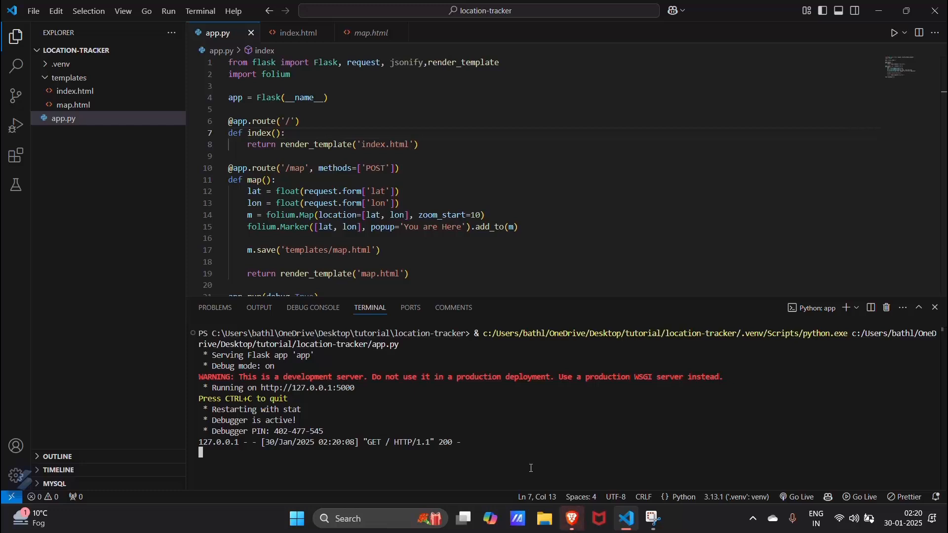
pyautogui.click(570, 523)
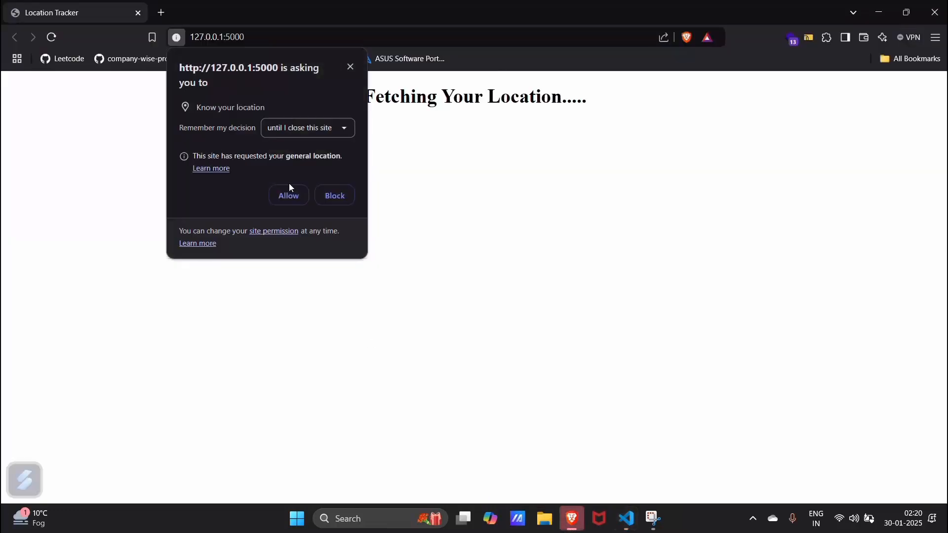
# - Allow location access, triggering the /map BadRequestKeyError for 'lat', then return to VS Code
pyautogui.click(288, 196)
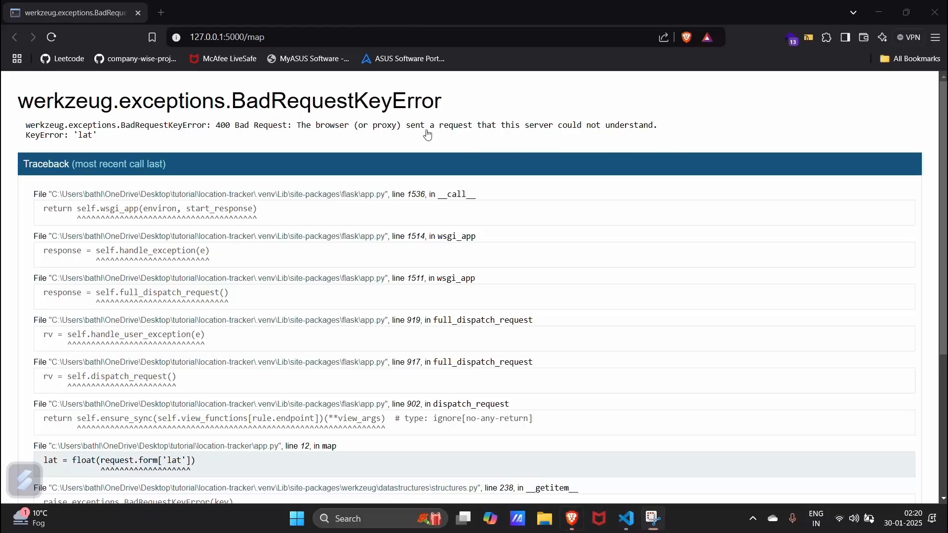
pyautogui.click(626, 519)
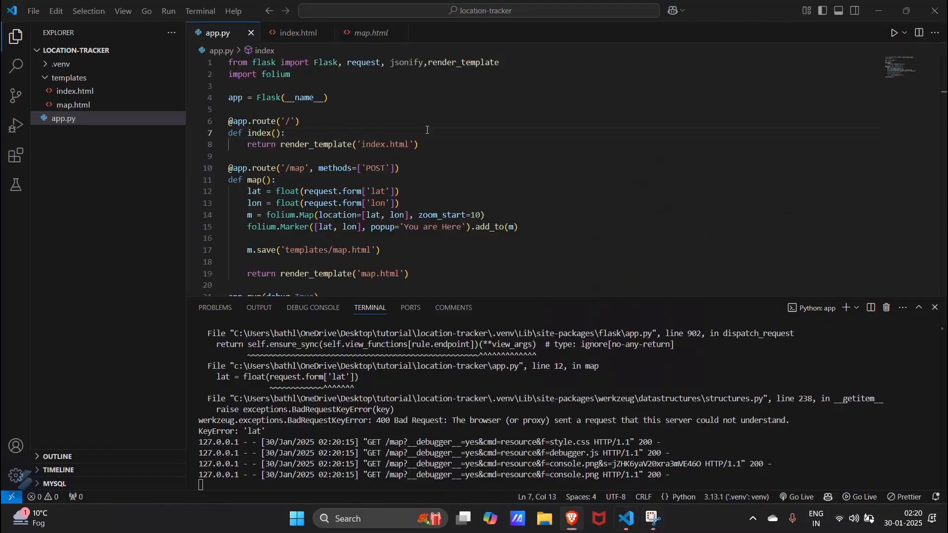
# - Check the templates, then rename form keys 'lat' to 'latitude' and 'lon' to 'longitude'
pyautogui.click(296, 33)
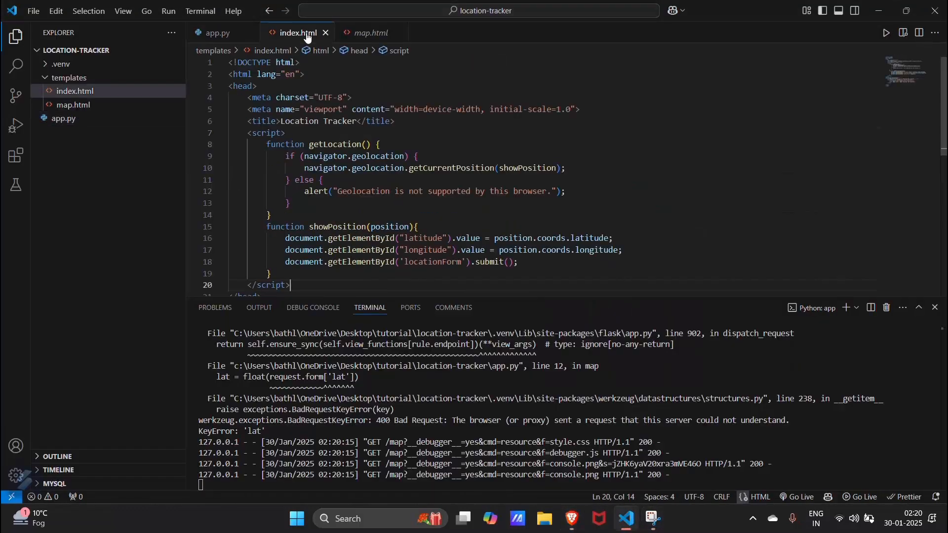
pyautogui.click(370, 32)
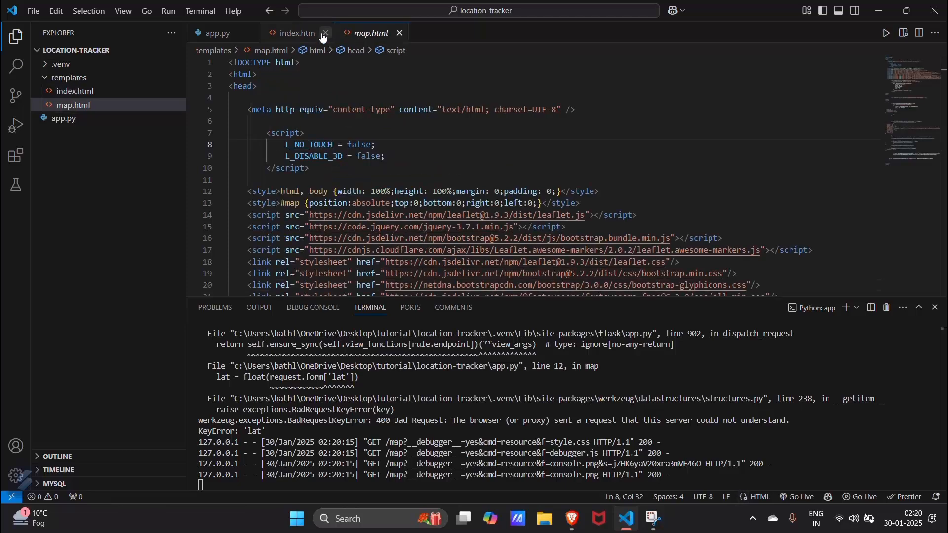
pyautogui.click(296, 32)
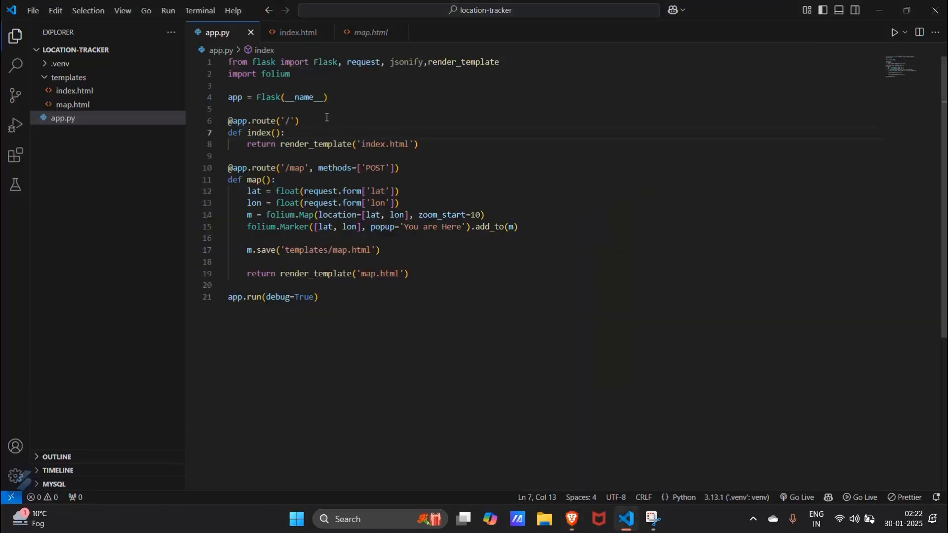
pyautogui.click(377, 192)
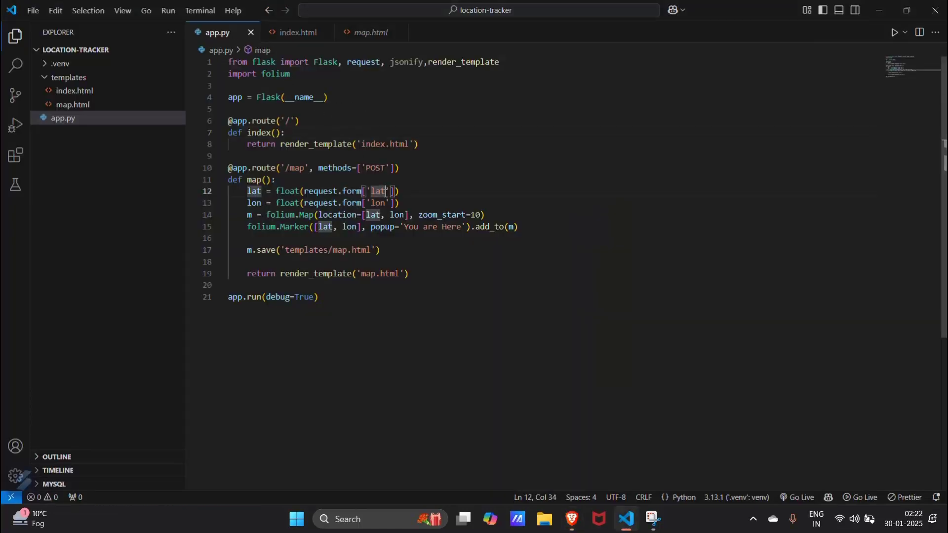
pyautogui.write('itude')
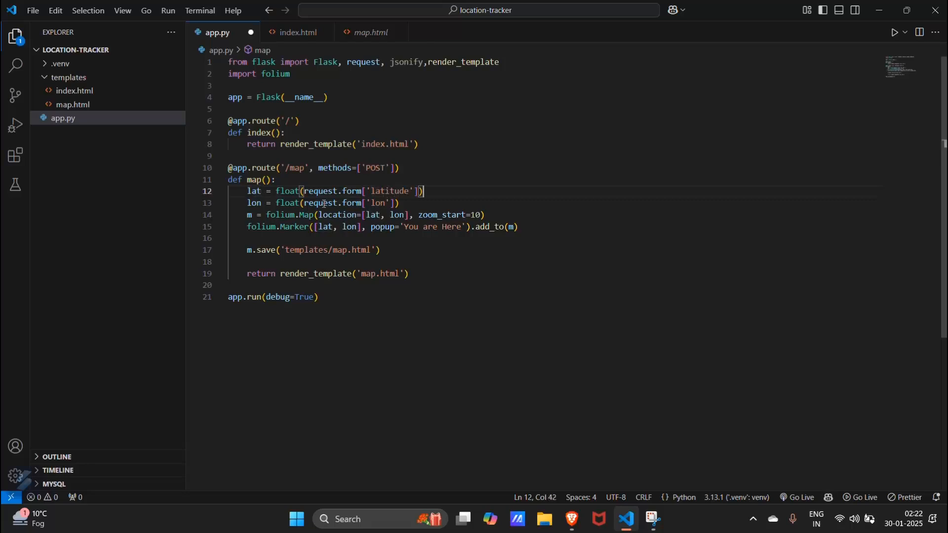
pyautogui.click(386, 203)
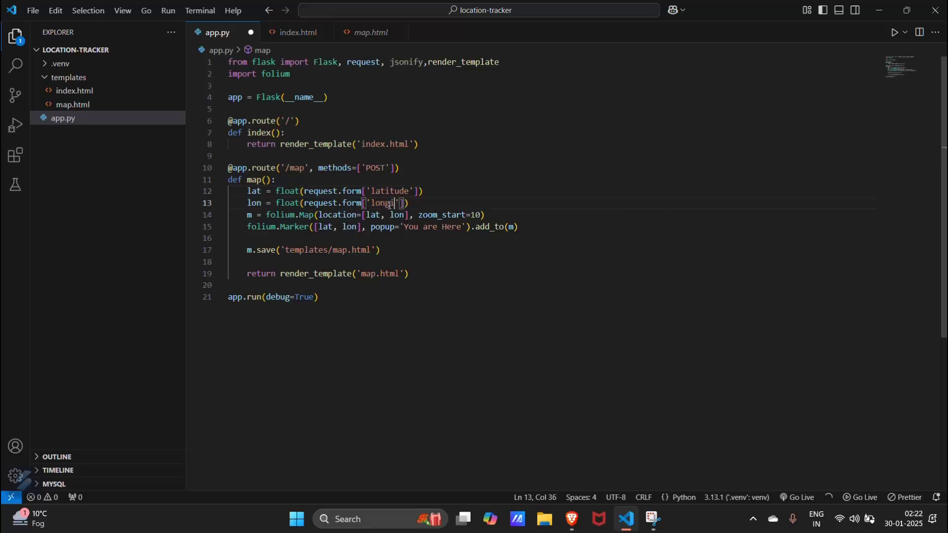
pyautogui.write('tude')
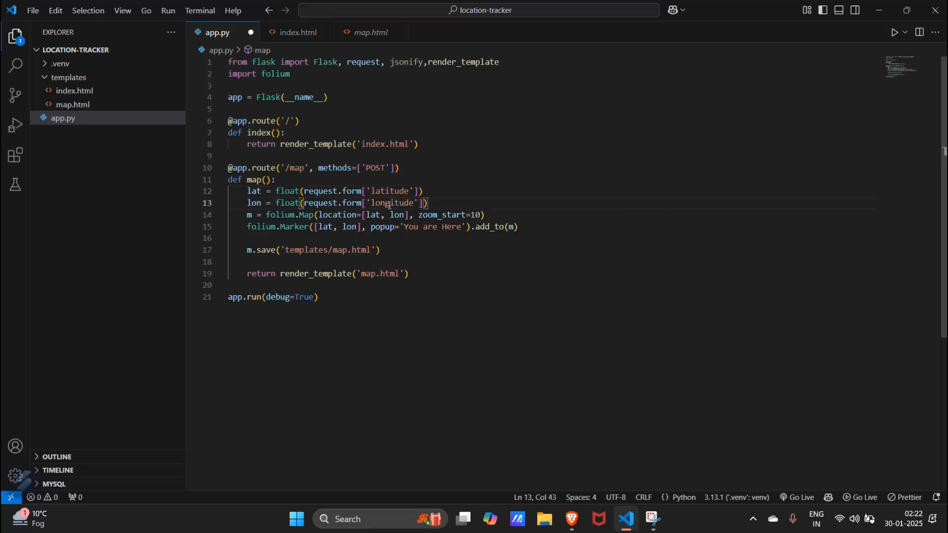
pyautogui.press('alt+tab')
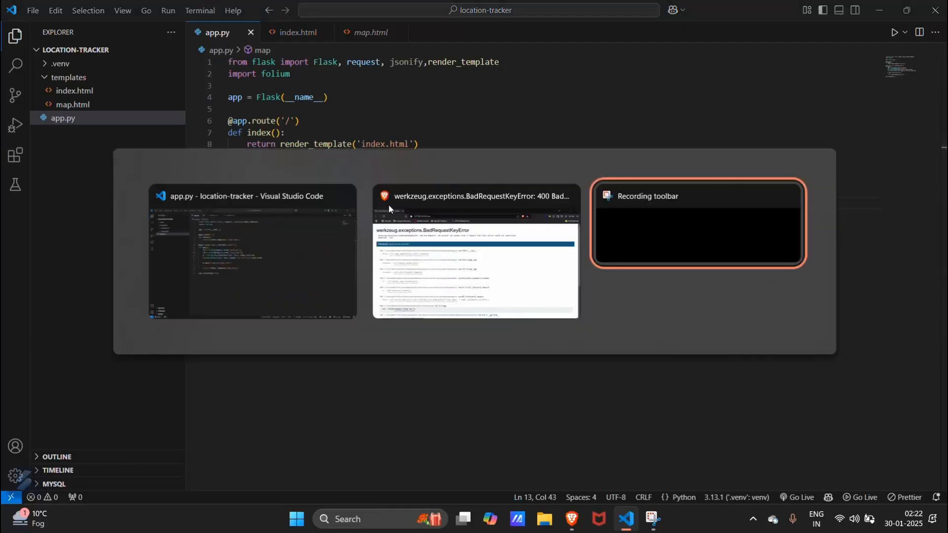
# - View the Moradabad marker map, set zoom_start to 0, and reload with form resubmission
pyautogui.click(474, 250)
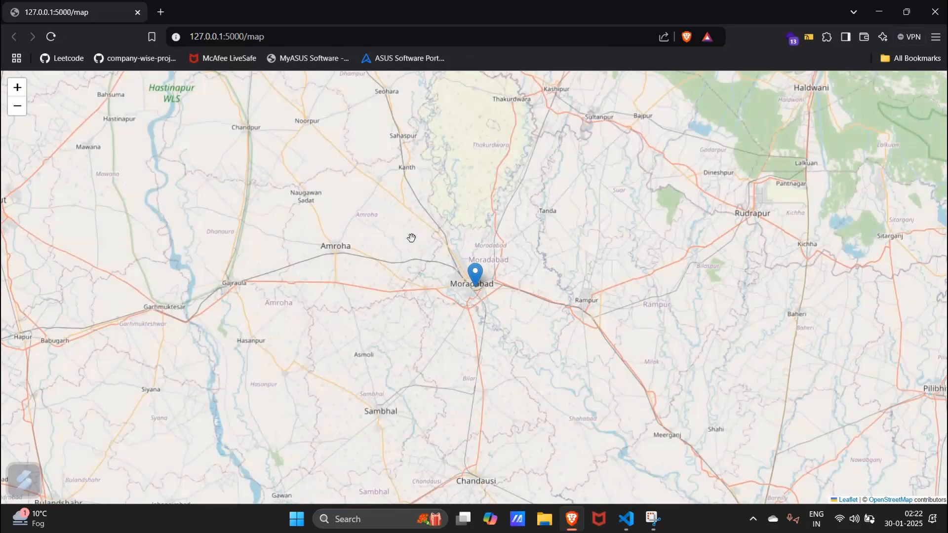
pyautogui.click(626, 519)
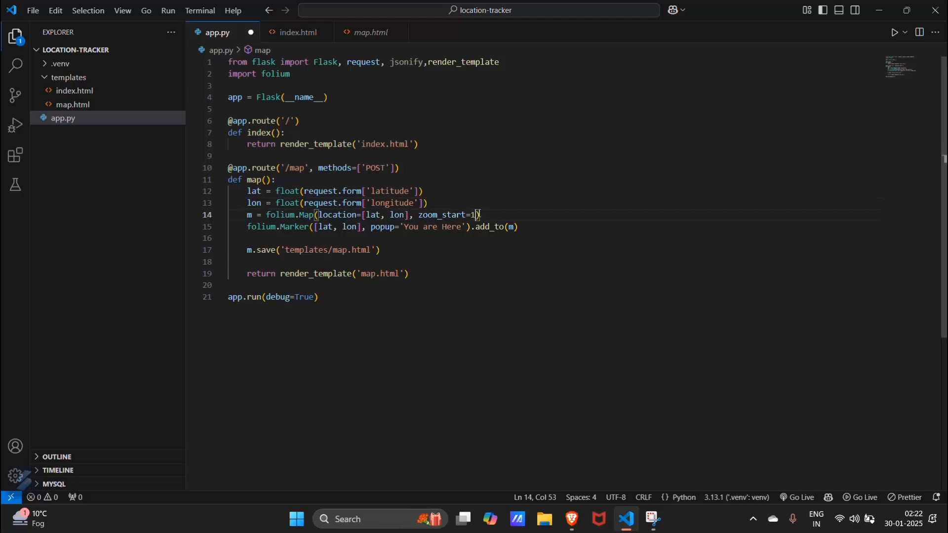
pyautogui.press('Backspace')
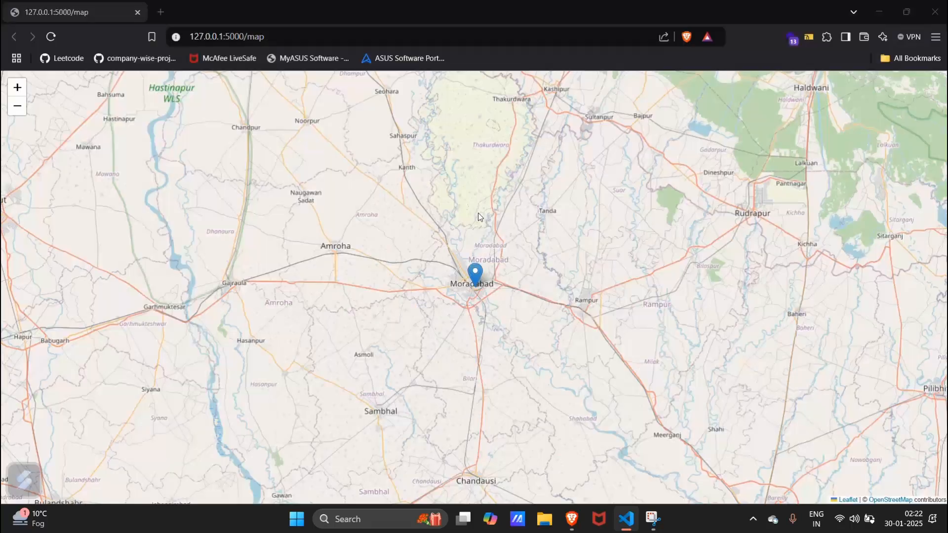
pyautogui.scroll(-3)
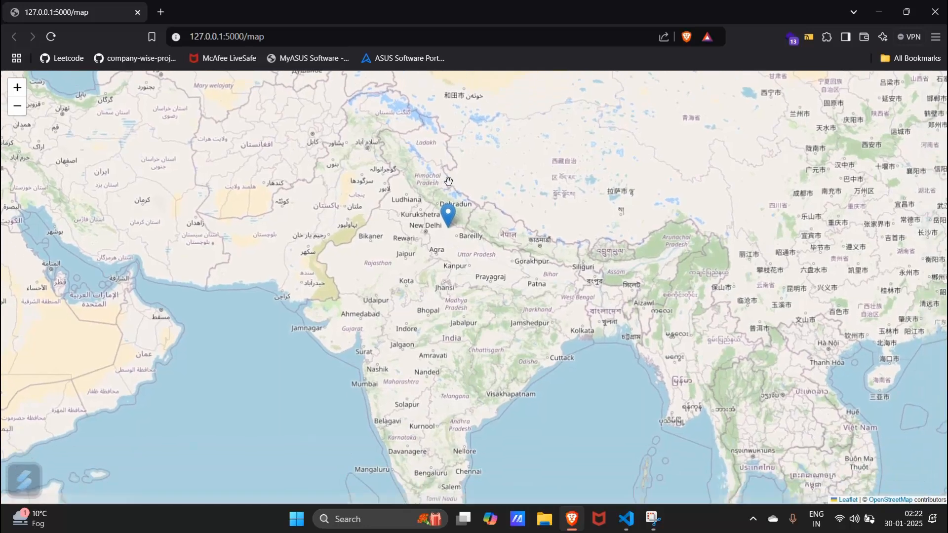
pyautogui.click(625, 524)
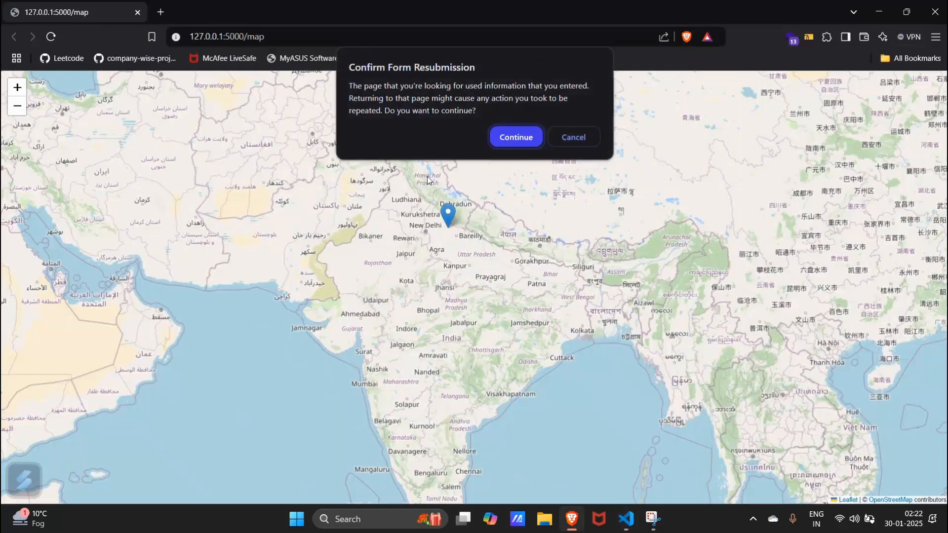
pyautogui.click(514, 138)
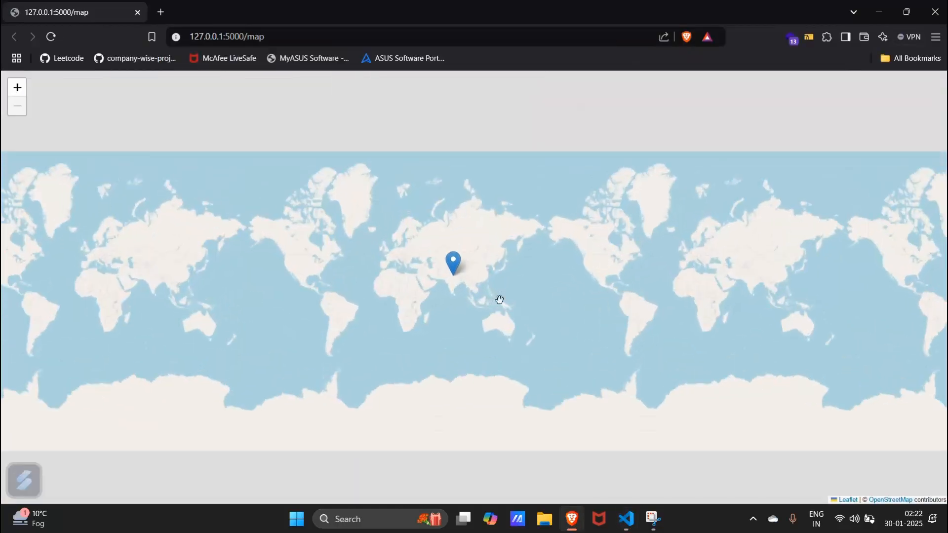
pyautogui.press('alt+tab')
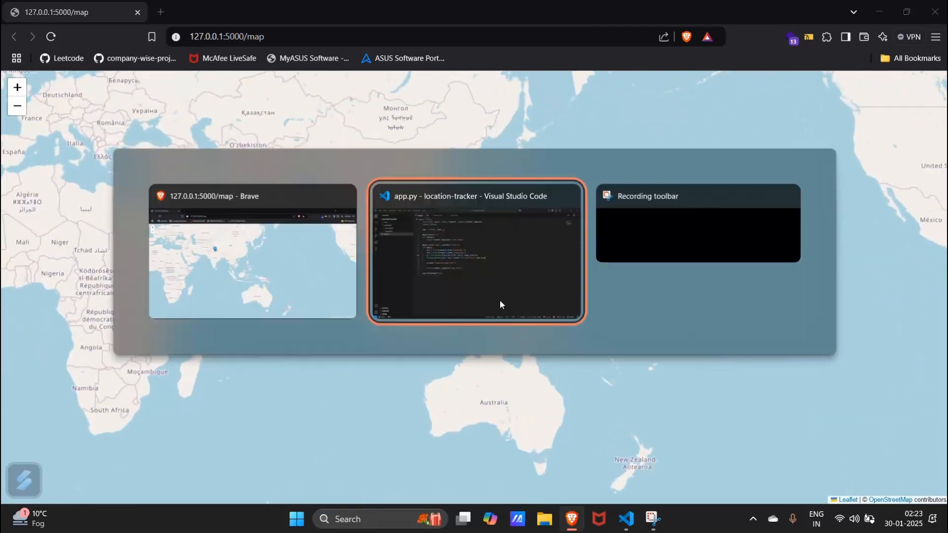
pyautogui.click(476, 251)
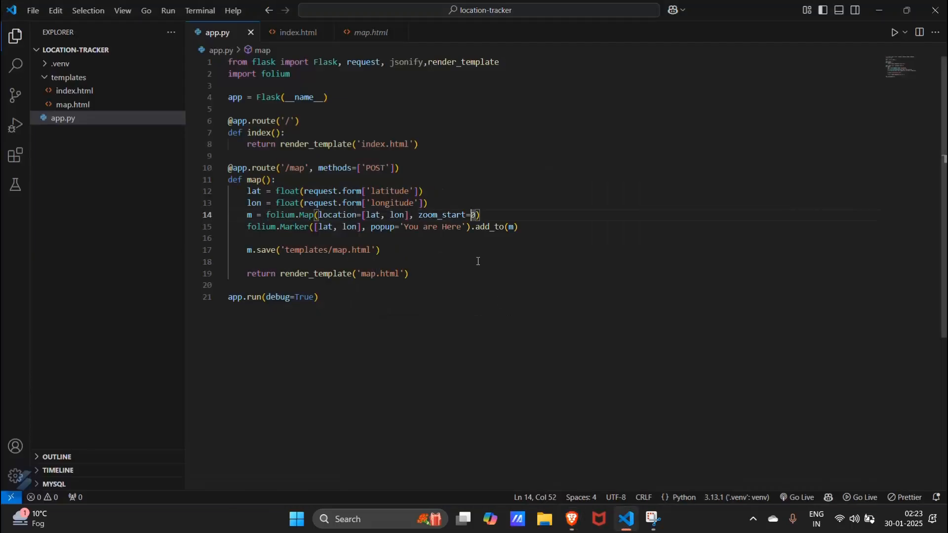
# - Restore zoom_start on line 14 from 0 to 10 and save app.py
pyautogui.write('1')
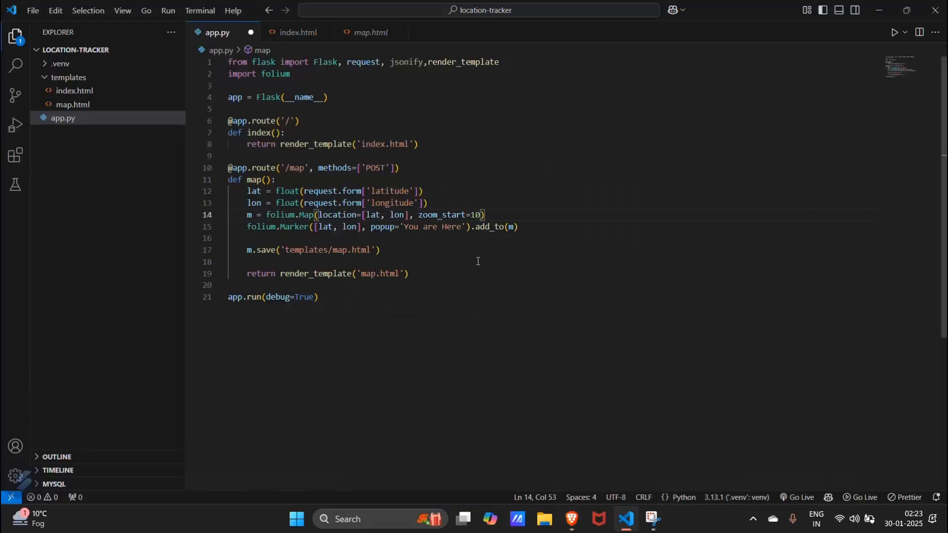
pyautogui.press('Backspace')
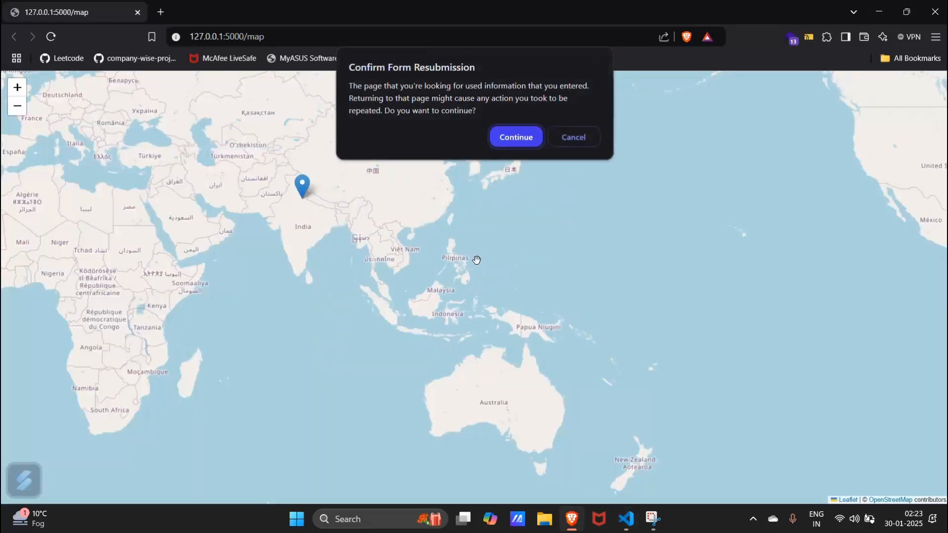
# - Confirm the form resubmission so the map reloads zoomed over northern India
pyautogui.click(514, 138)
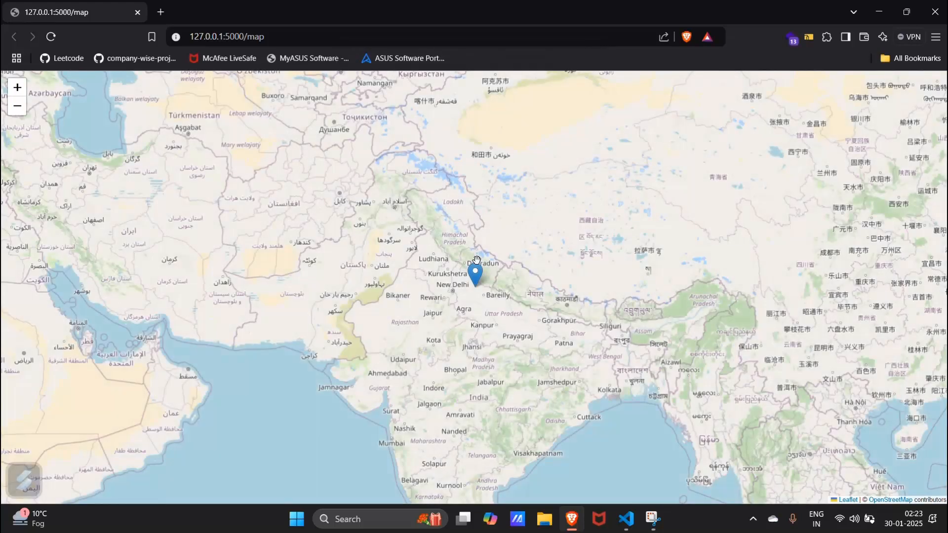
pyautogui.moveTo(455, 222)
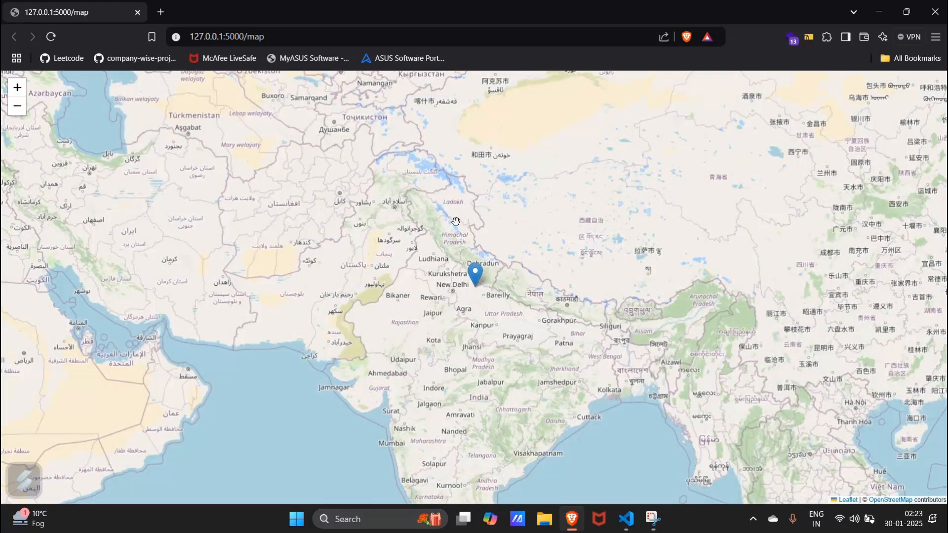